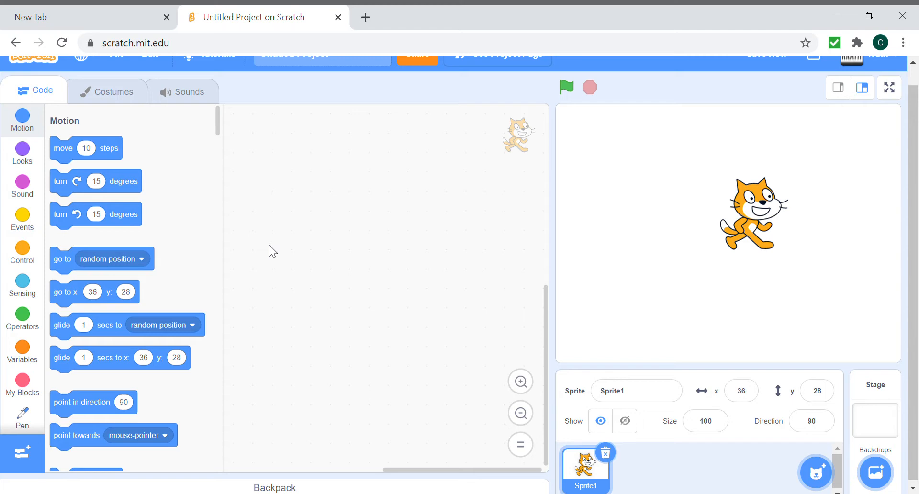
mouse_move(163, 302)
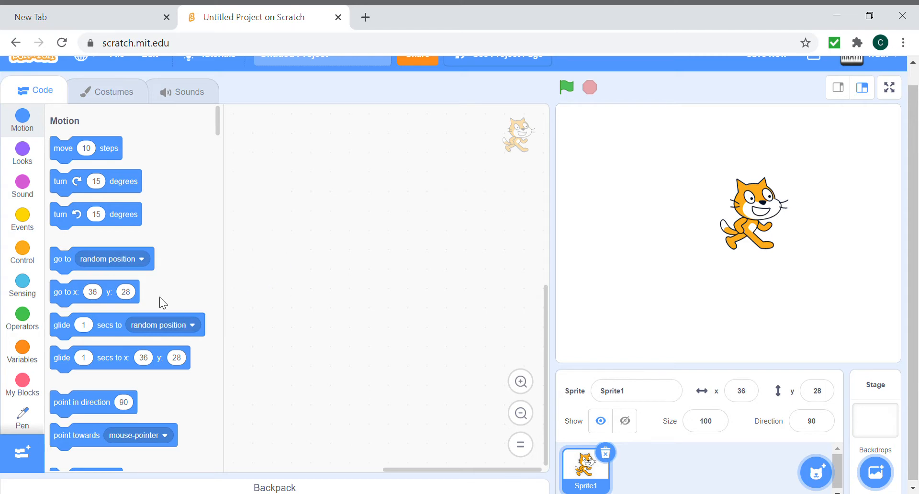
mouse_move(661, 221)
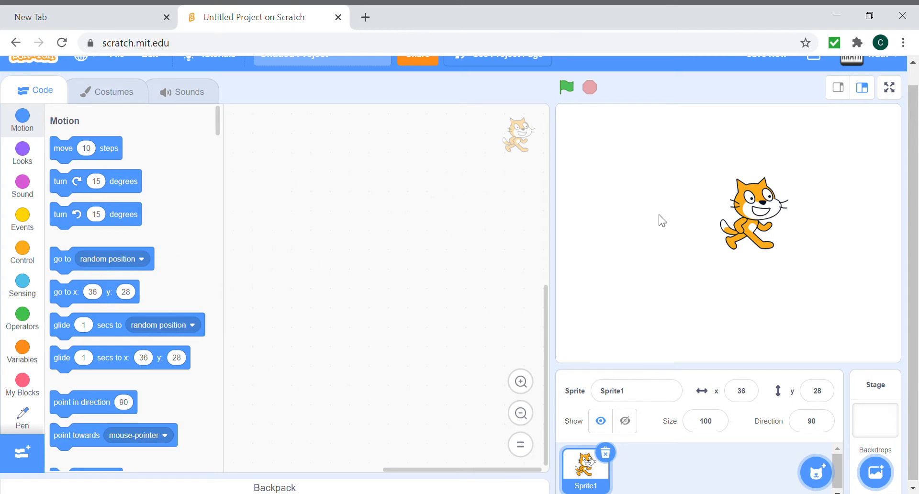
mouse_move(679, 195)
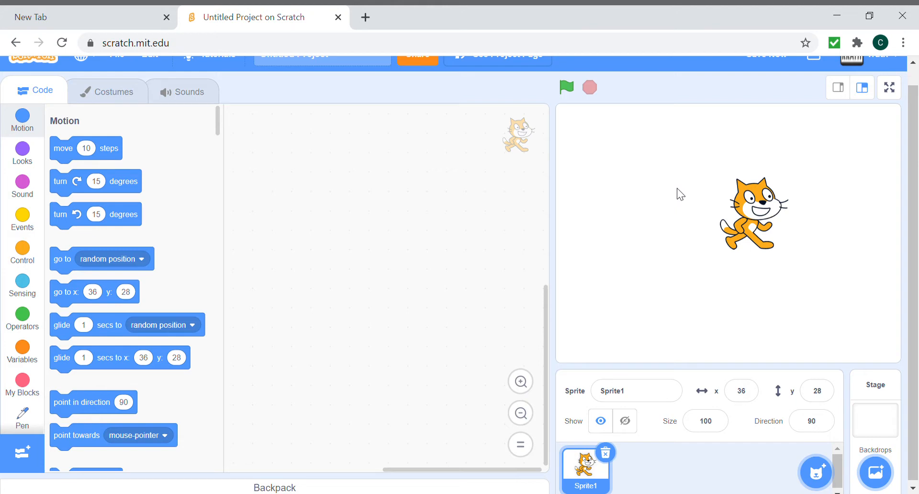
mouse_move(691, 191)
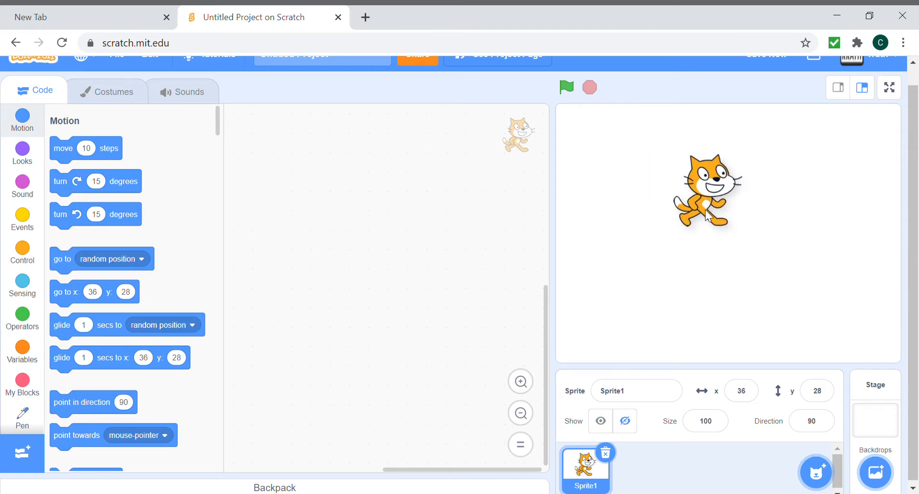
Drag the cat sprite to about x -46, y 40 on the stage
left_click_drag(711, 194, 691, 204)
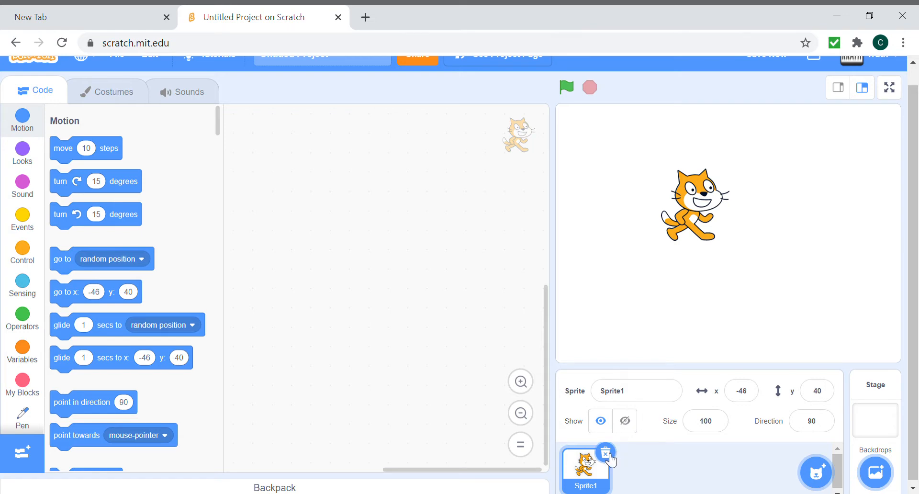
mouse_move(612, 460)
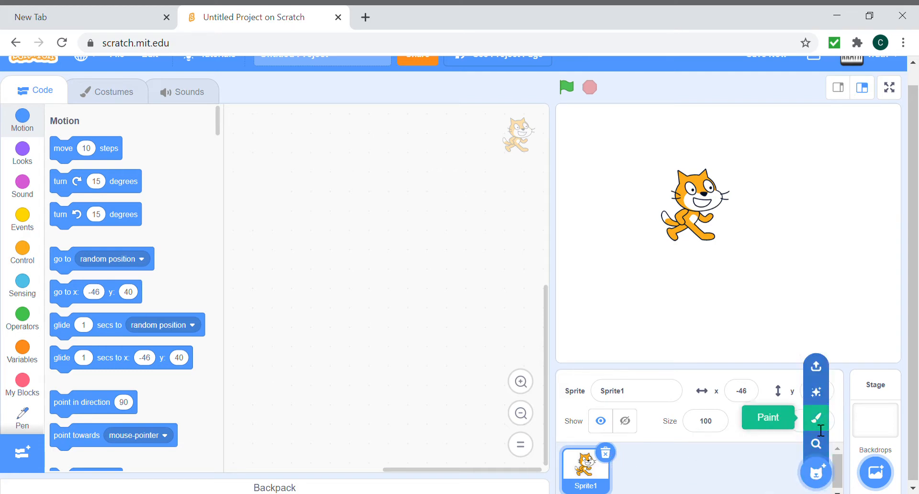
Create a blank painted sprite (Sprite2) replacing the cat and show the Pen blocks
left_click(768, 418)
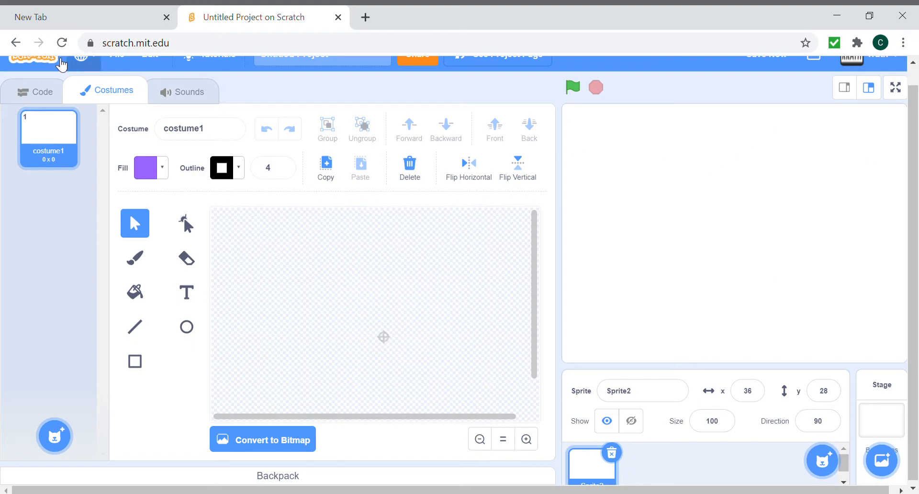
left_click(40, 92)
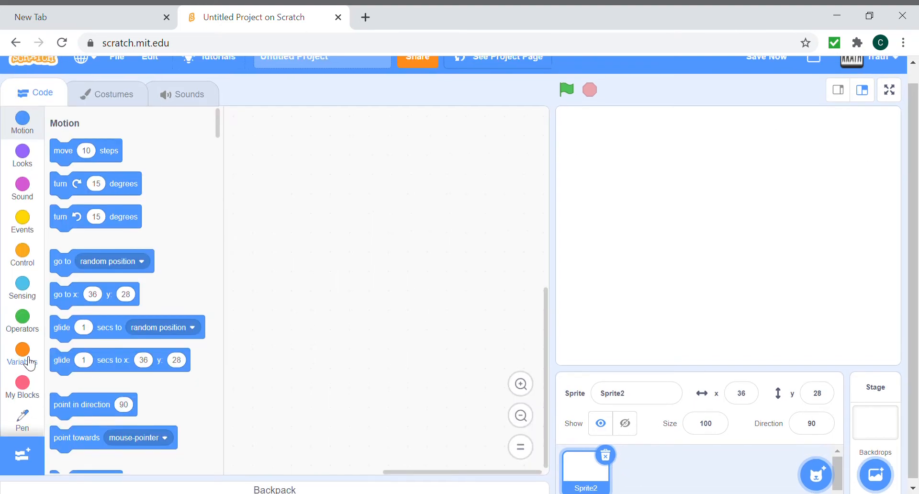
left_click(22, 421)
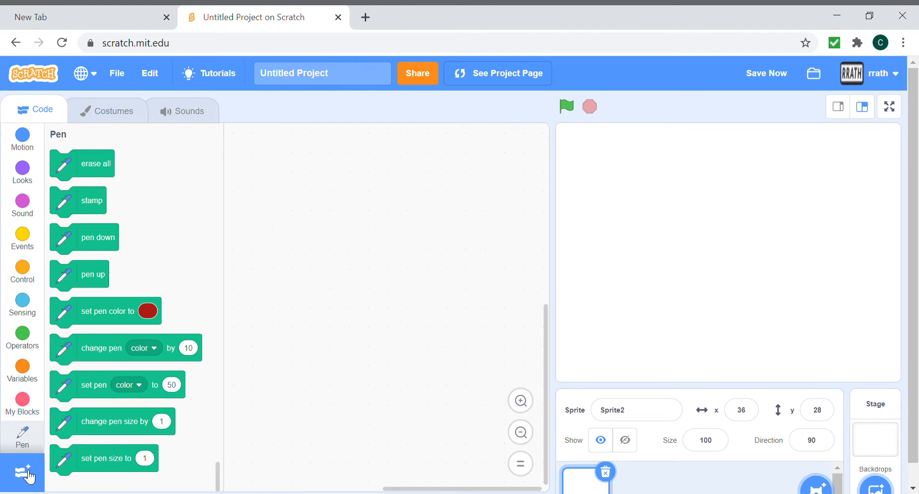
left_click(22, 474)
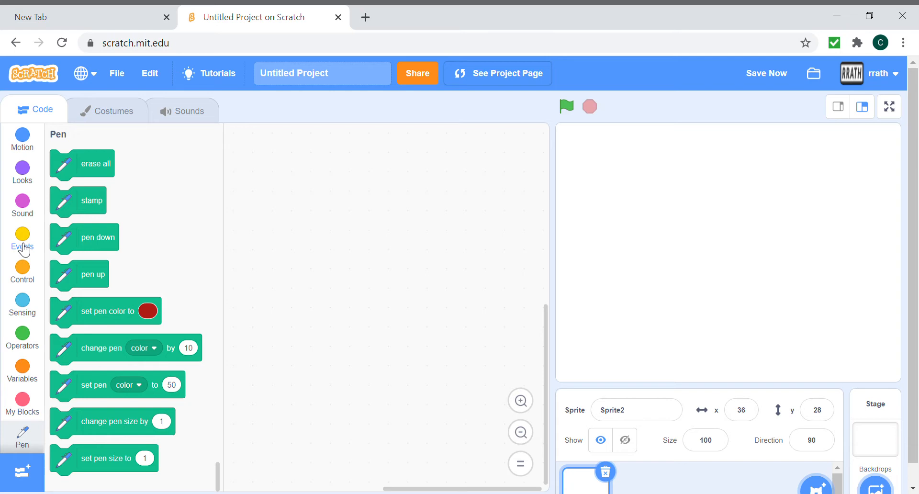
Start a green-flag script that points in direction 90
left_click(22, 237)
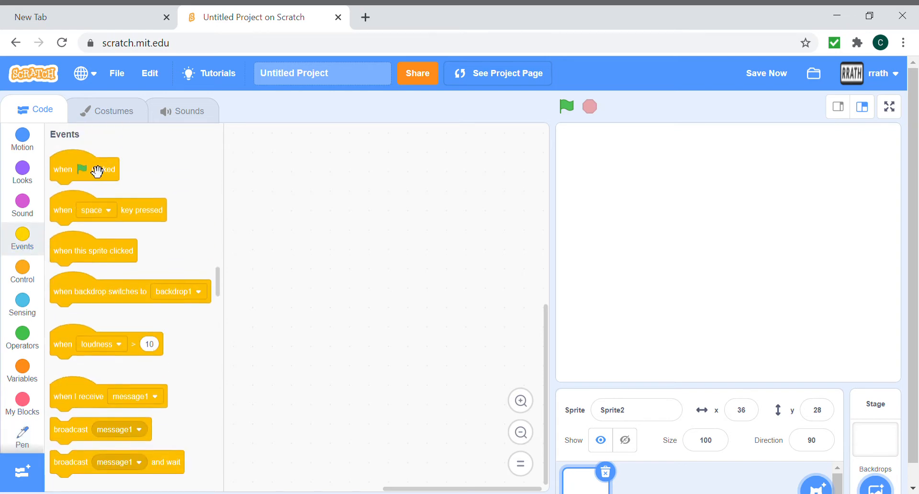
left_click_drag(84, 169, 206, 145)
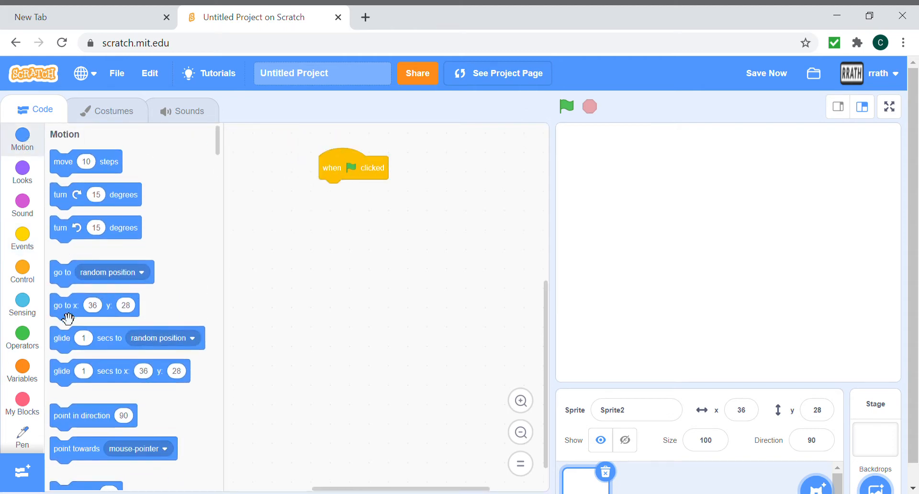
left_click_drag(82, 415, 350, 192)
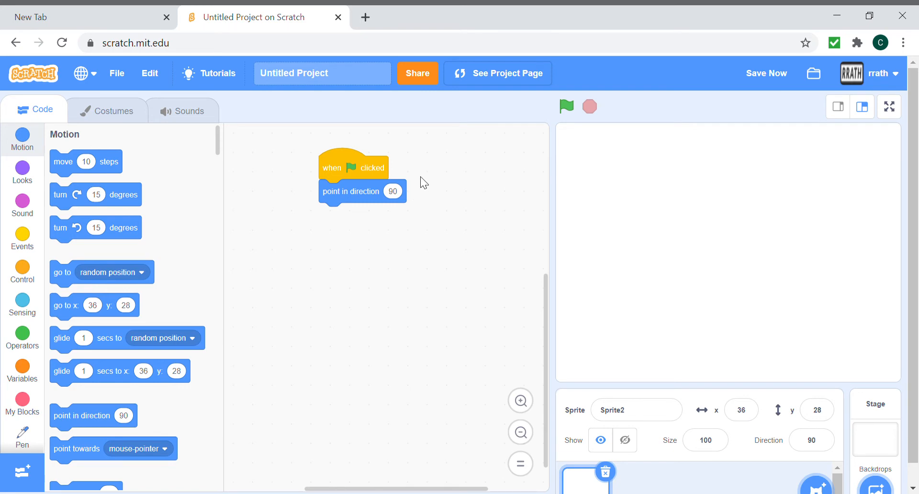
Add a repeat-4 loop containing move 100 steps, turn 90 degrees, wait 1 second
left_click(22, 240)
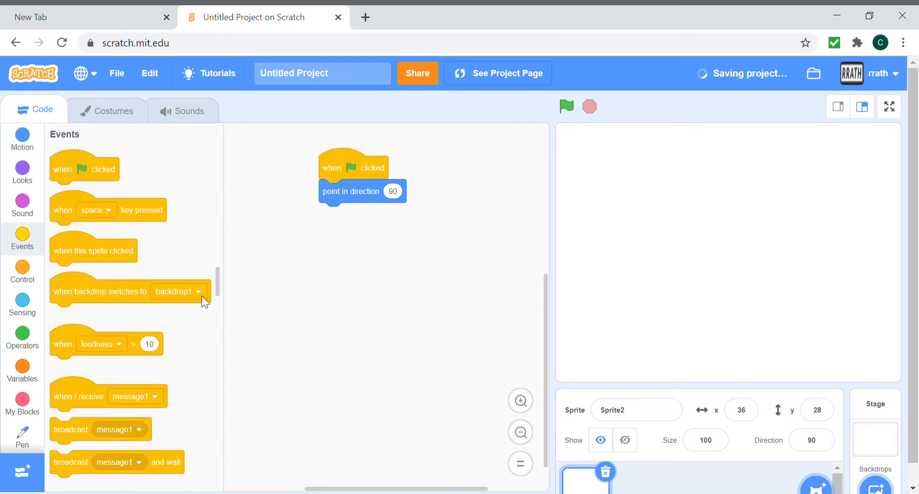
left_click(22, 273)
type("4")
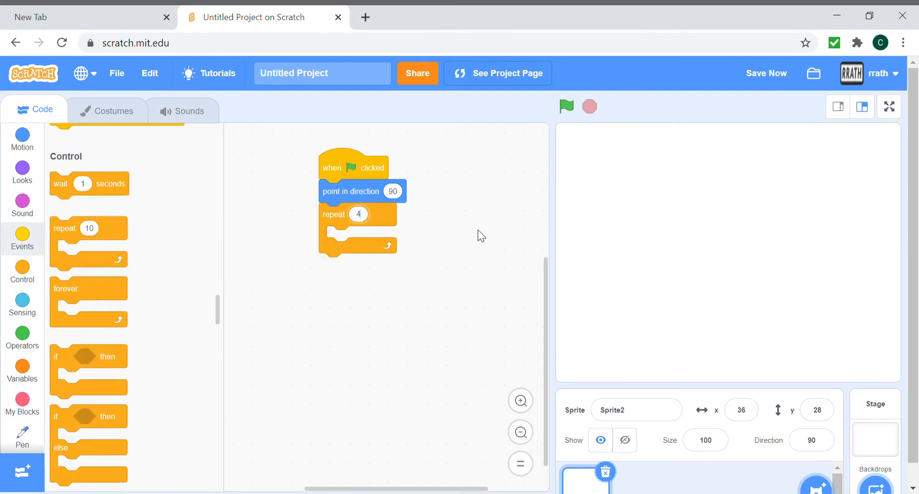
left_click(22, 139)
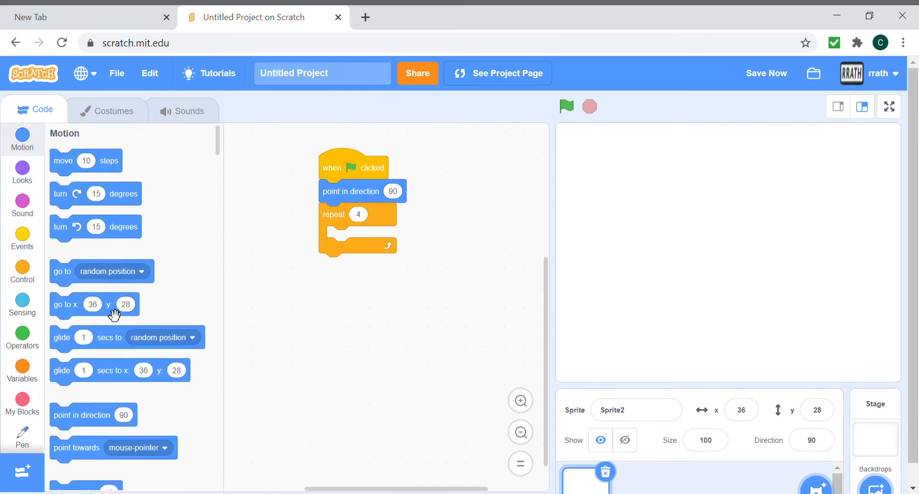
left_click_drag(85, 161, 362, 237)
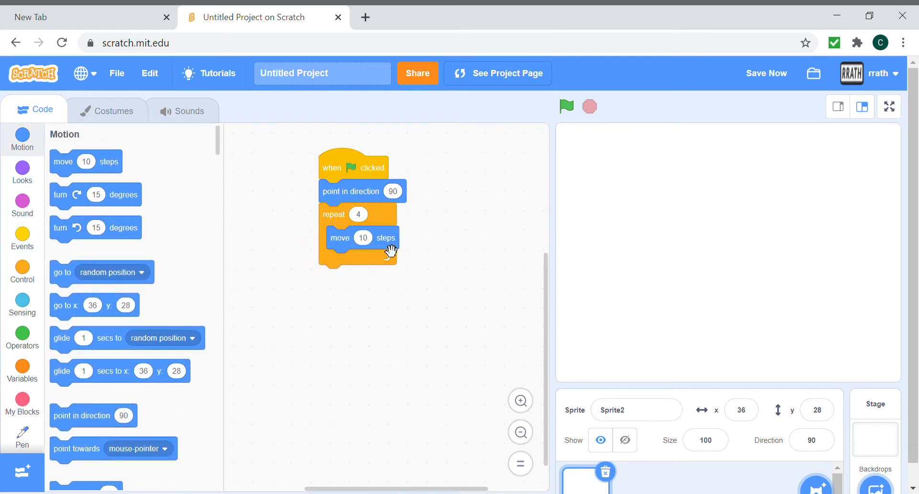
type("100")
type("90")
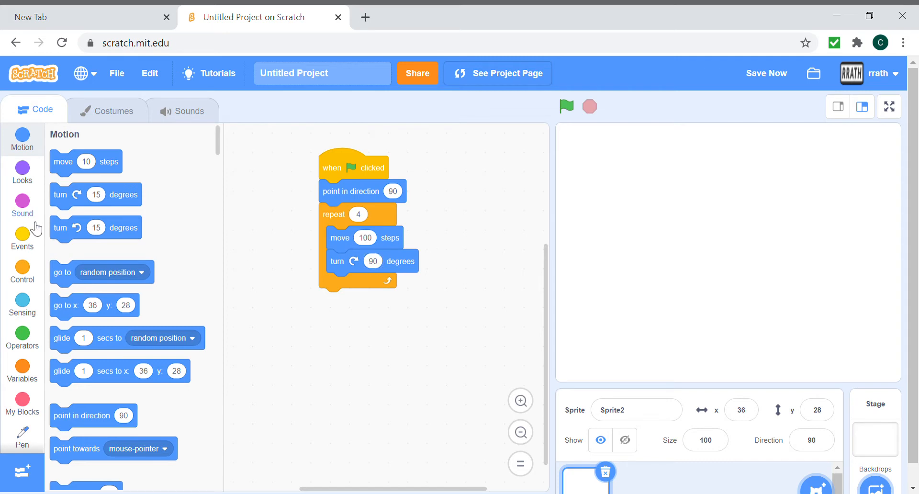
left_click(22, 237)
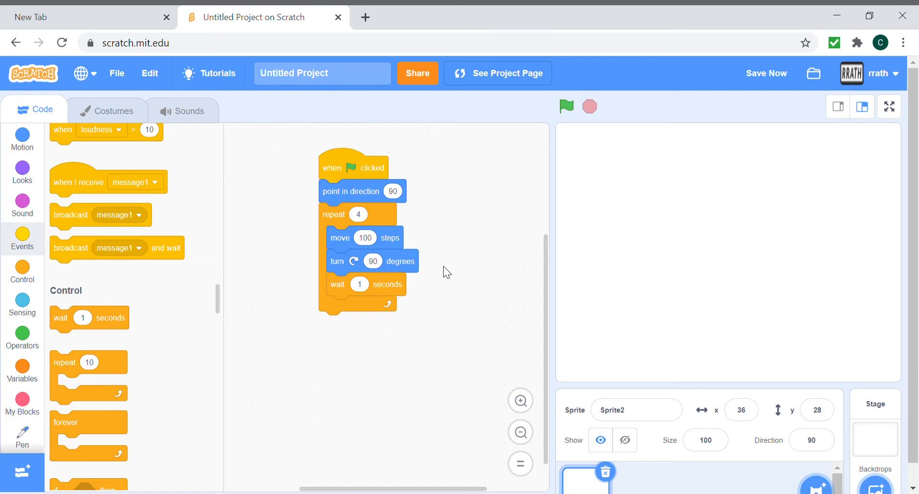
mouse_move(478, 356)
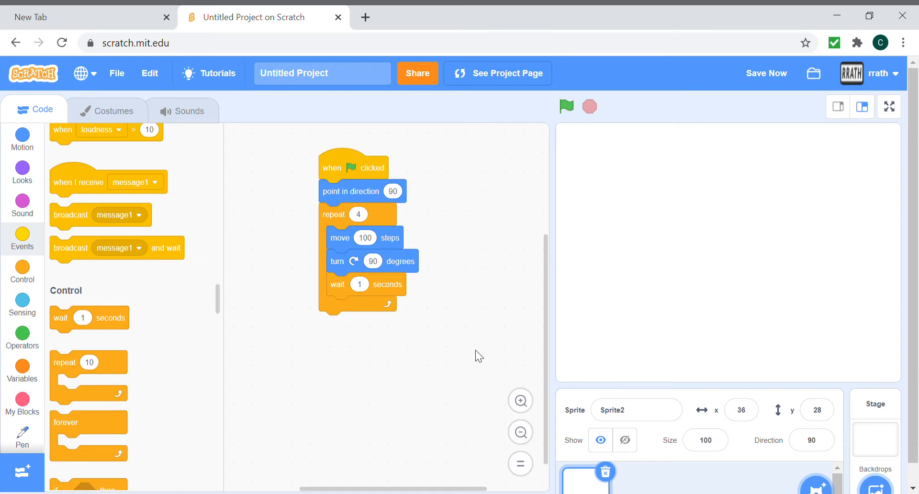
mouse_move(474, 309)
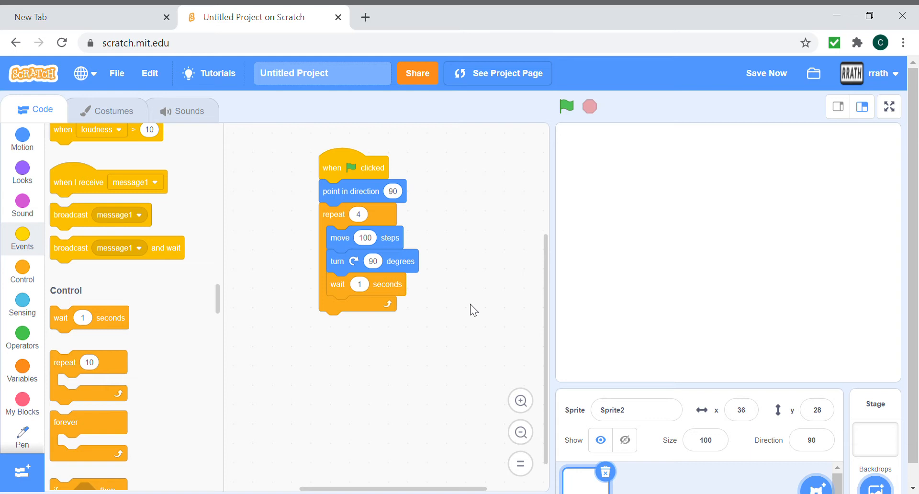
mouse_move(432, 323)
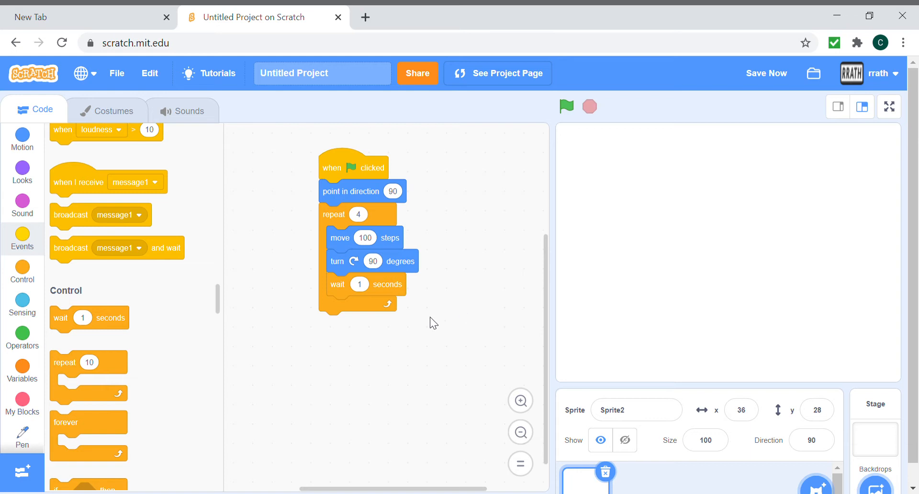
mouse_move(343, 289)
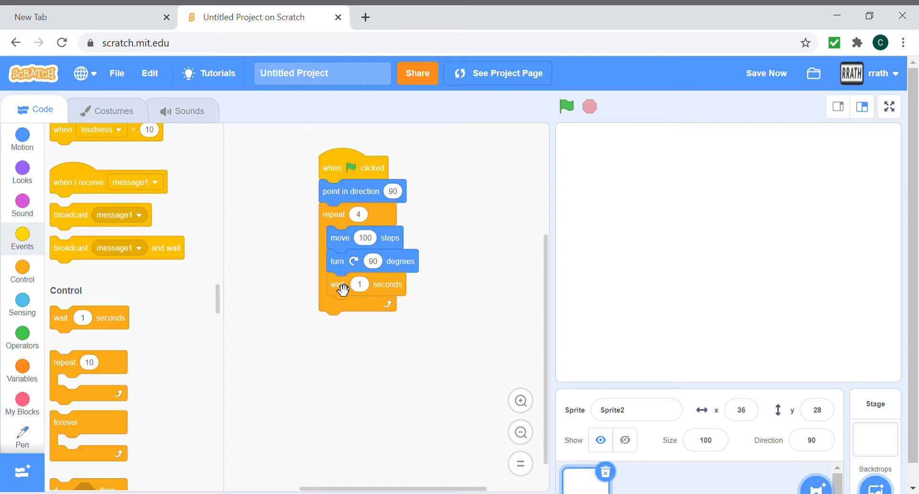
mouse_move(386, 265)
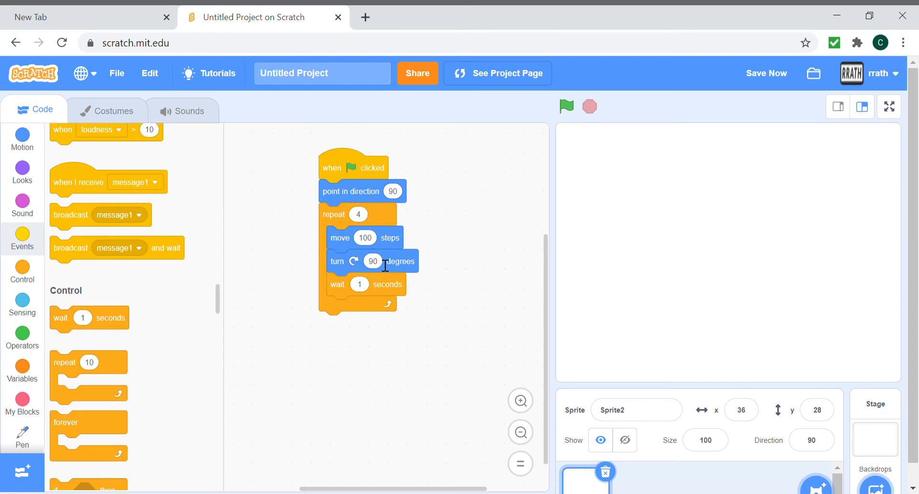
mouse_move(266, 265)
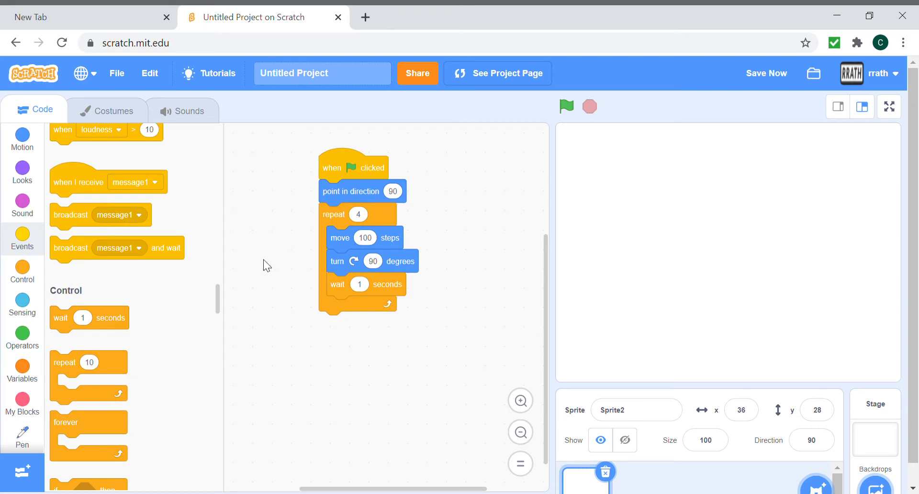
Insert a pen-down block between the direction block and the repeat loop
left_click(22, 432)
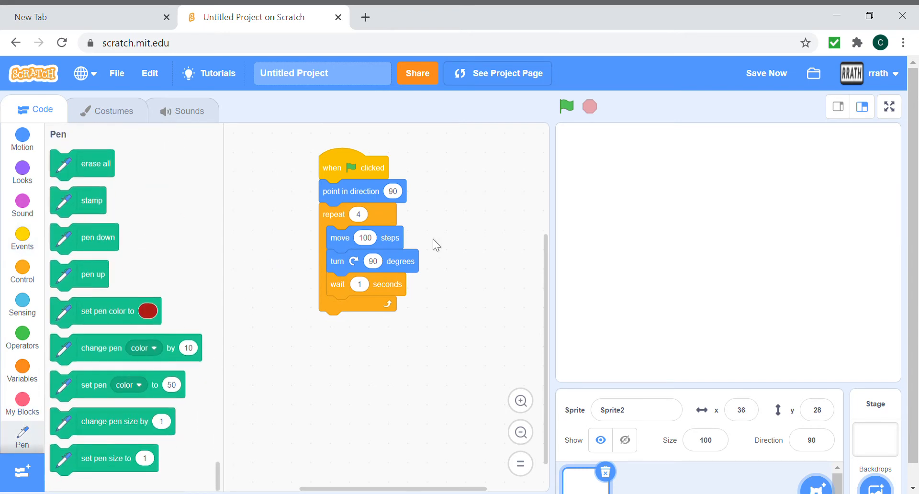
mouse_move(102, 290)
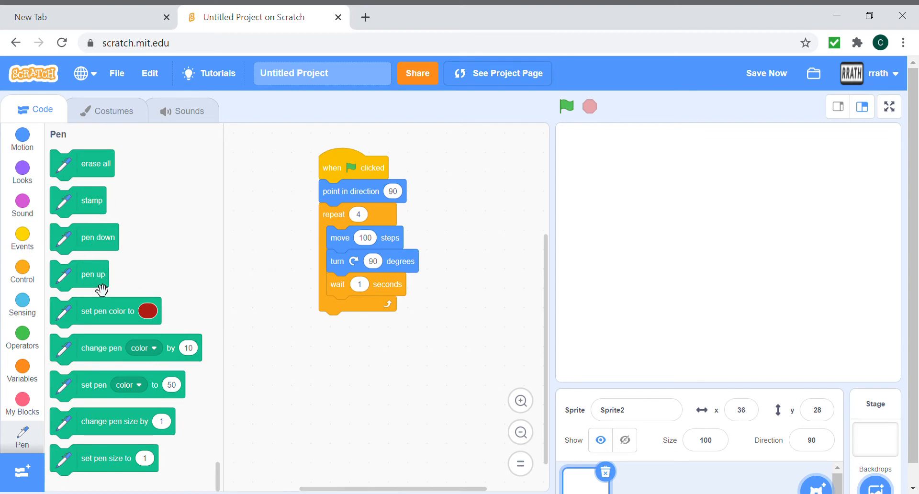
left_click_drag(89, 274, 349, 217)
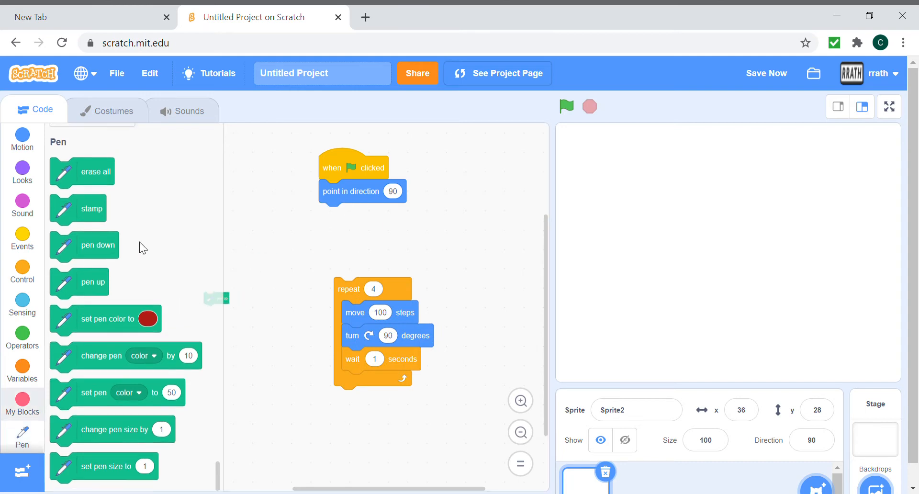
left_click_drag(84, 245, 354, 217)
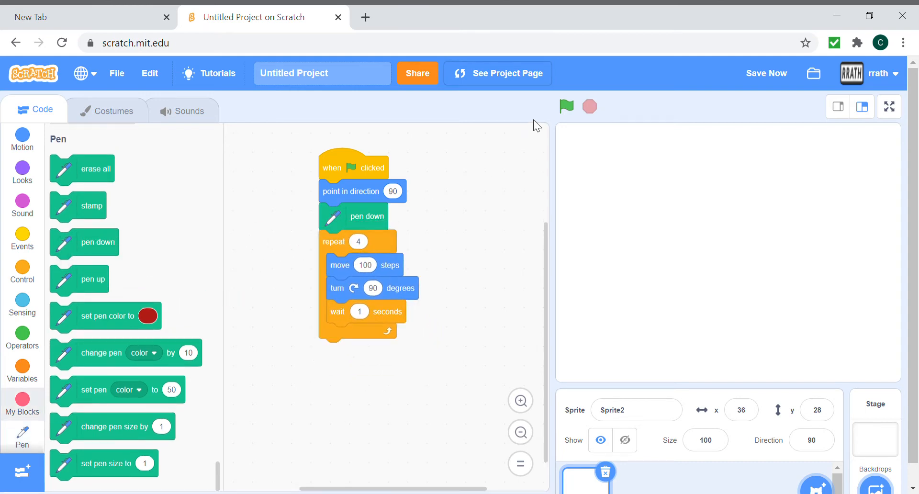
Run the script with the green flag so the pen draws a square
left_click(566, 107)
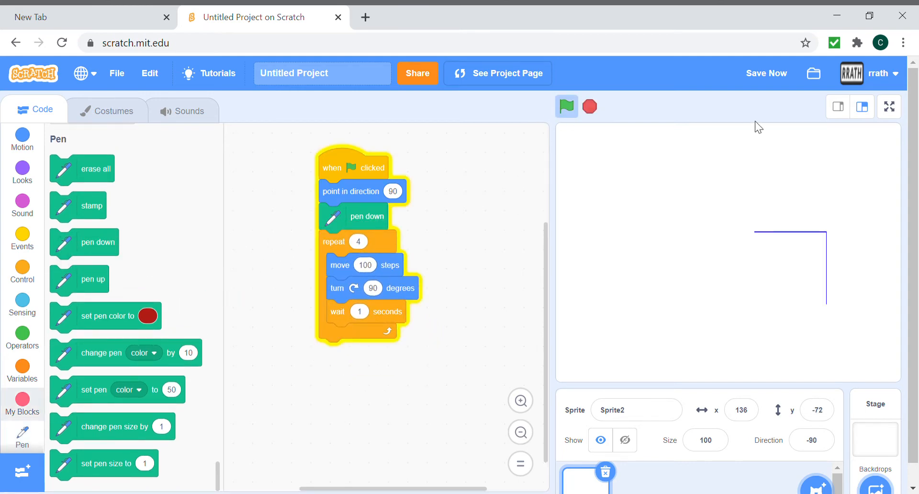
left_click(566, 107)
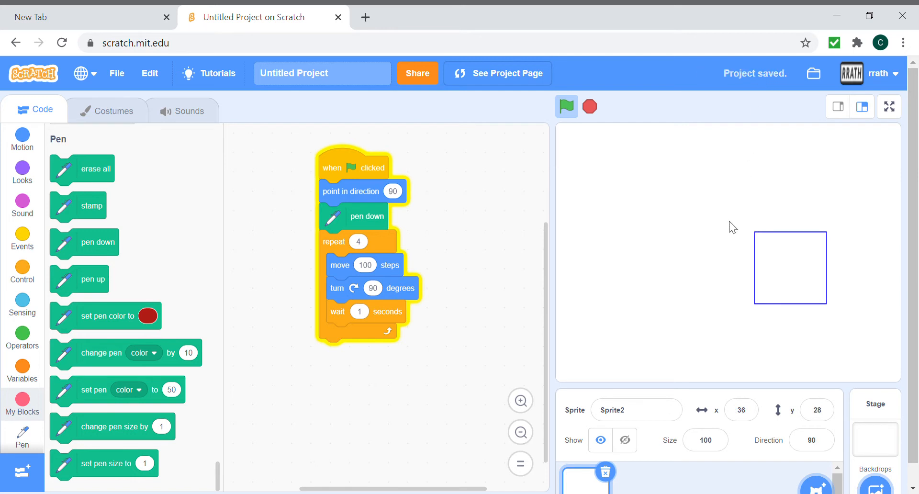
left_click(566, 106)
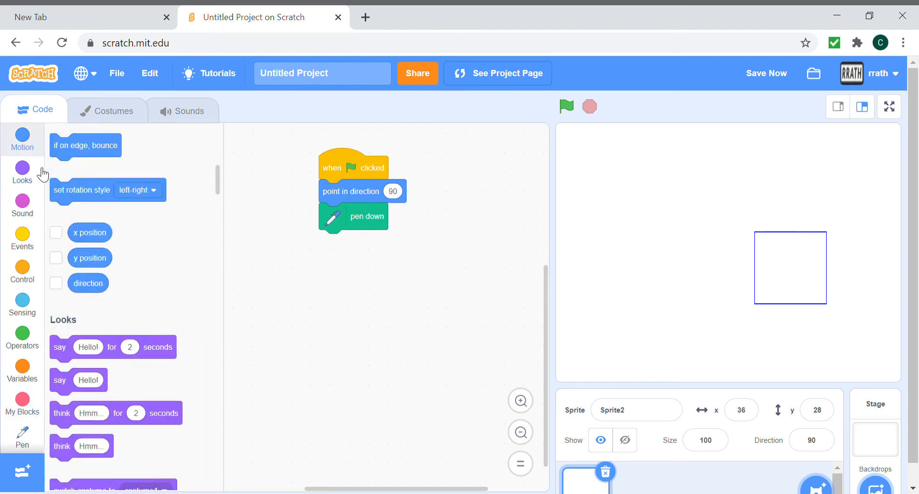
Add point in direction 90 and a repeat-2 loop with move 200 steps
left_click(22, 140)
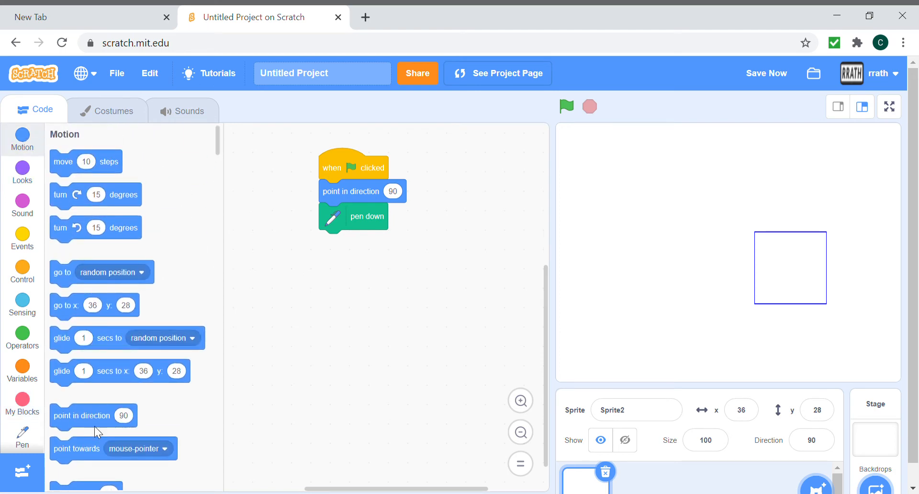
left_click_drag(81, 416, 361, 242)
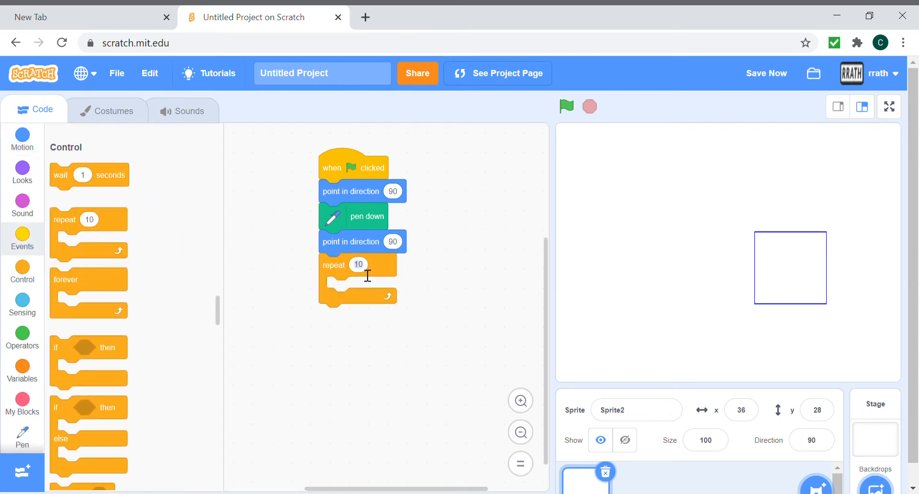
type("2")
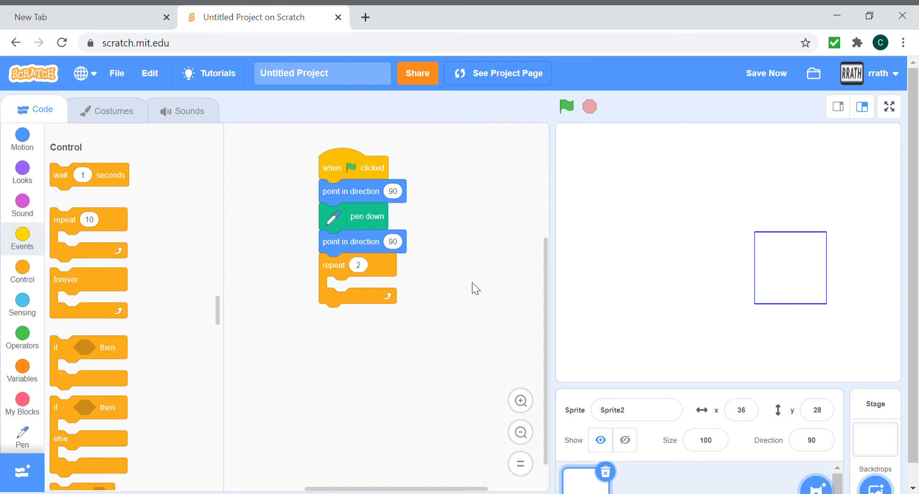
left_click(23, 139)
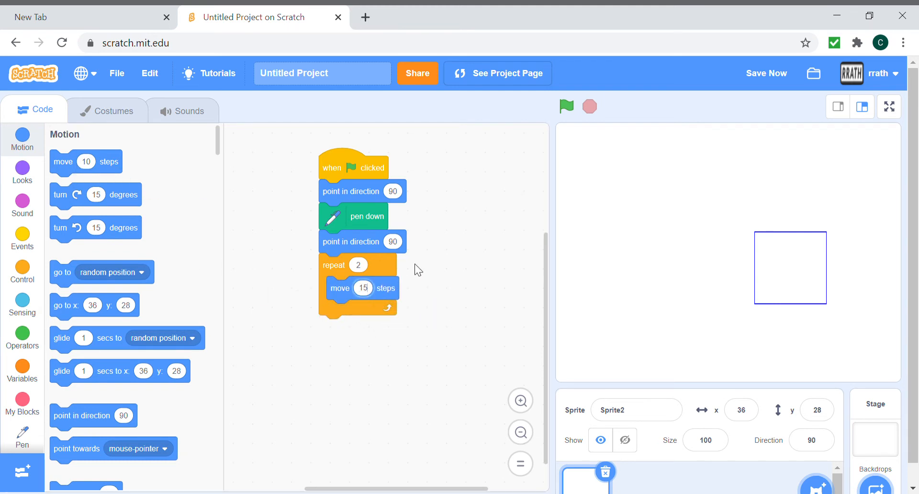
type("150")
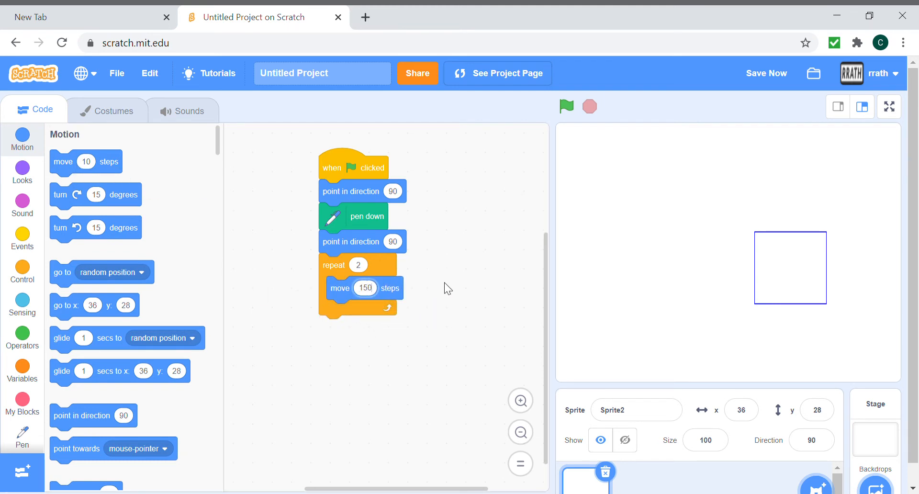
type("2")
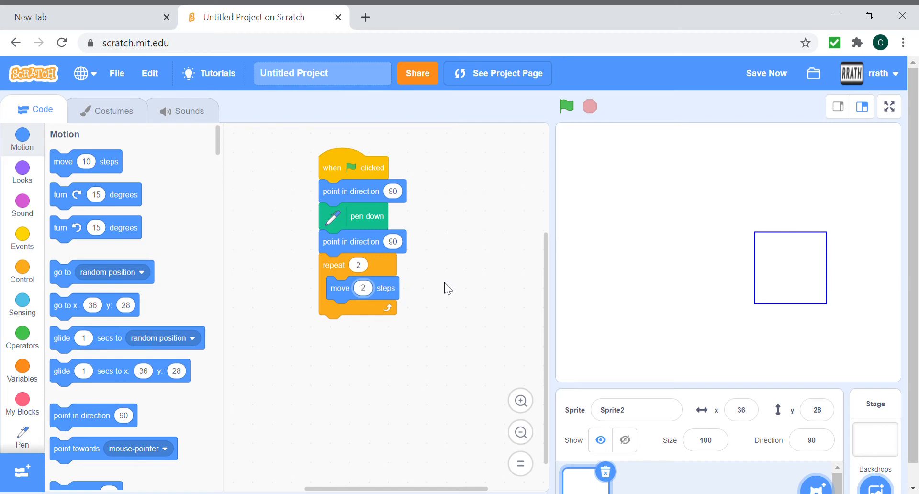
type("200")
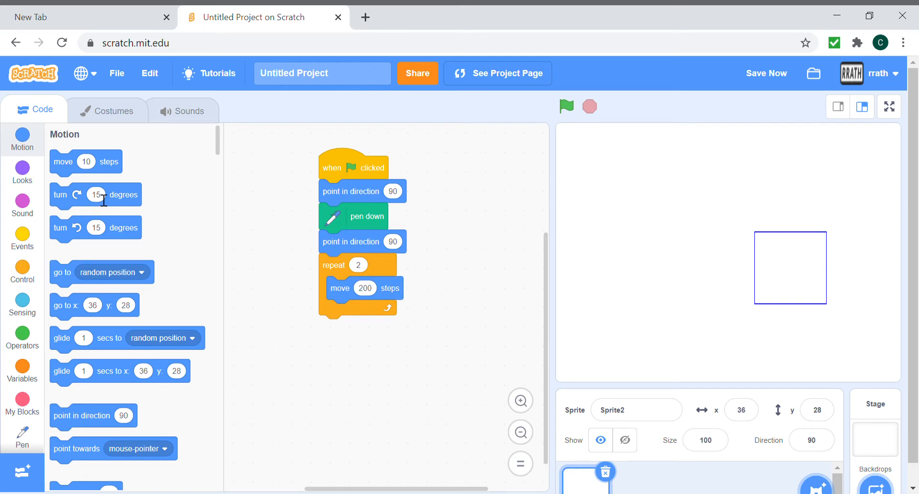
Complete the loop with turn 90, wait 1 second, move 100 steps
left_click_drag(95, 195, 364, 312)
type("90")
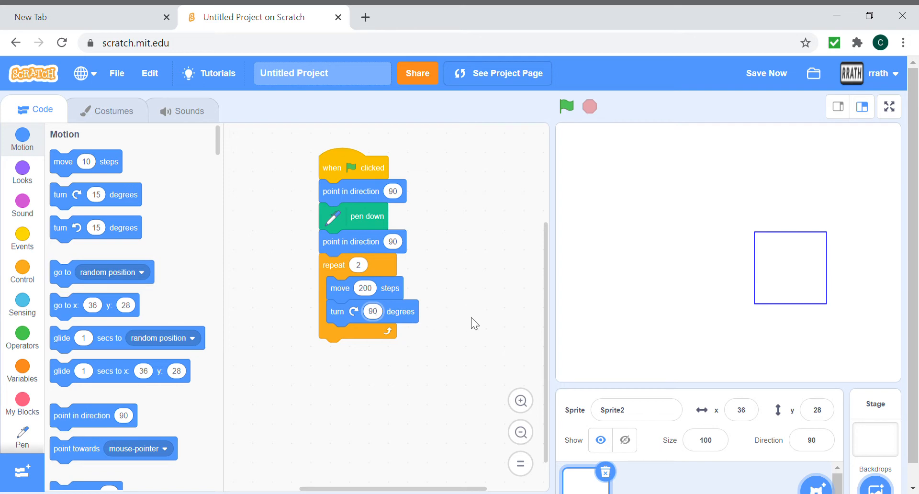
left_click(22, 239)
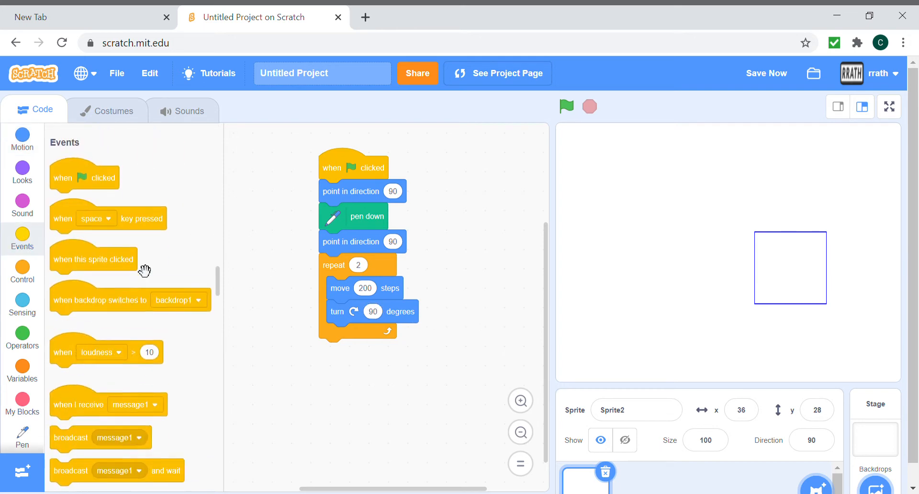
scroll("down", 3)
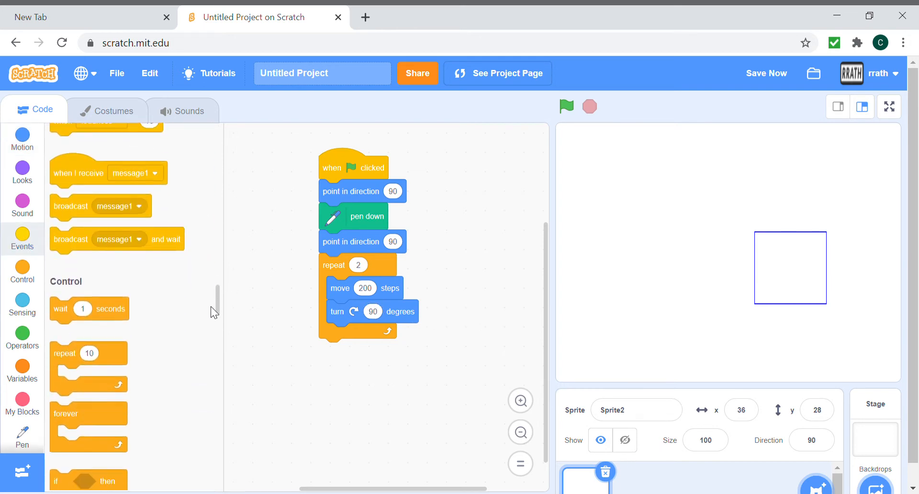
left_click_drag(88, 309, 360, 335)
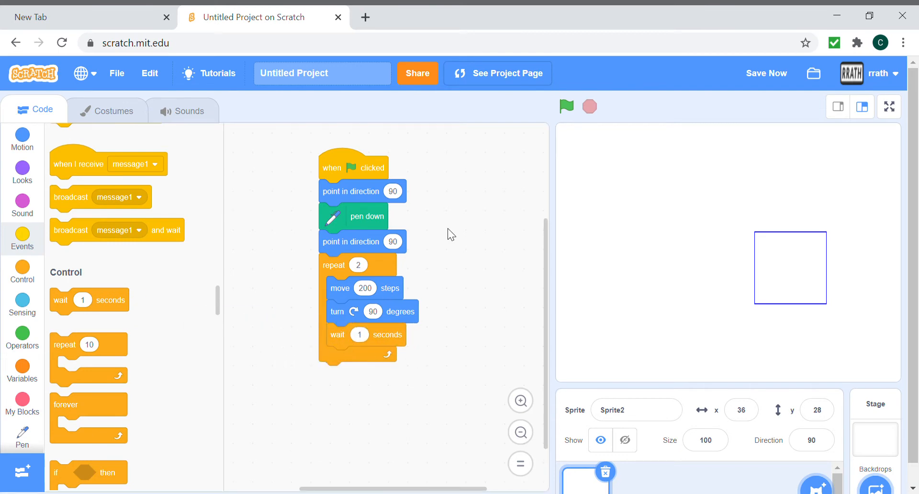
mouse_move(3, 157)
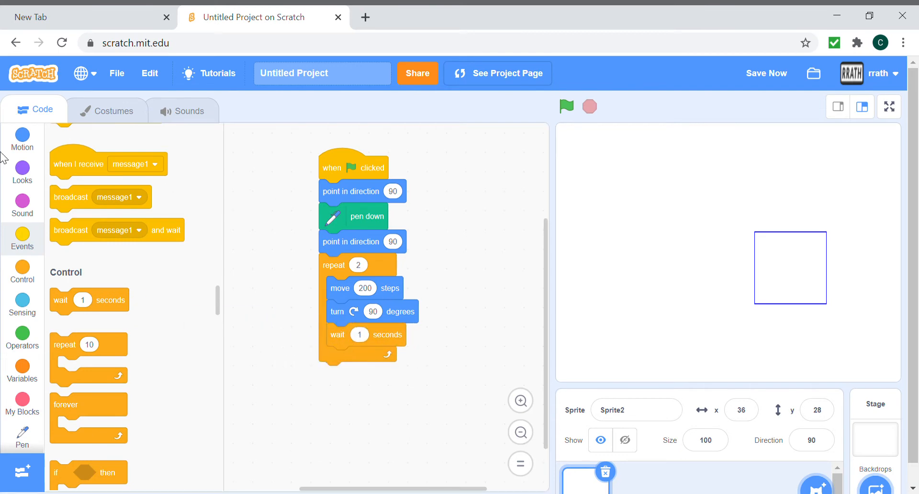
left_click(22, 139)
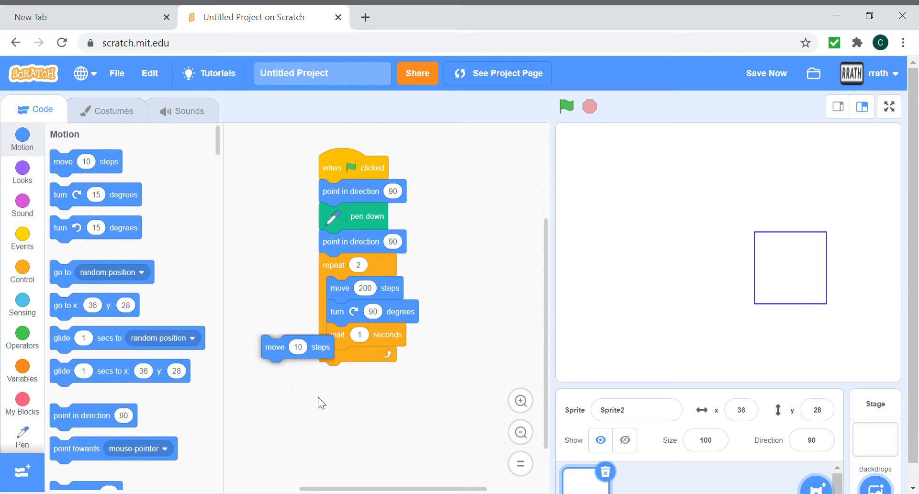
left_click_drag(274, 346, 339, 358)
type("e")
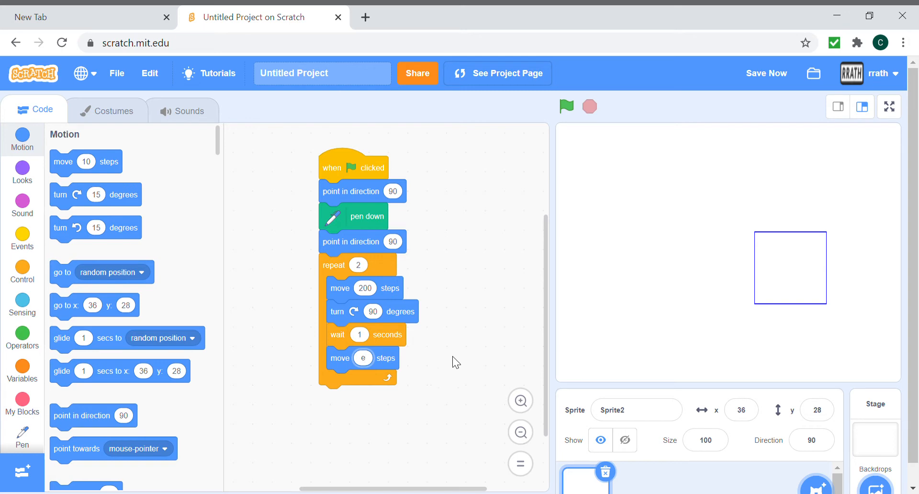
type("100")
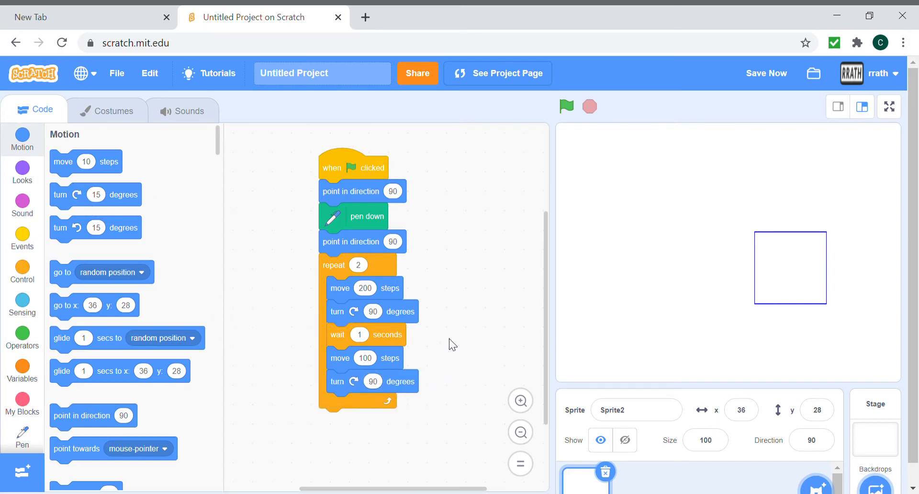
mouse_move(17, 263)
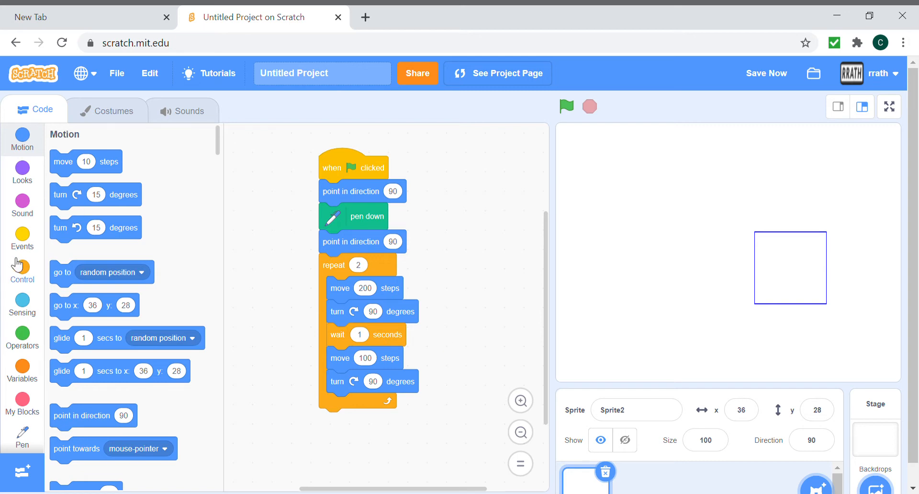
left_click(22, 233)
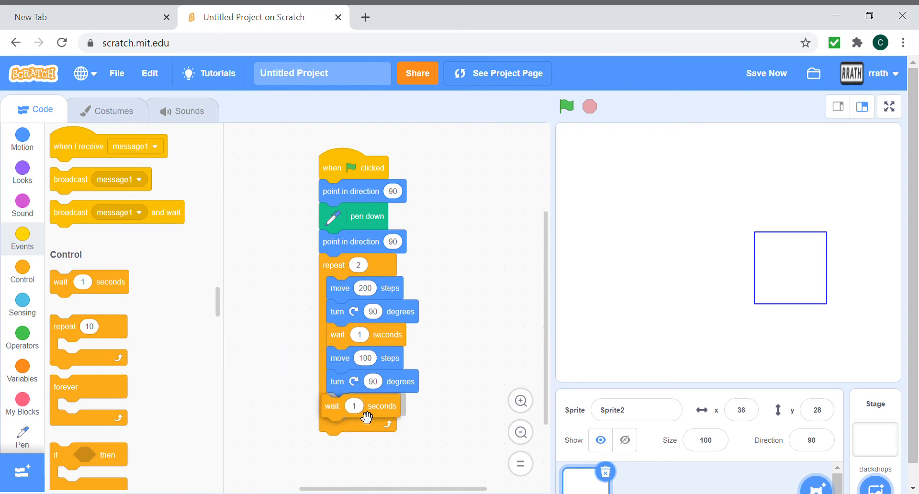
Run and stop the script so a 200 by 100 rectangle is drawn over the square
left_click(566, 106)
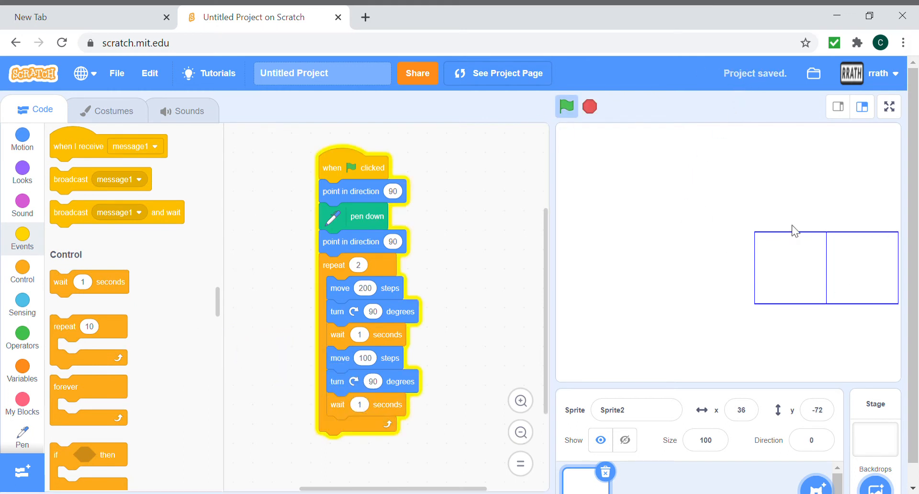
left_click(566, 107)
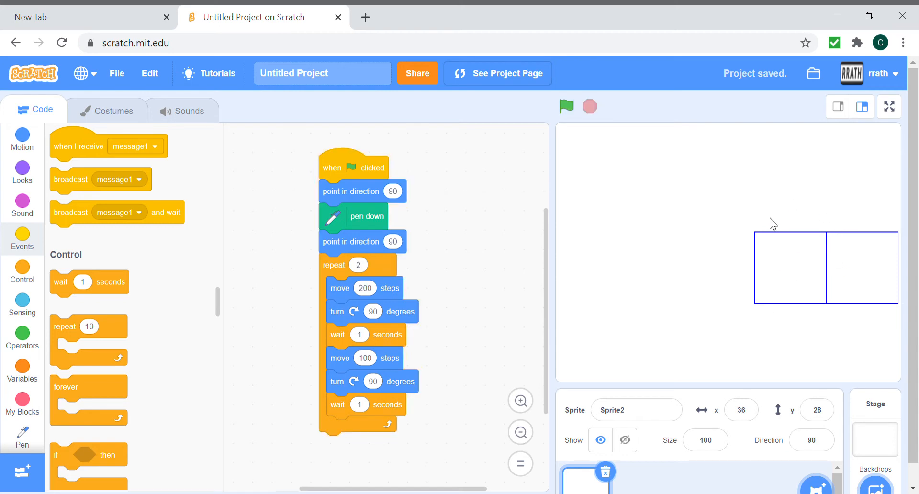
mouse_move(821, 274)
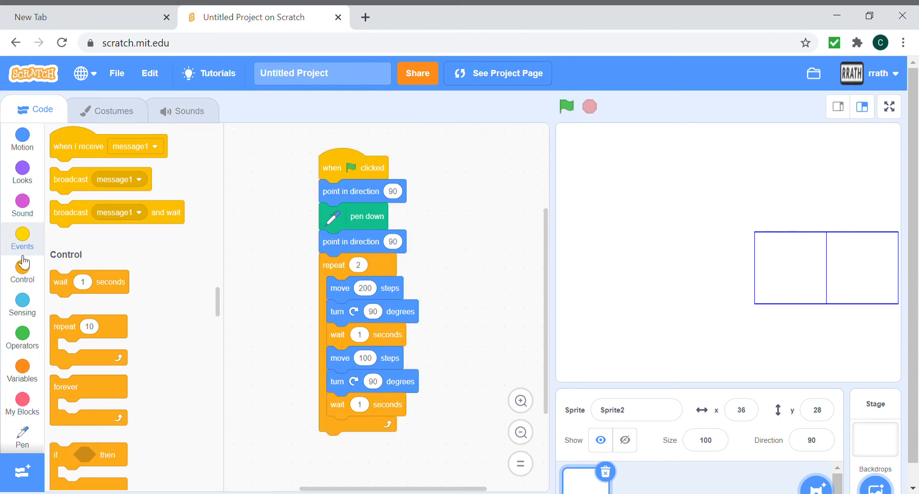
left_click(22, 432)
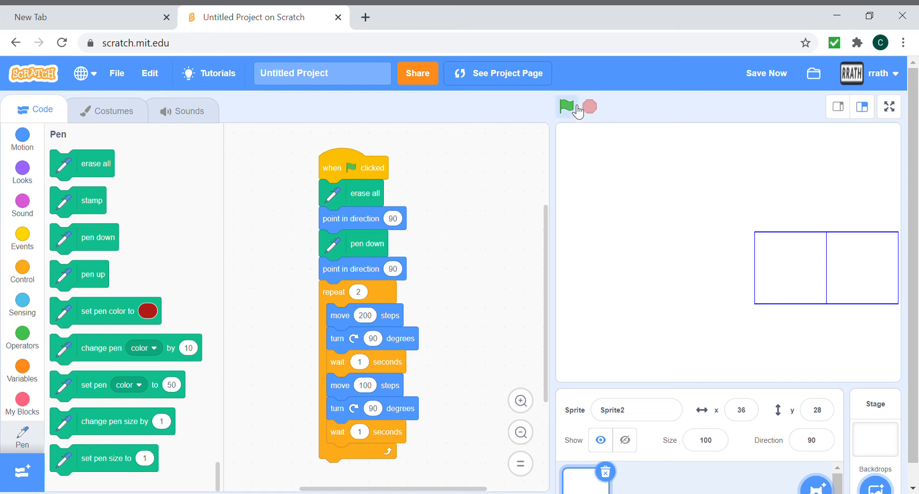
Rerun the script with the erase-all start so only the rectangle remains
left_click(566, 107)
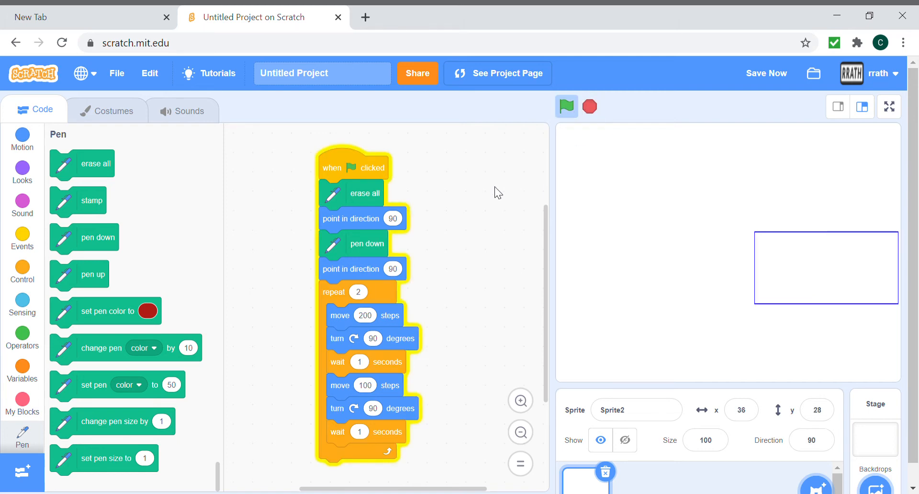
left_click(566, 107)
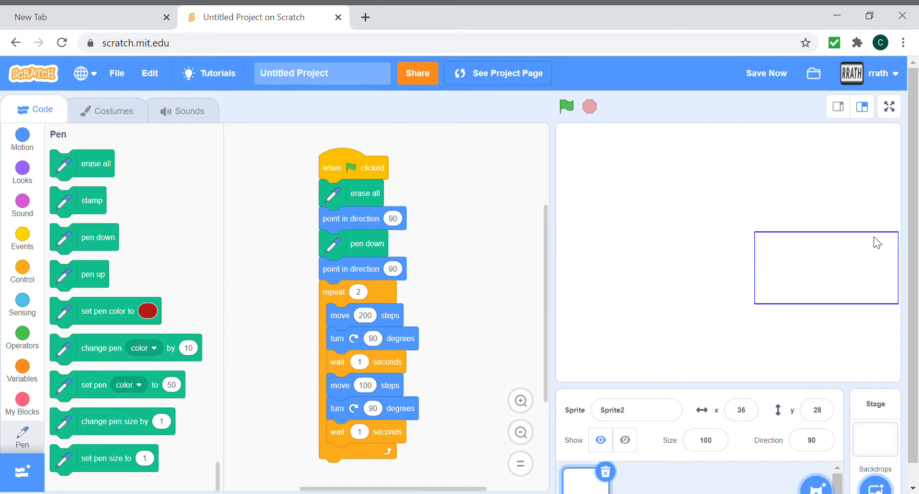
mouse_move(887, 266)
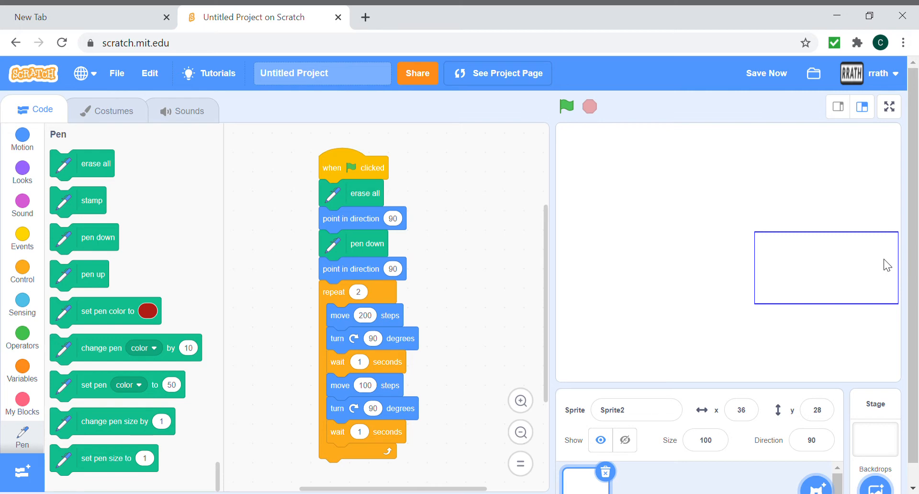
mouse_move(5, 155)
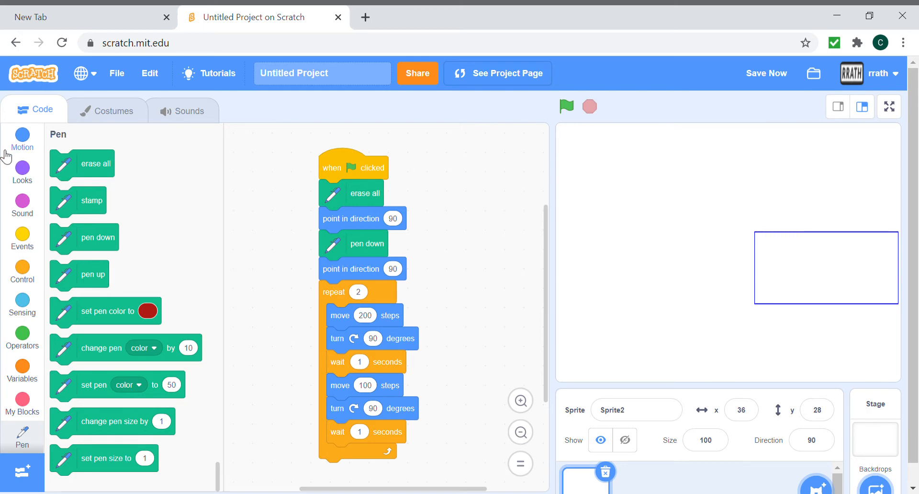
Start the script with go to x 0, y 0 and rerun it from the stage centre
left_click(22, 140)
type("0")
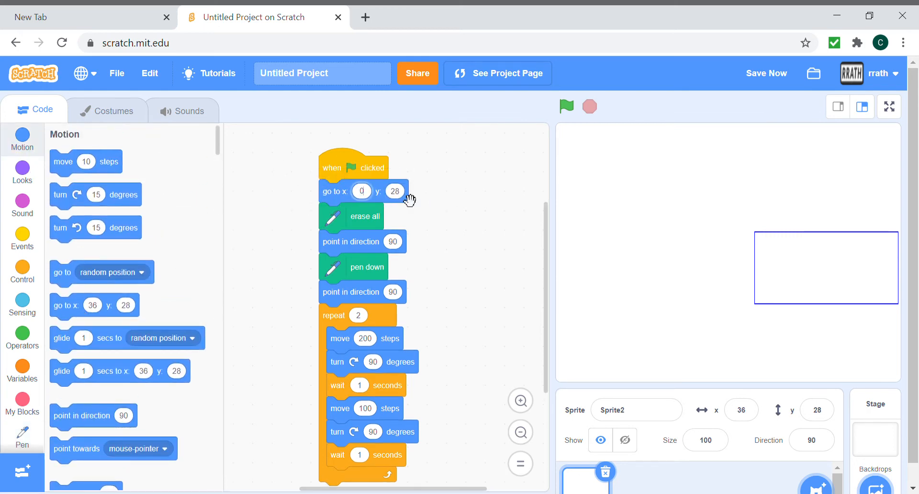
left_click(566, 106)
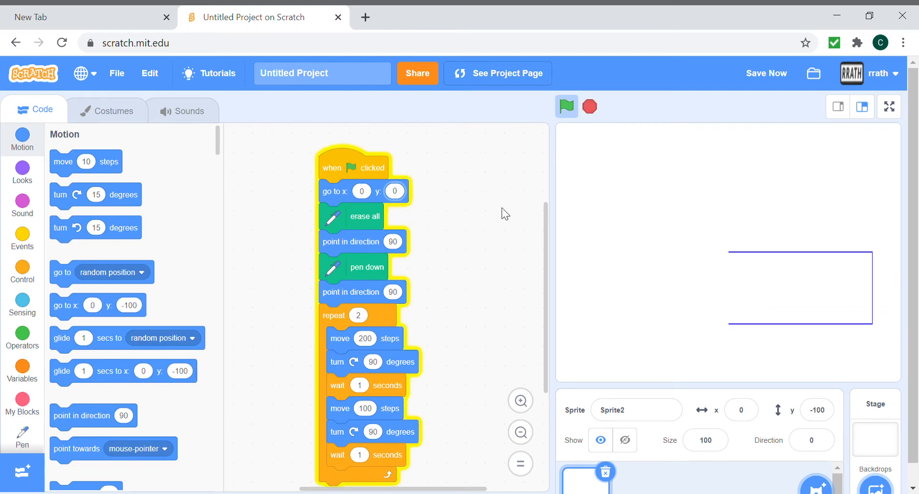
left_click(566, 107)
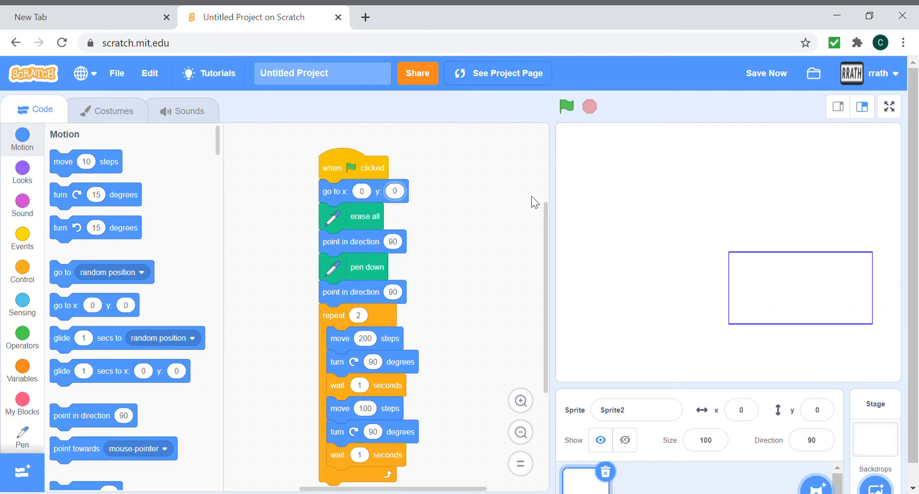
mouse_move(731, 67)
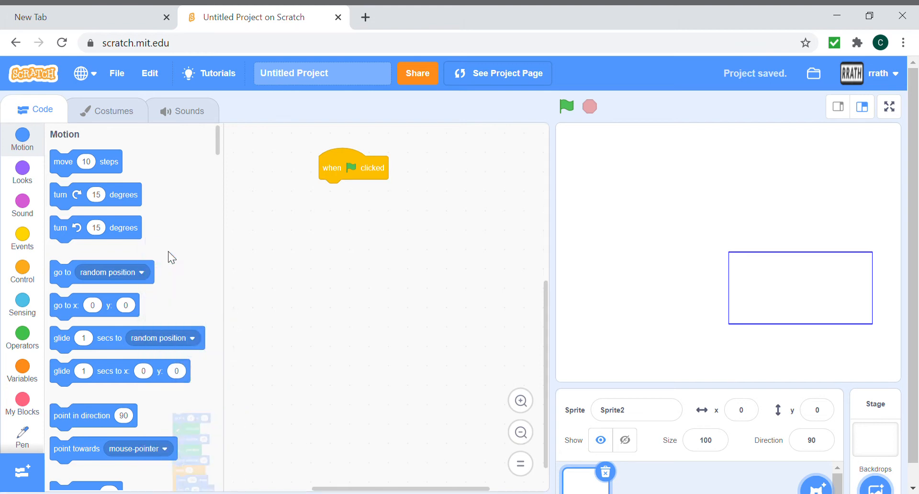
Place a repeat-3 loop under a new green-flag start block
left_click(22, 238)
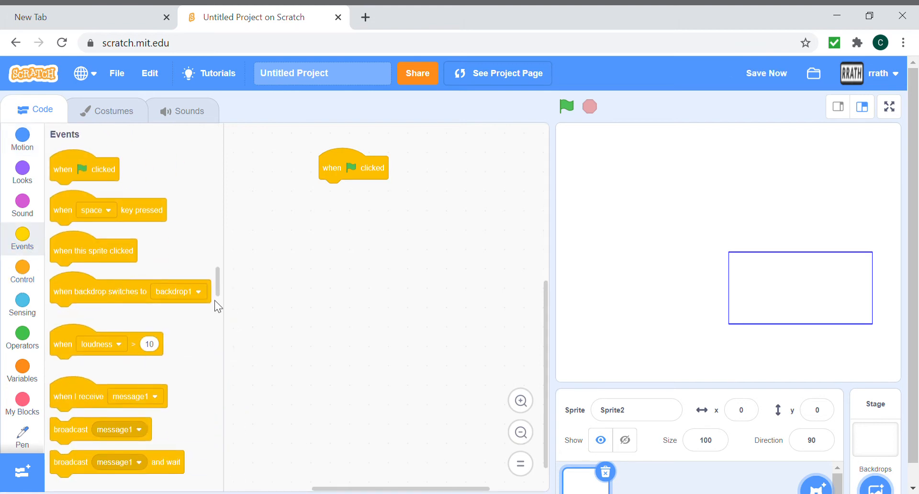
scroll("down", 3)
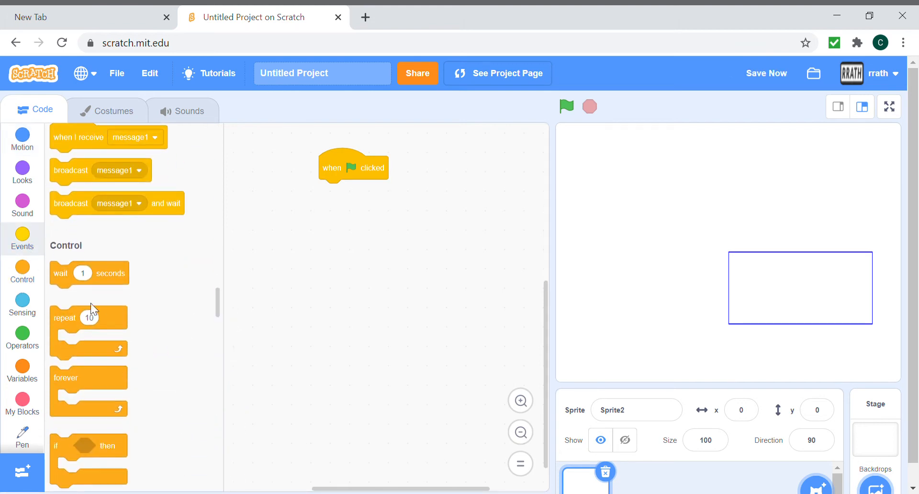
left_click_drag(88, 317, 334, 192)
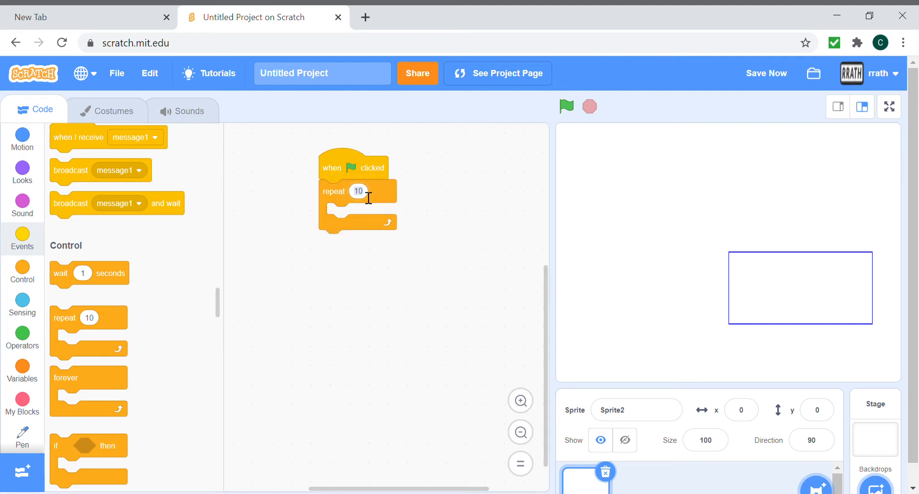
type("3")
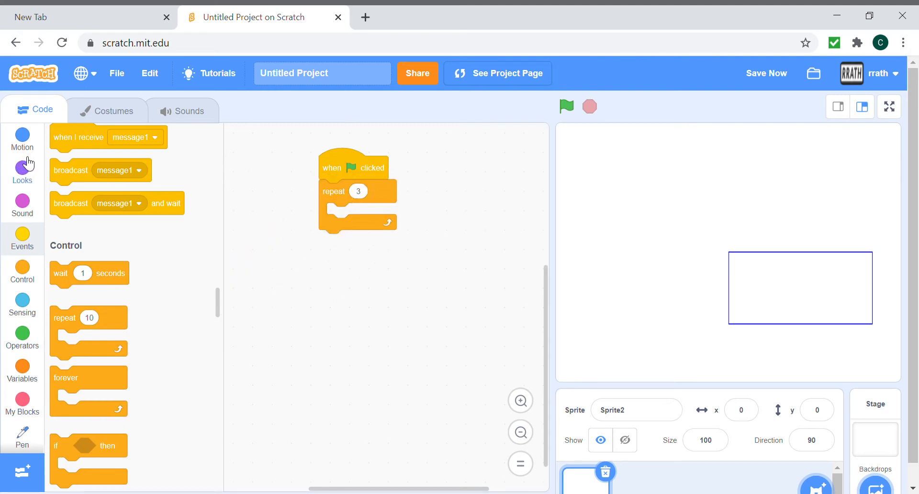
Put move 100 steps and turn 120 degrees inside the loop
left_click(22, 139)
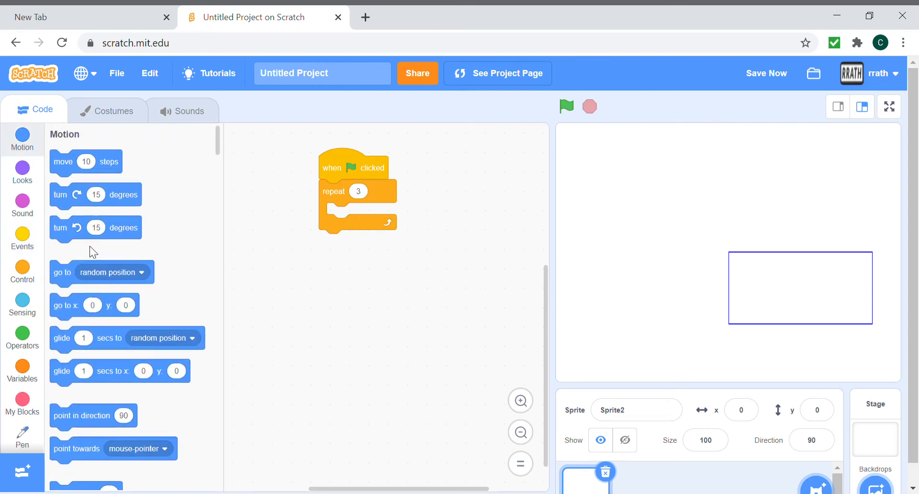
left_click_drag(85, 161, 357, 214)
type("100")
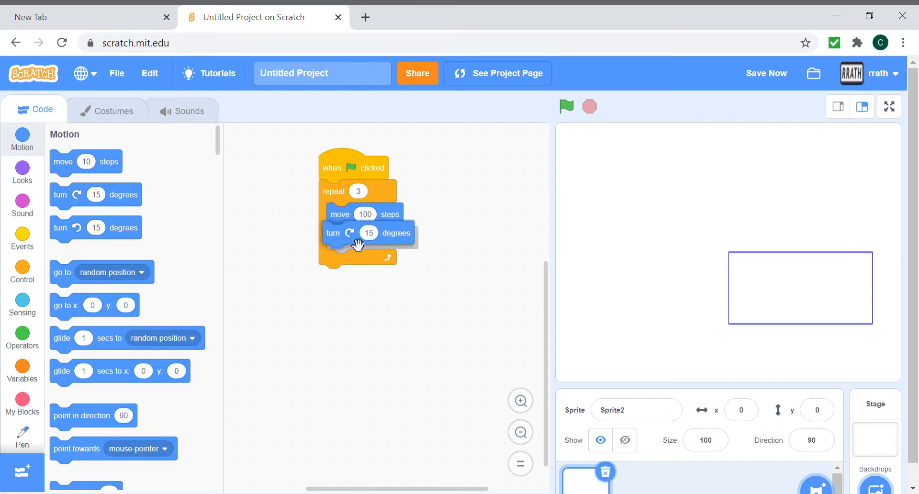
left_click(368, 238)
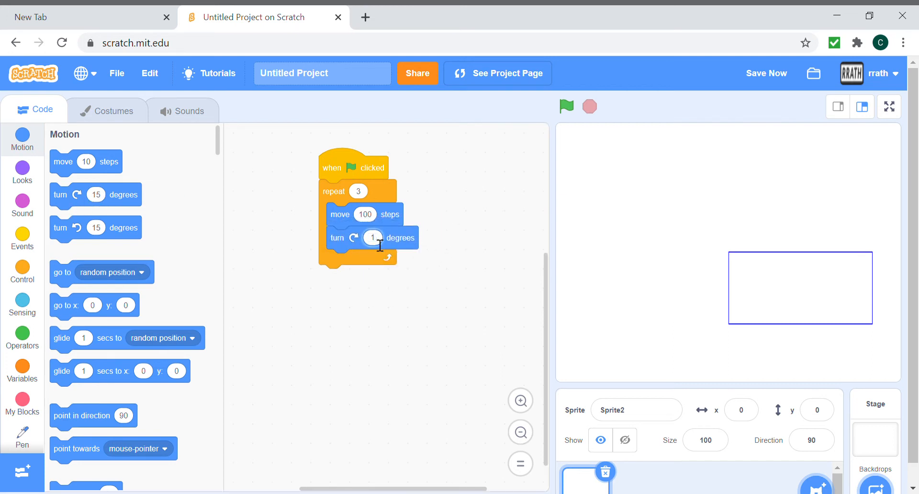
type("120")
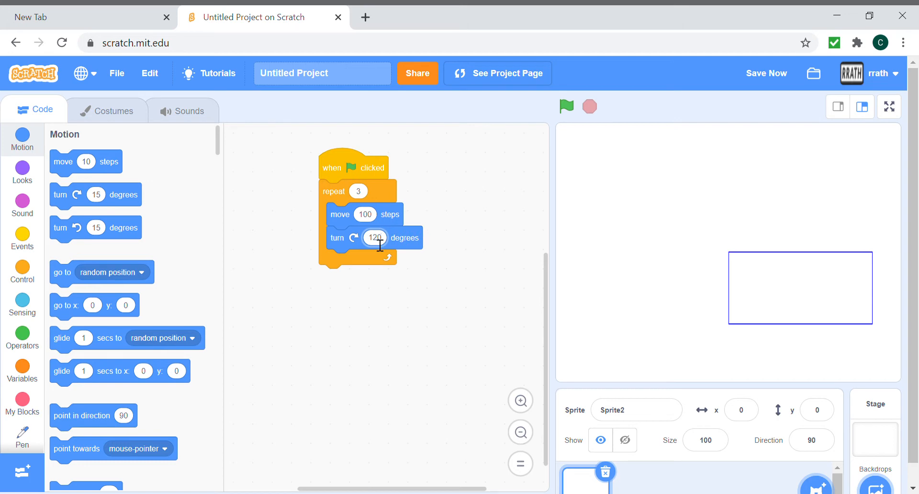
left_click(22, 238)
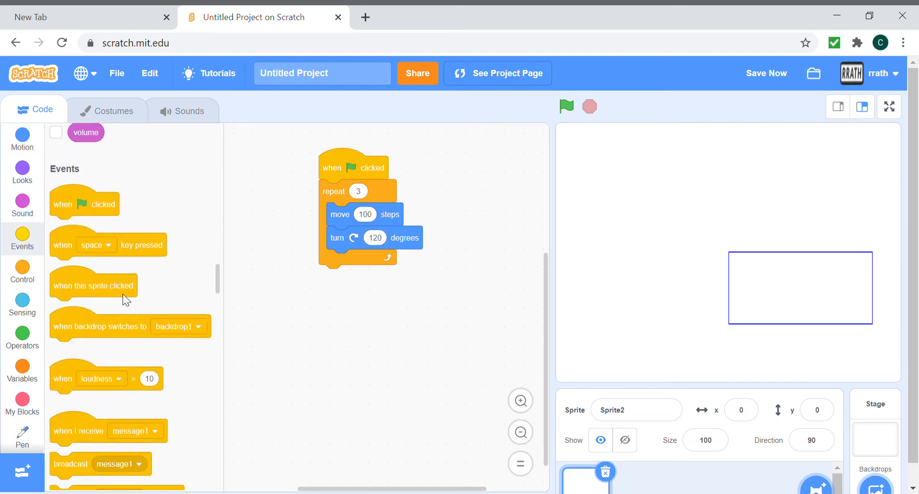
Test-run, then add an erase-all block before the triangle loop
scroll("down", 3)
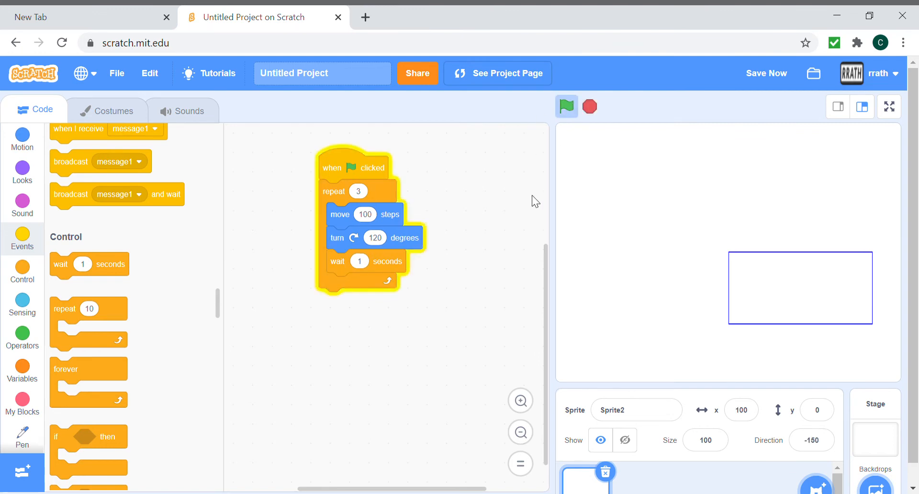
left_click(566, 107)
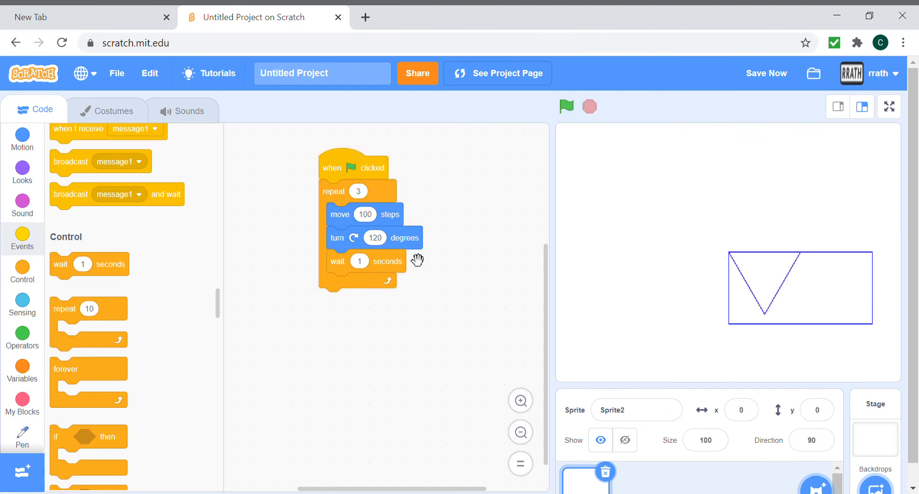
left_click(22, 139)
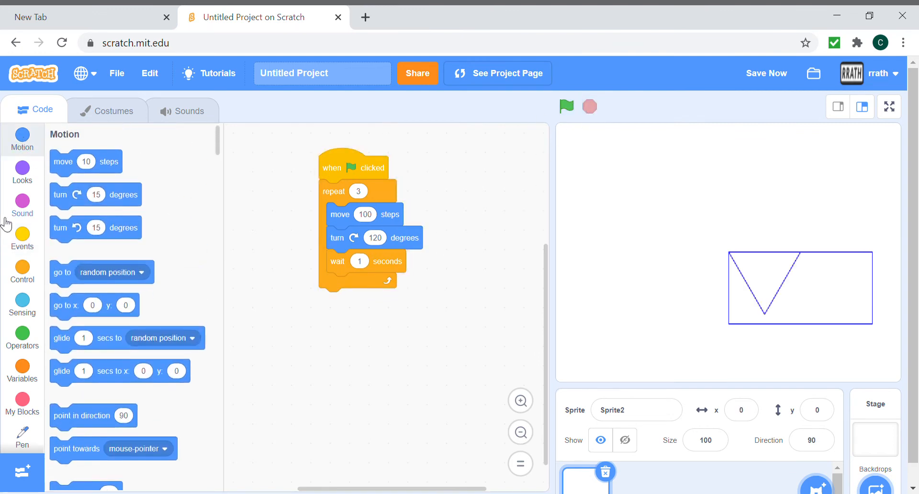
left_click(22, 436)
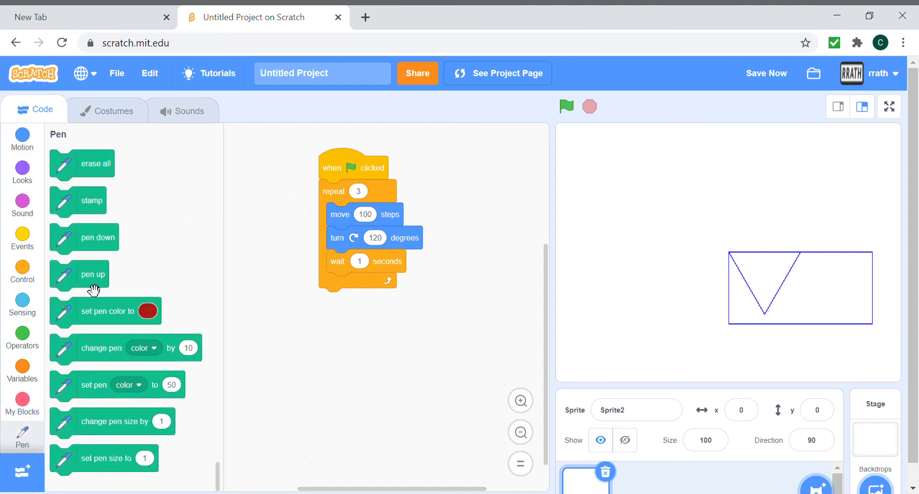
left_click_drag(91, 163, 352, 193)
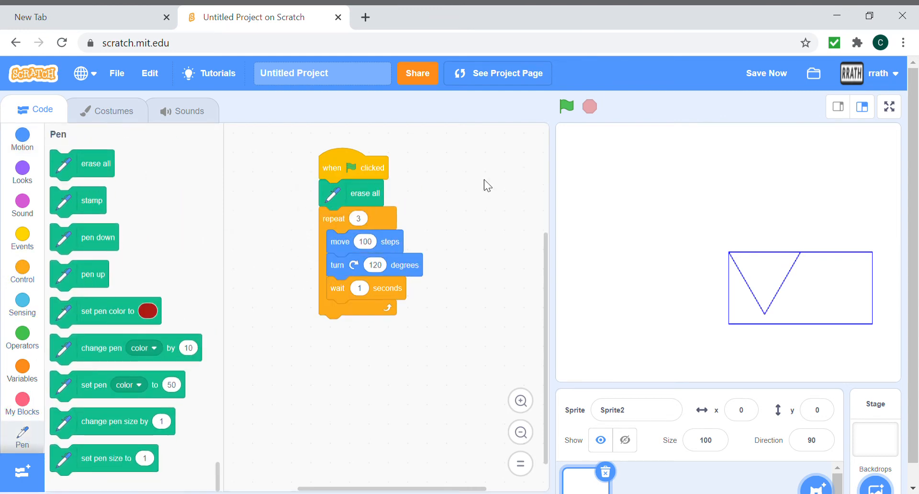
Run the script so a clean triangle is drawn on the stage
left_click(566, 106)
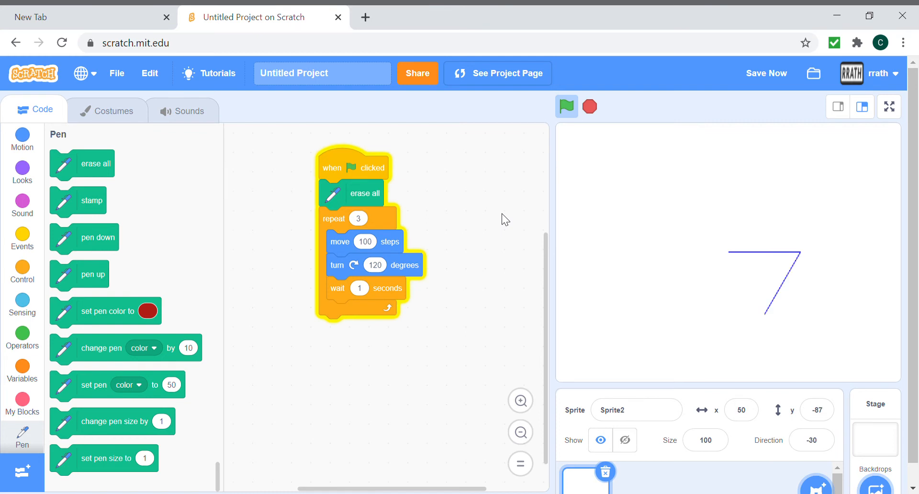
left_click(566, 106)
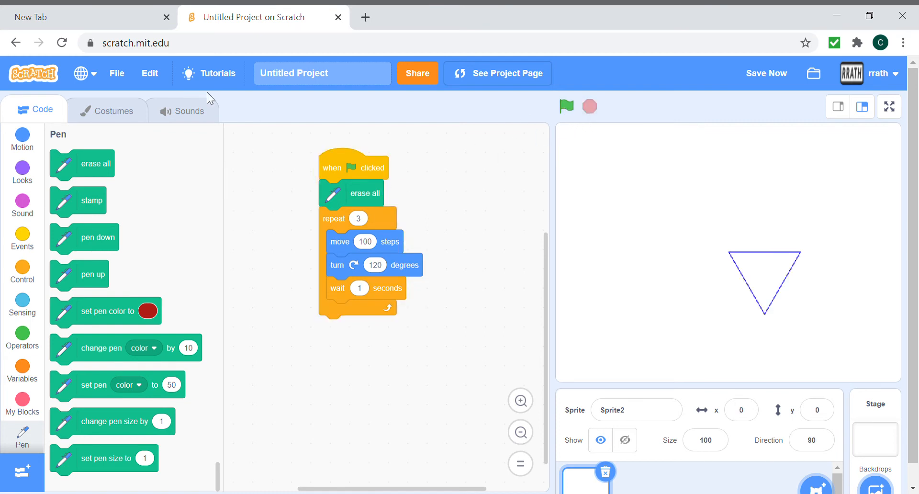
Add point in direction 30 under the hat block and rerun to draw an upright triangle
left_click(22, 141)
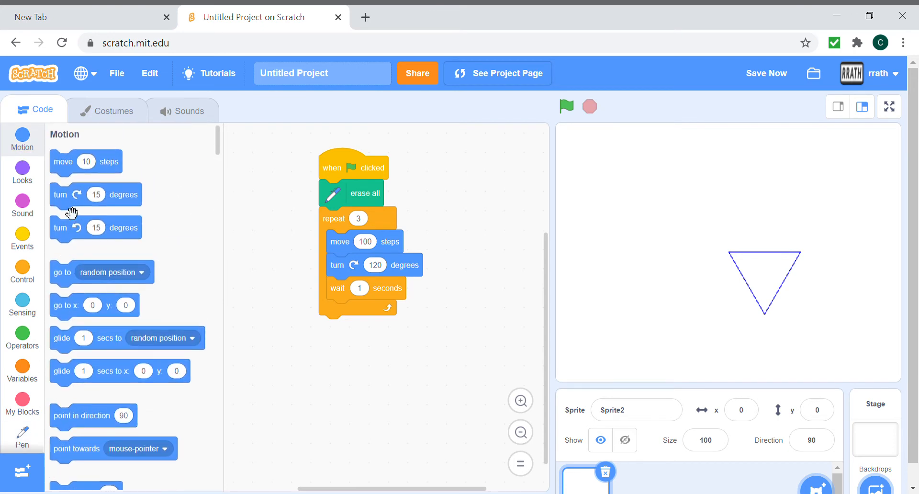
mouse_move(174, 268)
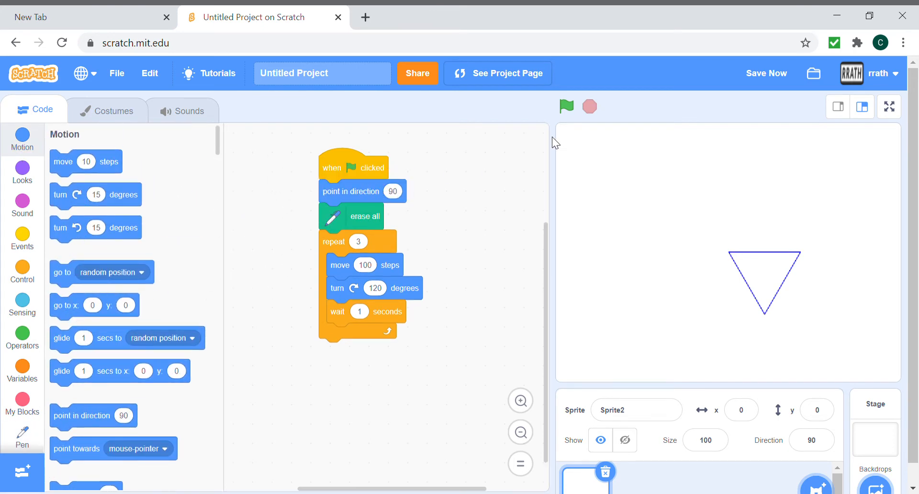
left_click(566, 106)
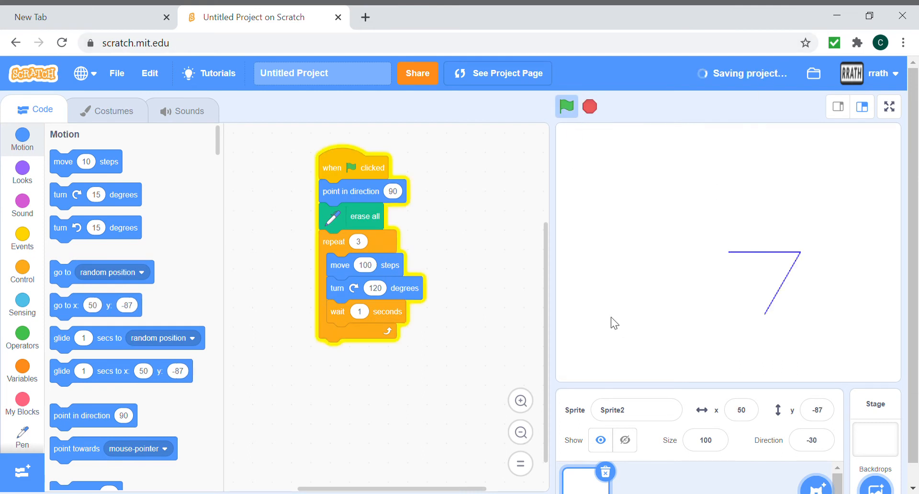
left_click(566, 107)
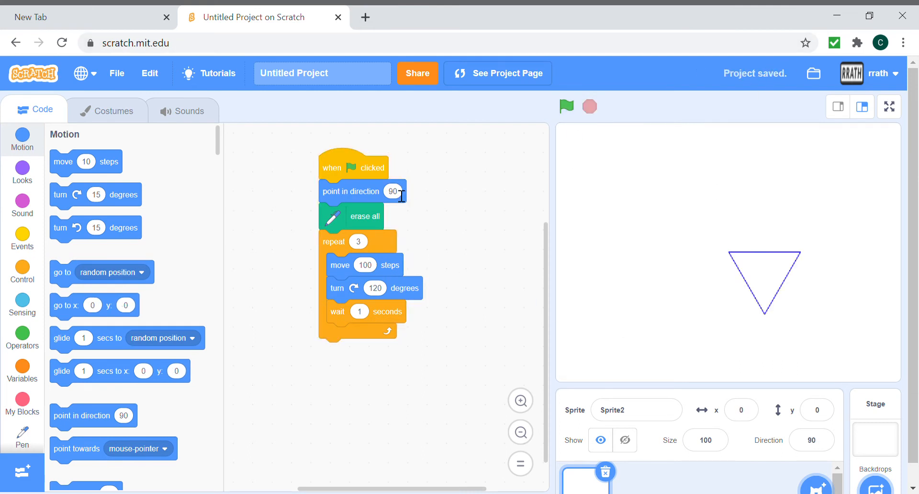
left_click(393, 192)
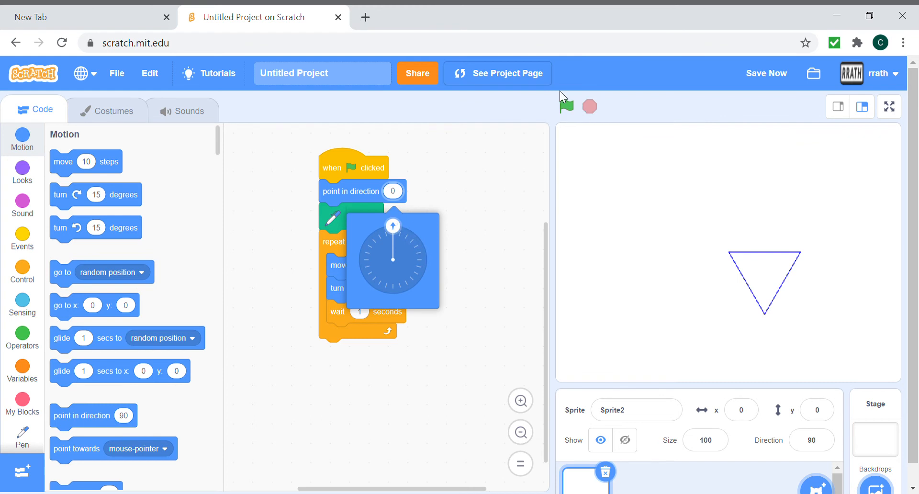
left_click(566, 107)
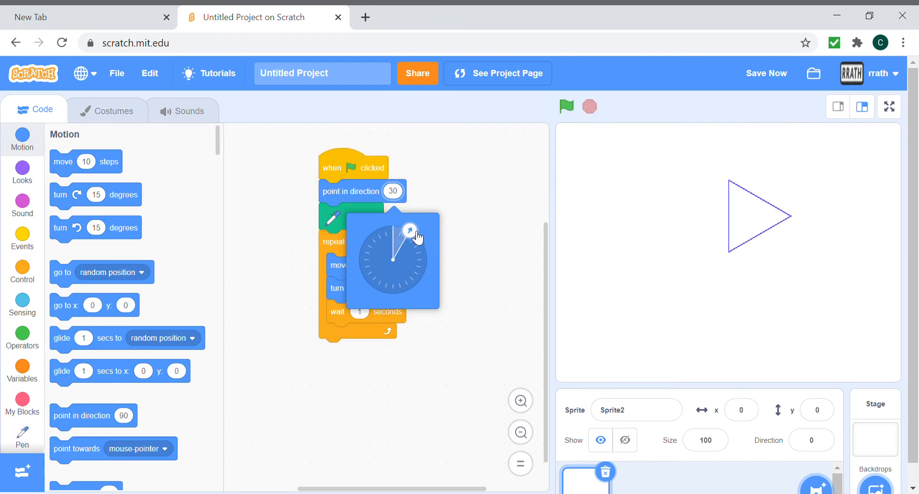
left_click(566, 107)
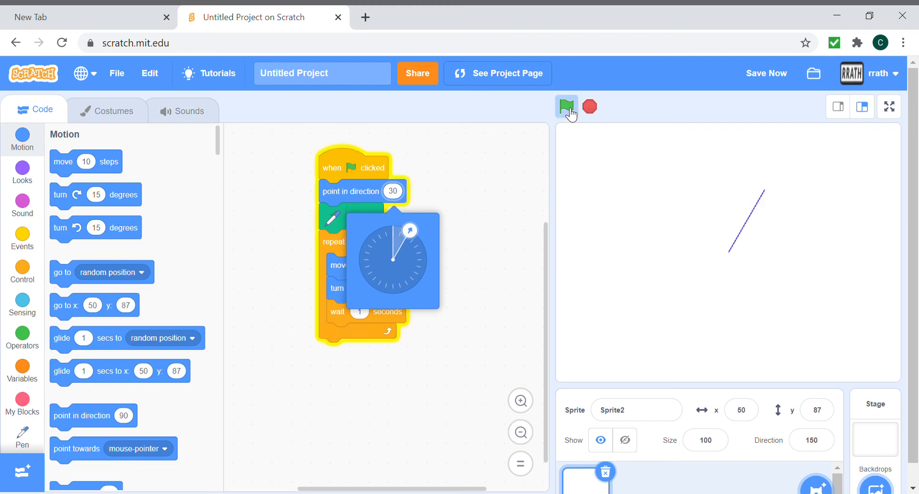
left_click(566, 106)
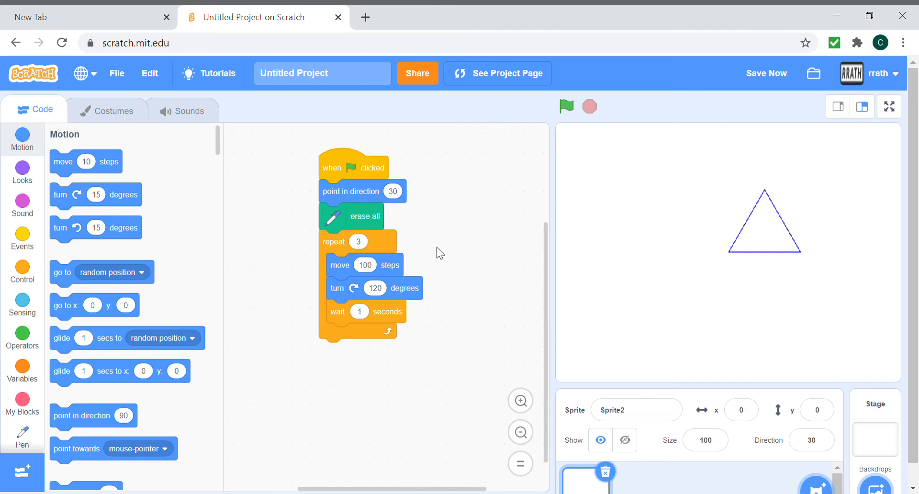
Add a comment note beside the script recording 360 / 3 = 120
right_click(440, 252)
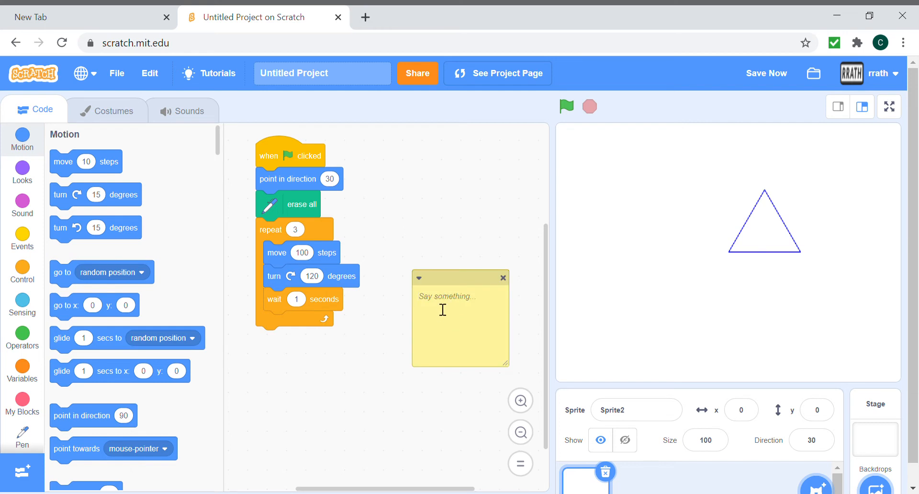
type("360")
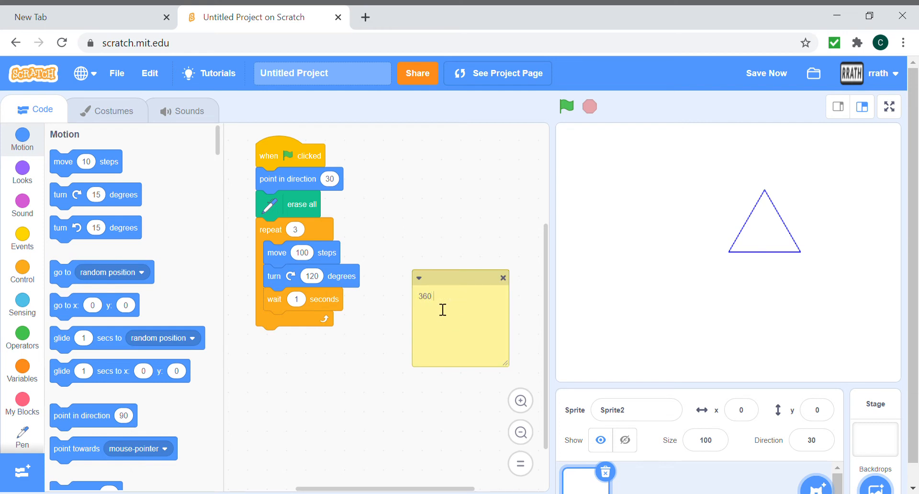
type("/")
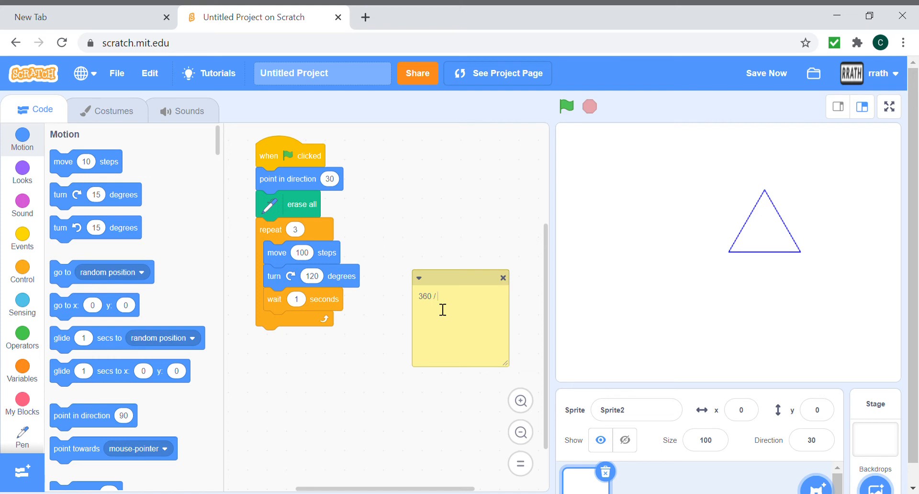
mouse_move(347, 250)
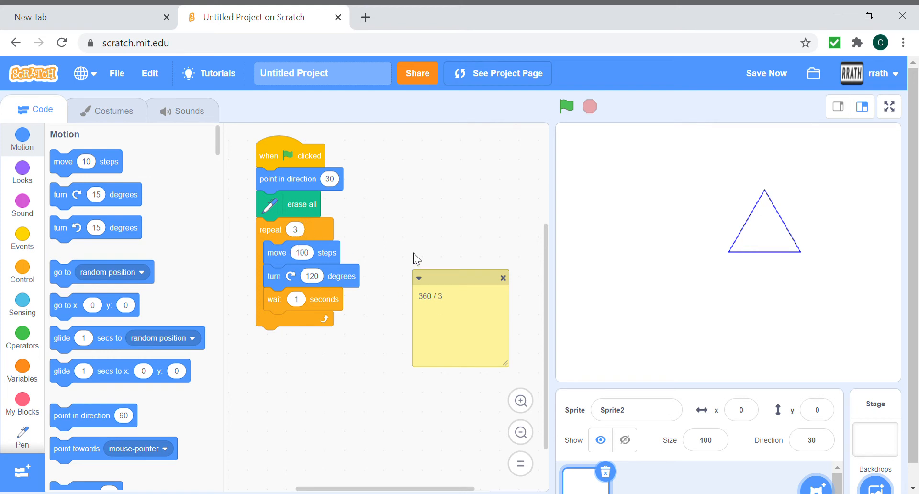
type("=")
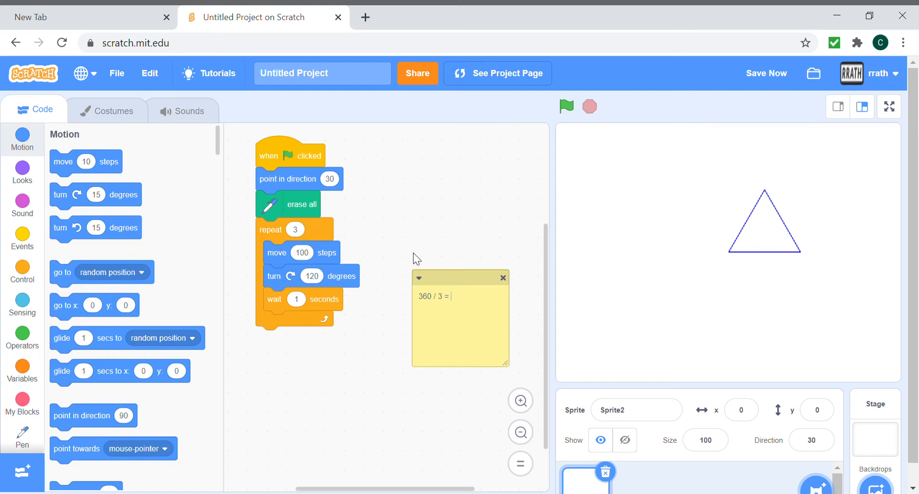
type("120")
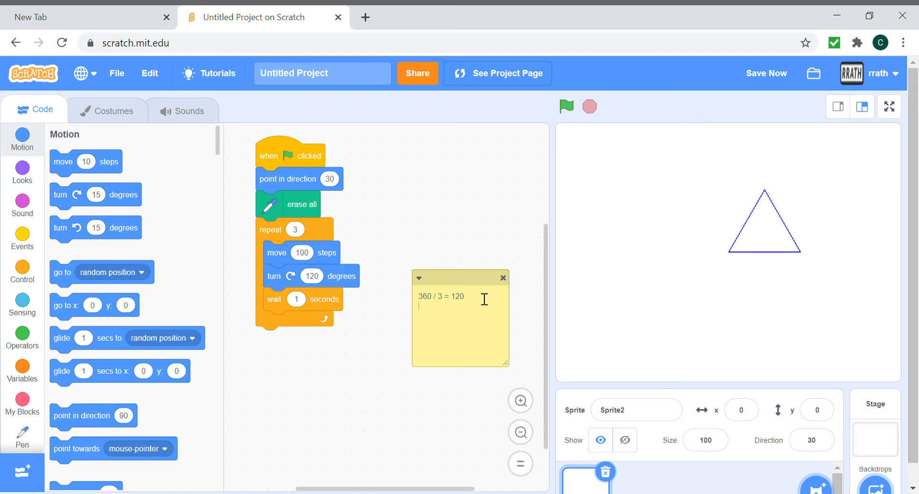
Extend the note with the pentagon turn angle 360 / 5 = 72
type("369")
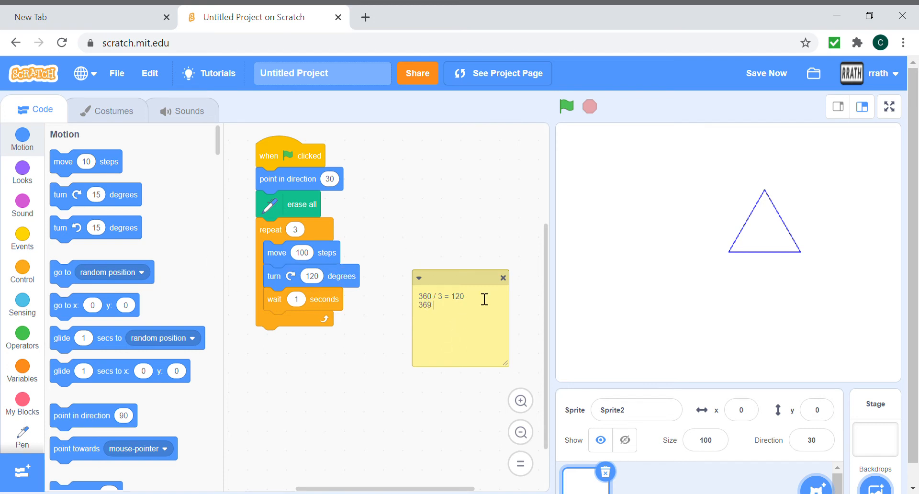
type("360 / 5 =")
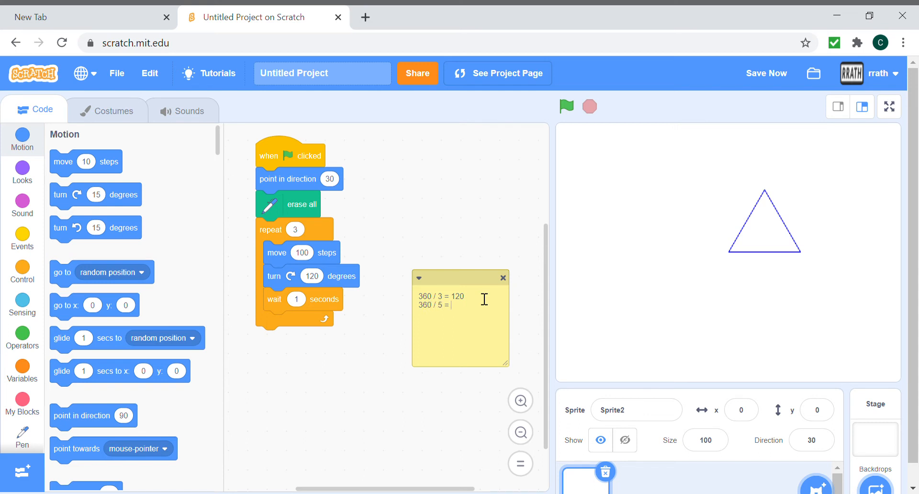
type("72")
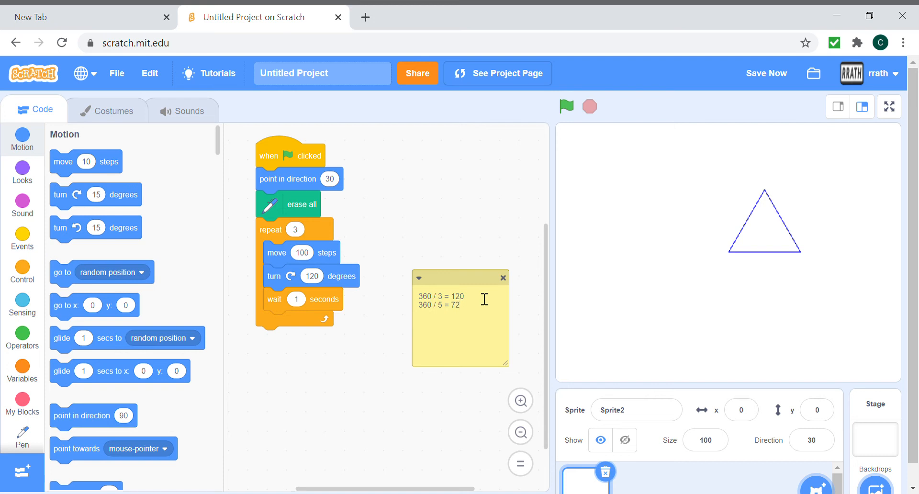
mouse_move(459, 270)
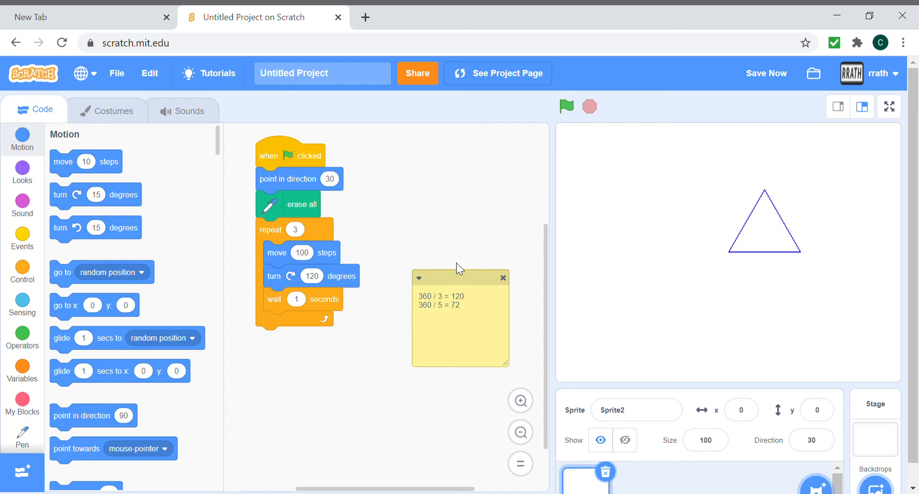
mouse_move(441, 196)
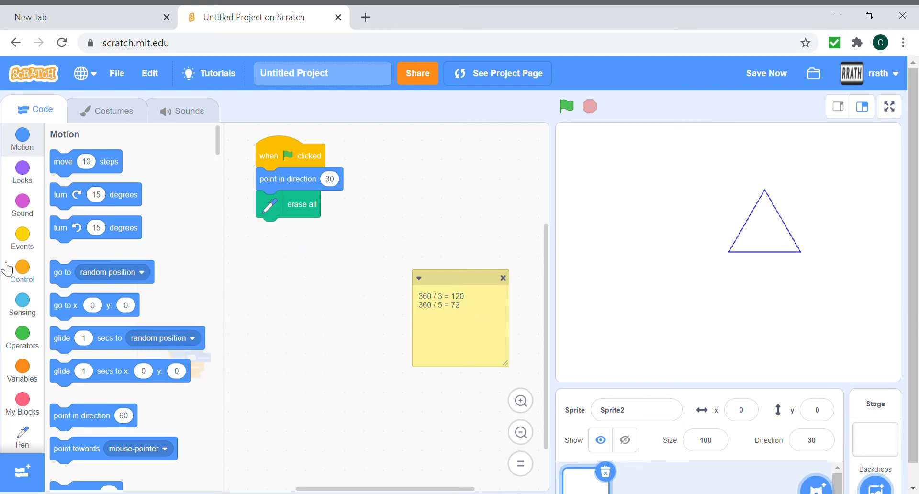
Build a repeat-5 loop with move 100 steps, turn 72 degrees and wait 1 second
left_click(22, 239)
type("5")
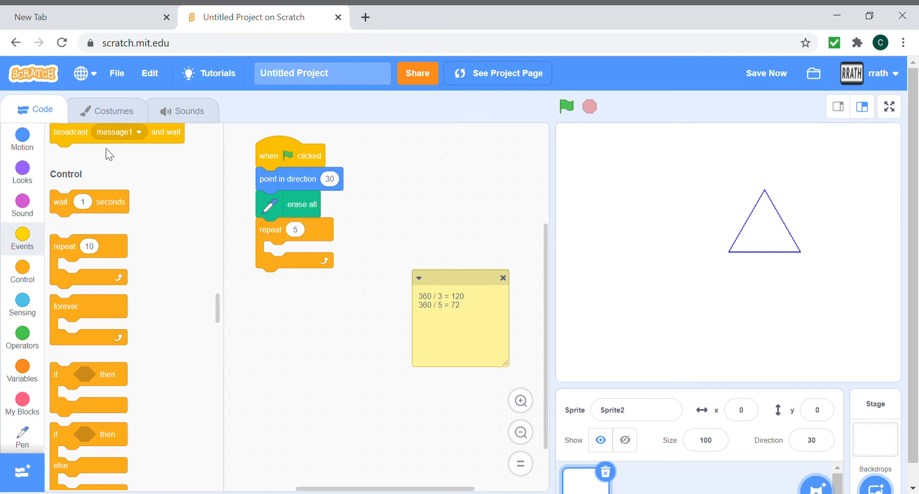
left_click(22, 140)
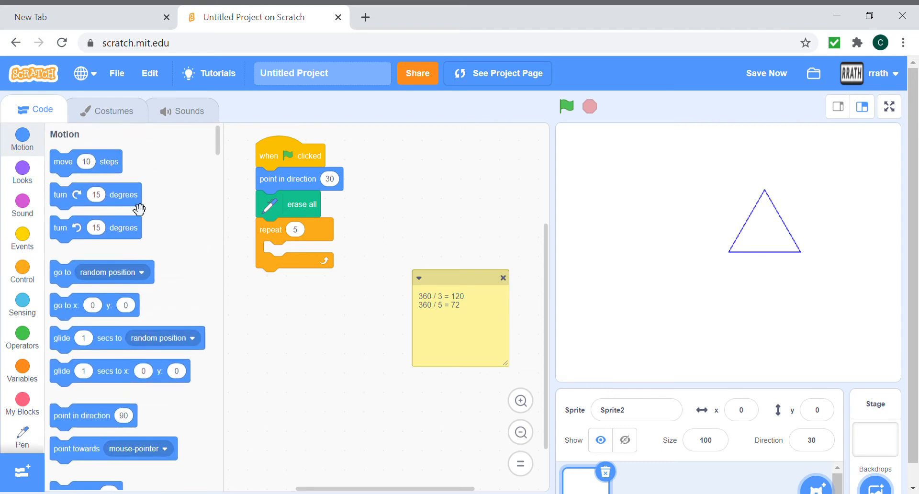
left_click_drag(86, 161, 293, 253)
type("100")
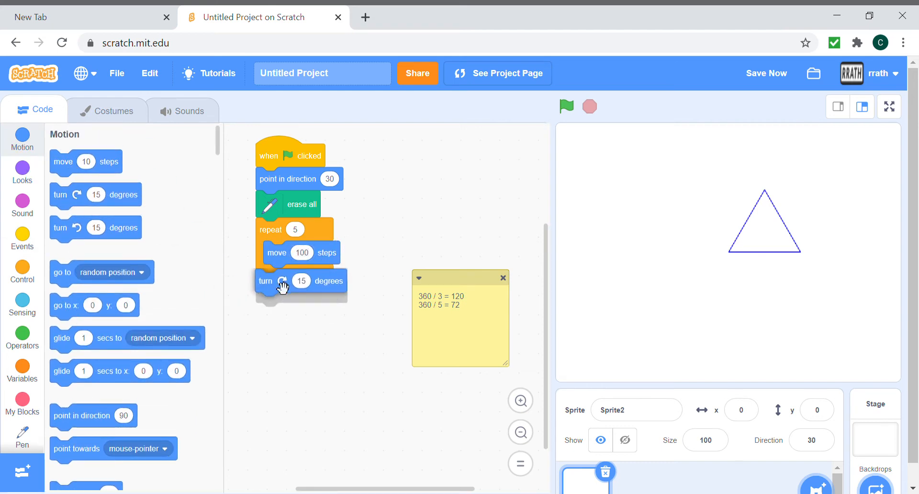
left_click_drag(283, 286, 299, 276)
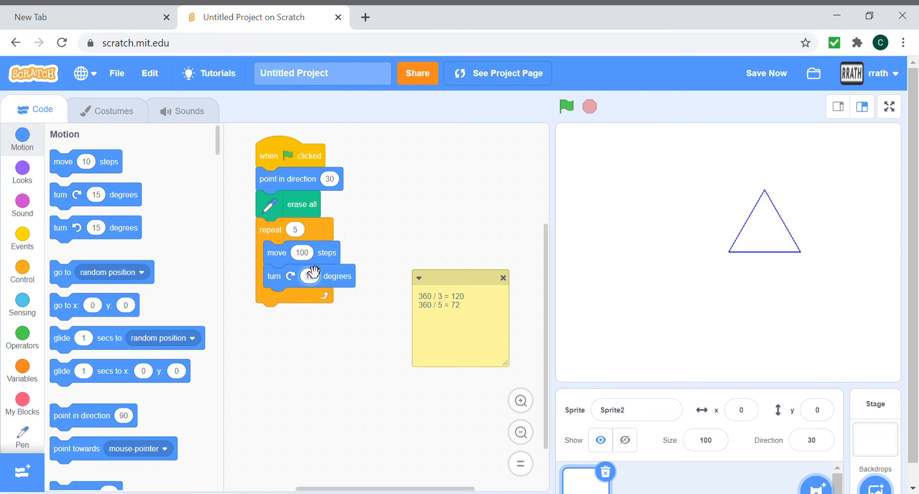
type("72")
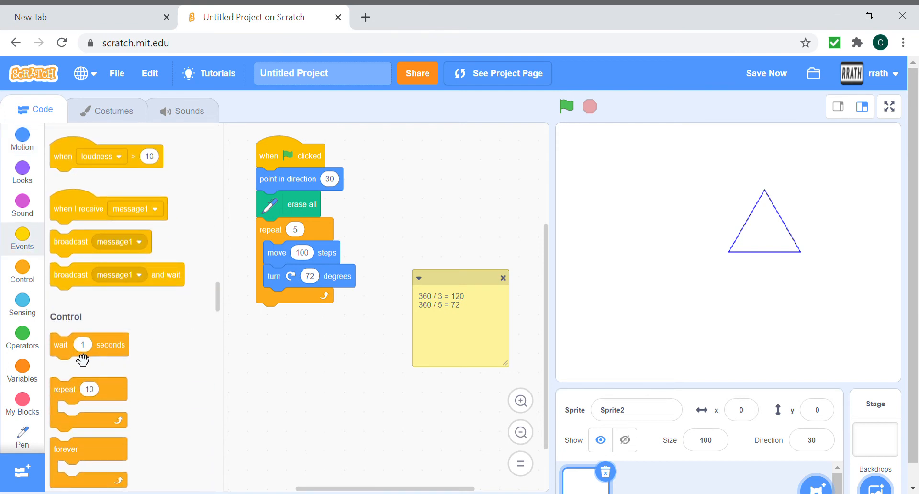
left_click_drag(82, 345, 296, 299)
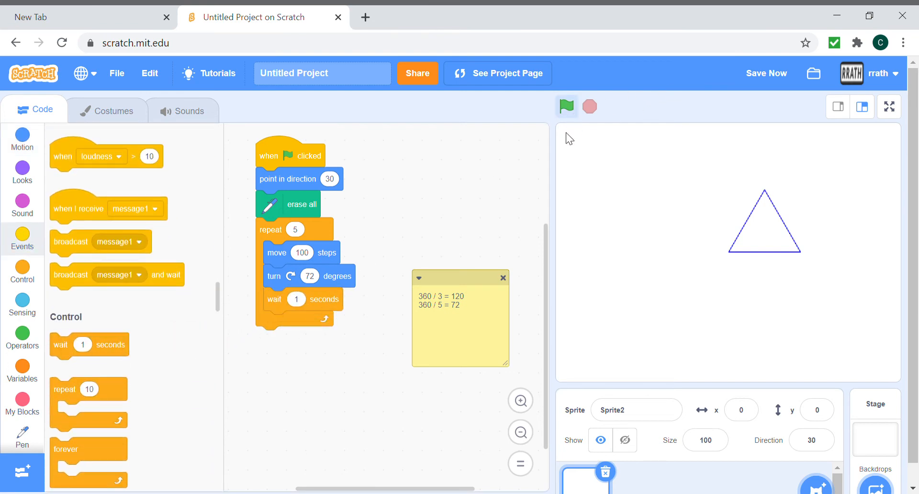
Run the script to trace the pentagon on stage, then stop it
left_click(566, 106)
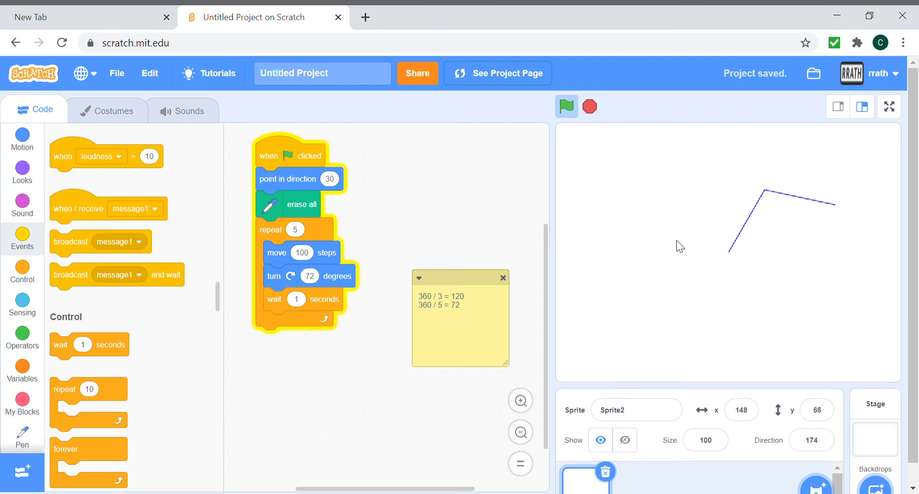
left_click(566, 106)
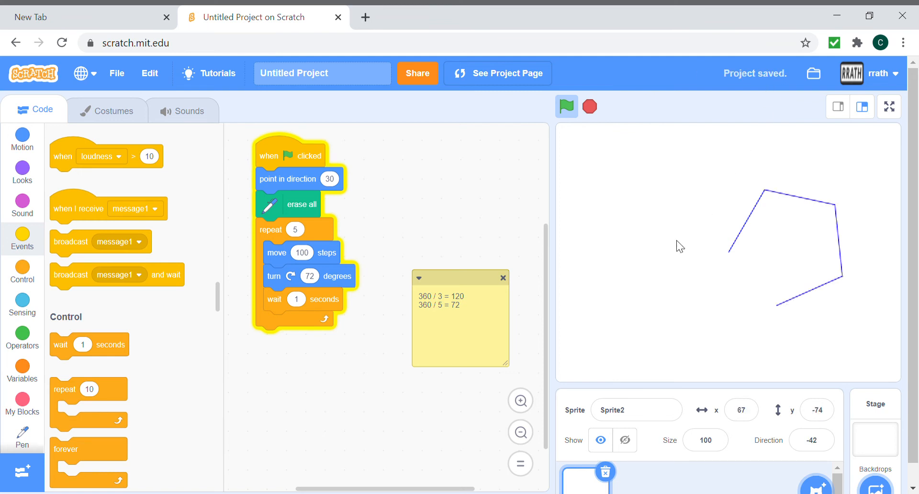
left_click(566, 106)
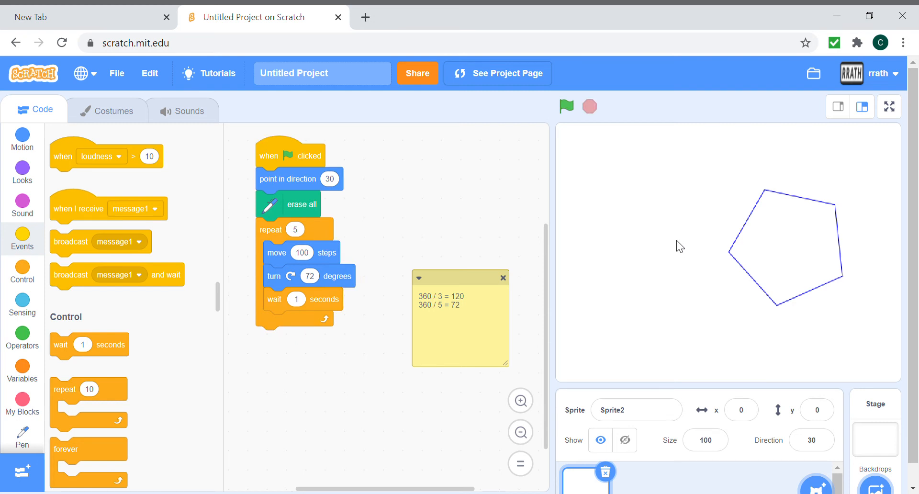
mouse_move(332, 173)
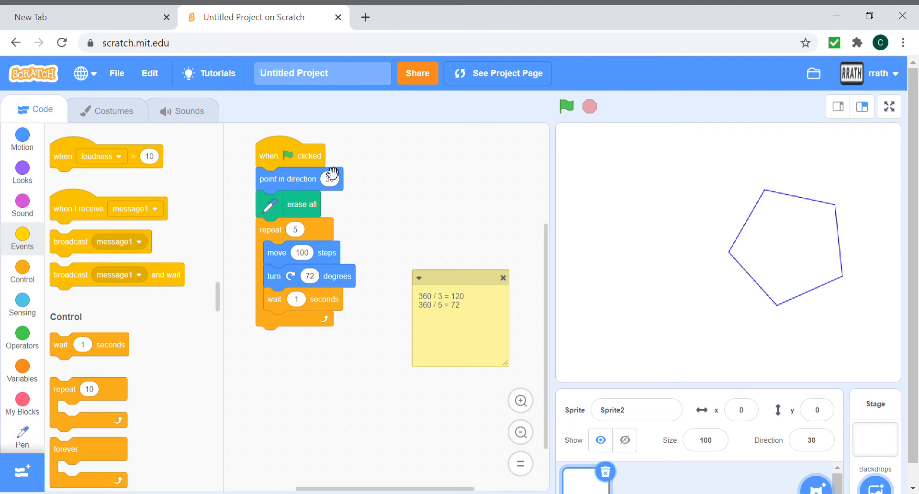
left_click(566, 106)
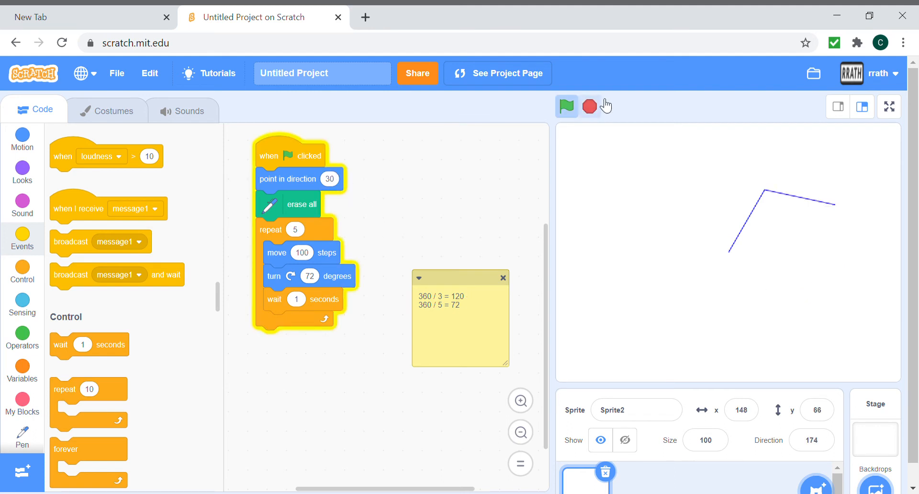
left_click(566, 107)
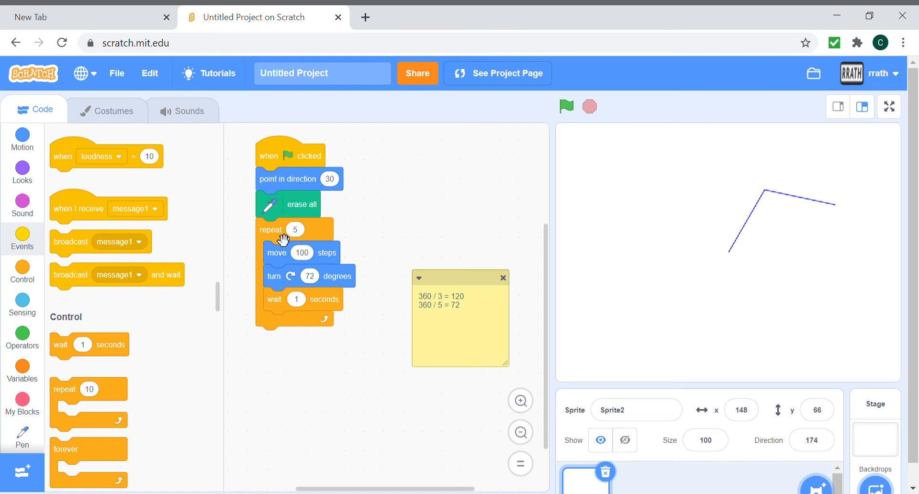
Pull the pentagon loop off the script and note 360 / 6 = 60
left_click_drag(276, 253, 218, 337)
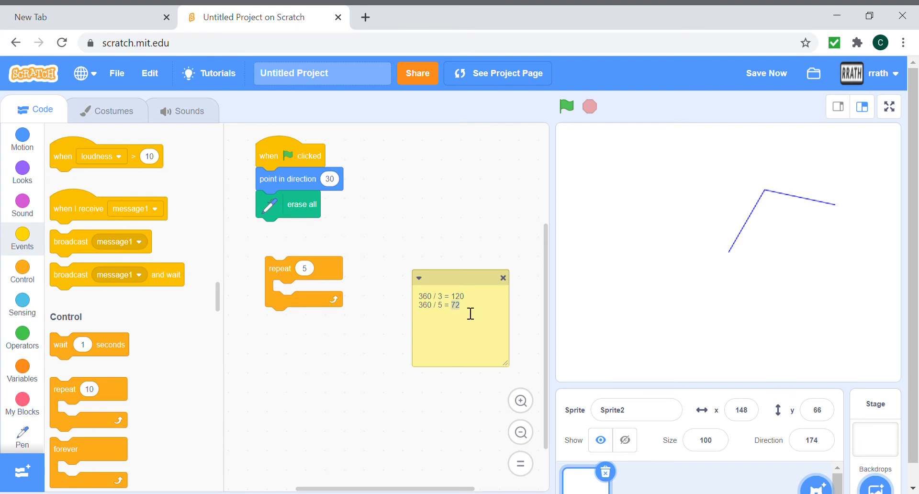
type("3")
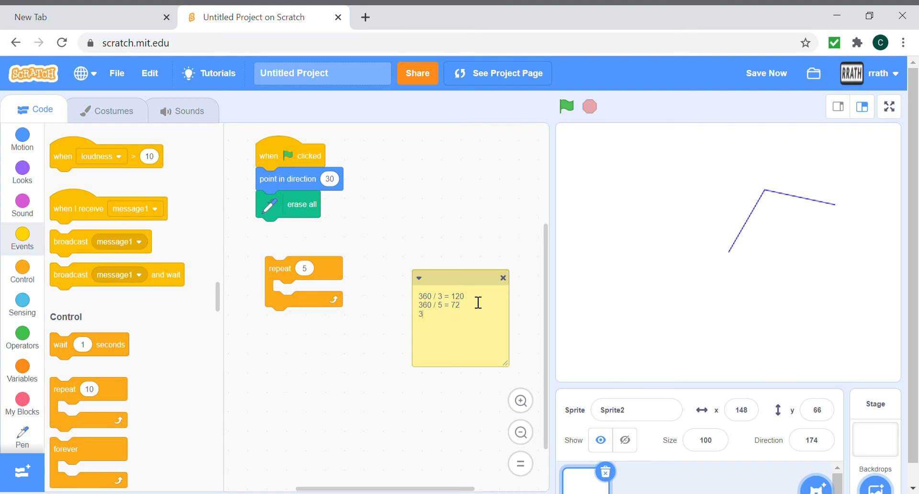
type("60 / 6")
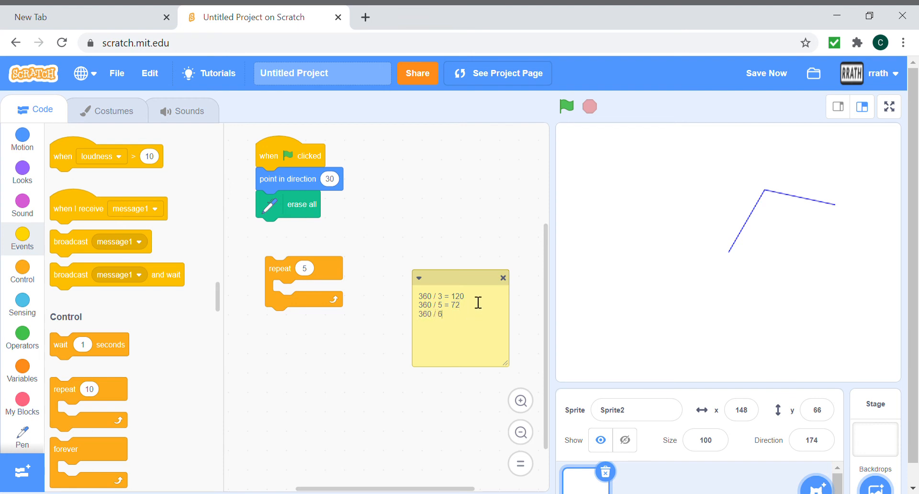
type("= 60")
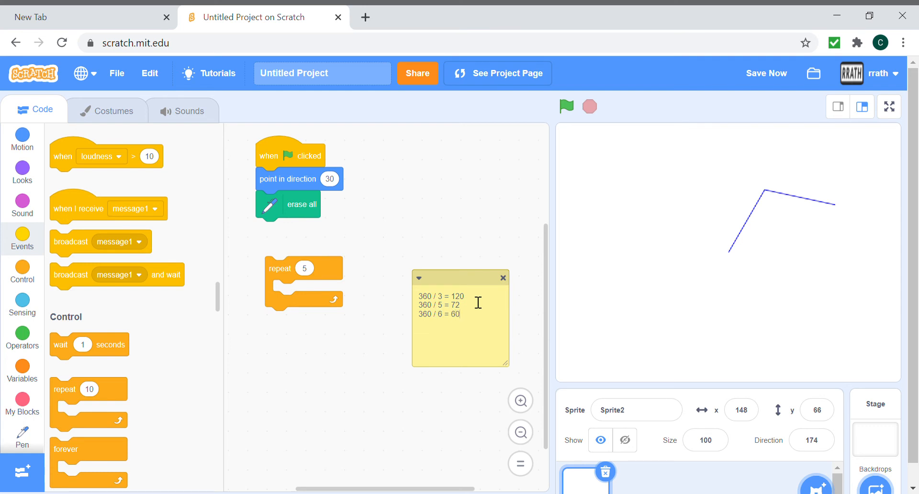
Rebuild the loop to repeat 6 times with move 100, turn 60 and wait 1
left_click(305, 268)
type("6")
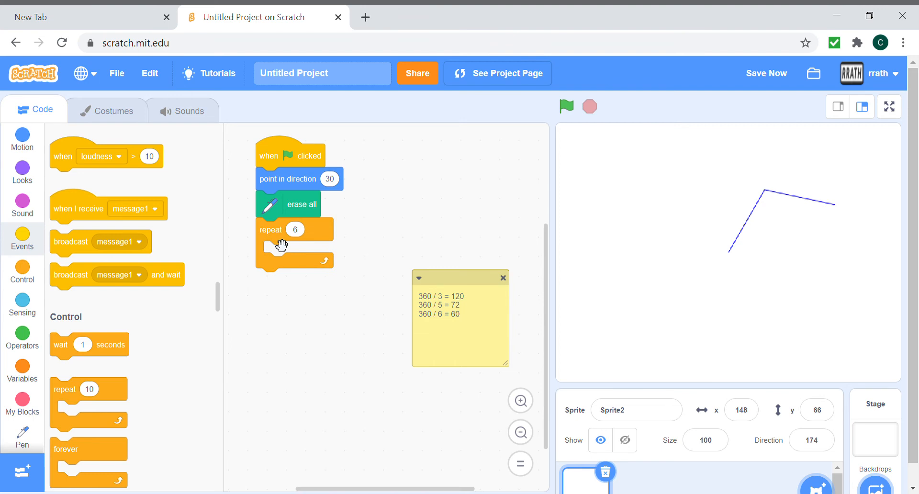
left_click(22, 140)
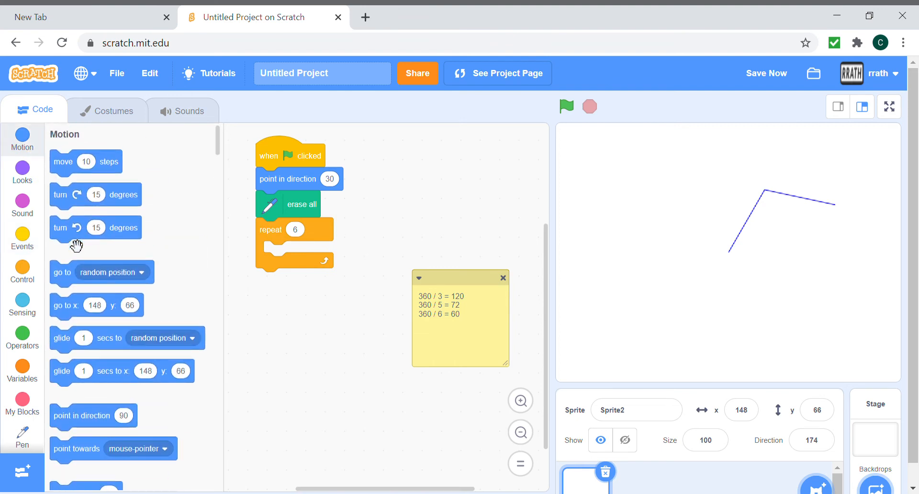
left_click_drag(85, 161, 299, 253)
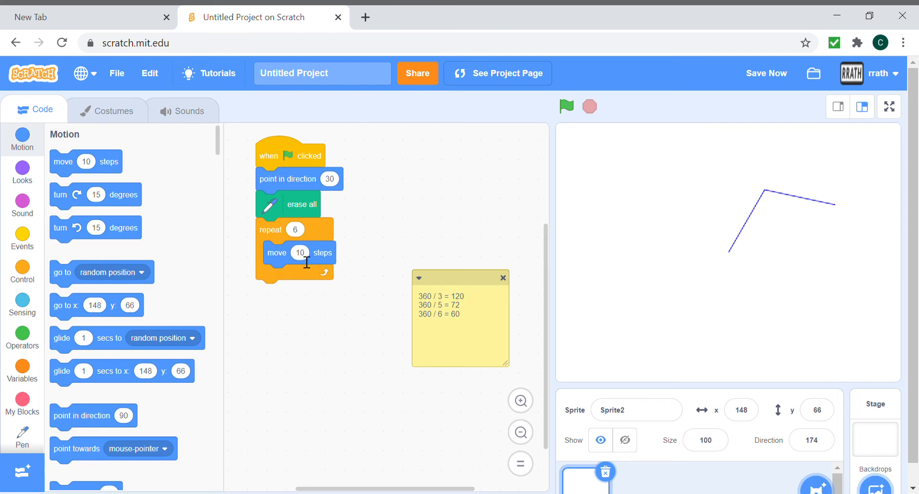
type("100")
type("60")
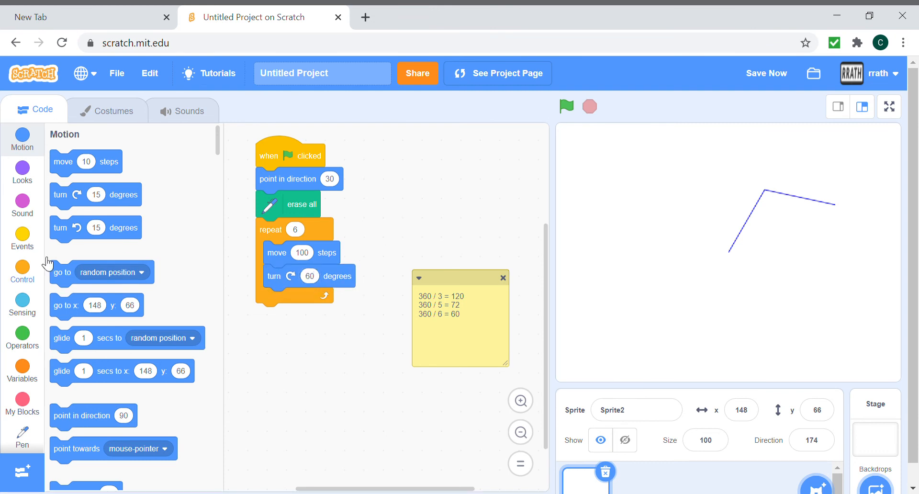
left_click(22, 238)
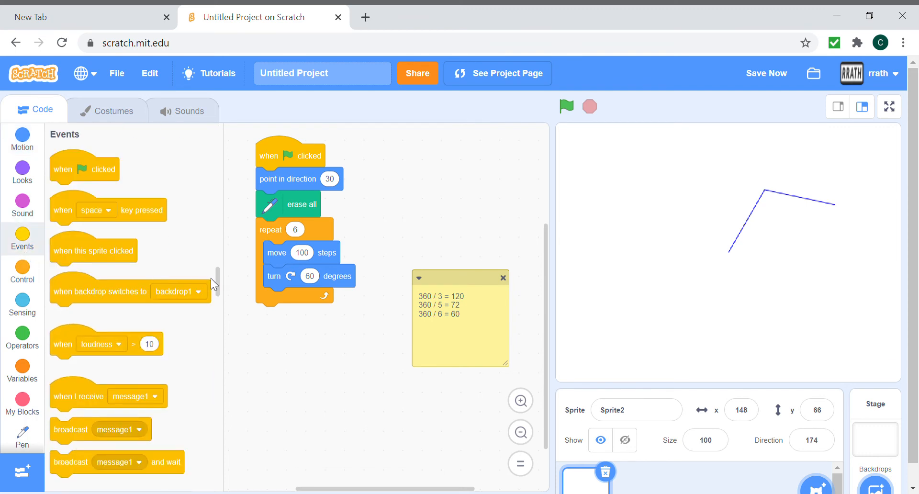
scroll("down", 3)
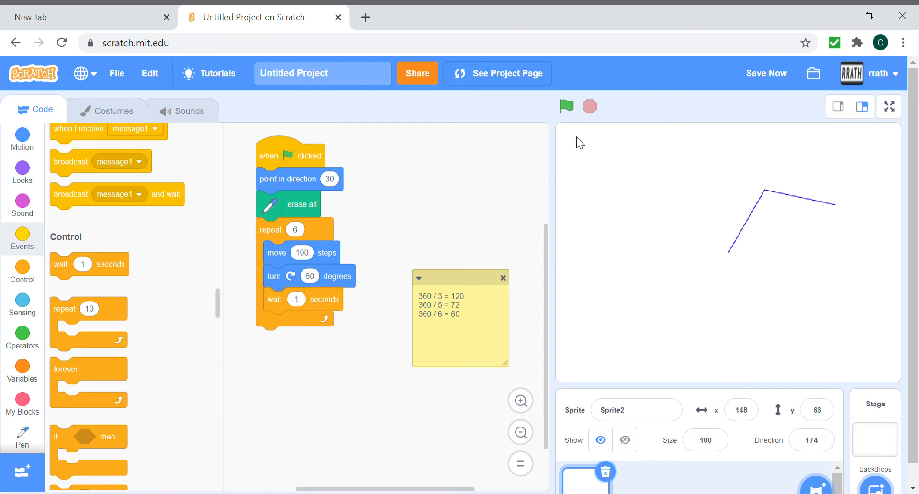
Run the script to draw the hexagon and set its start to x:0 y:0 at stage centre
left_click(566, 107)
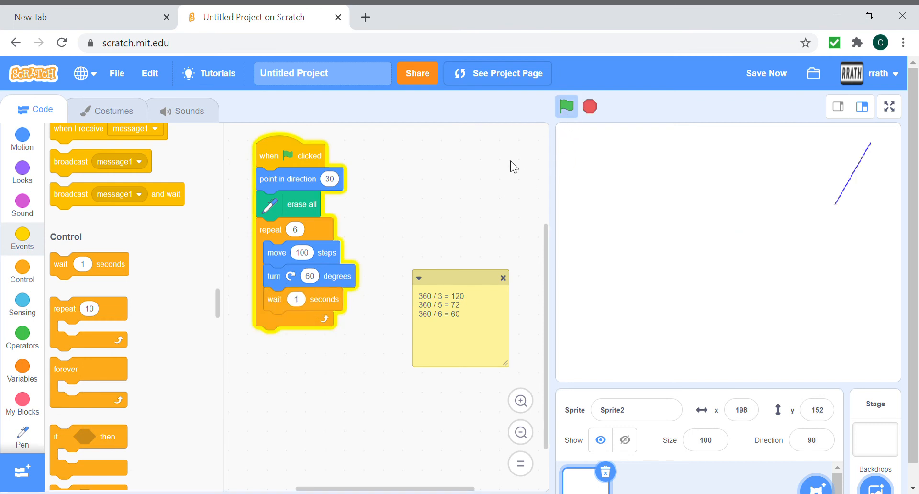
left_click(567, 106)
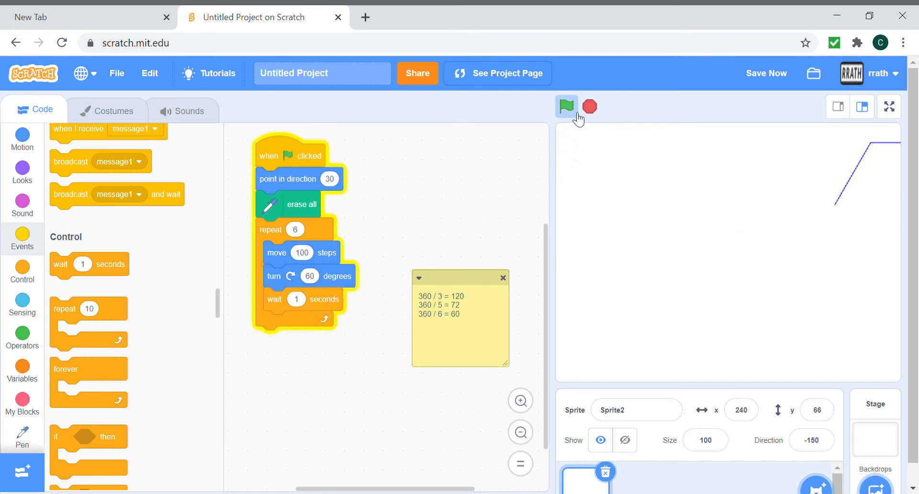
left_click(566, 106)
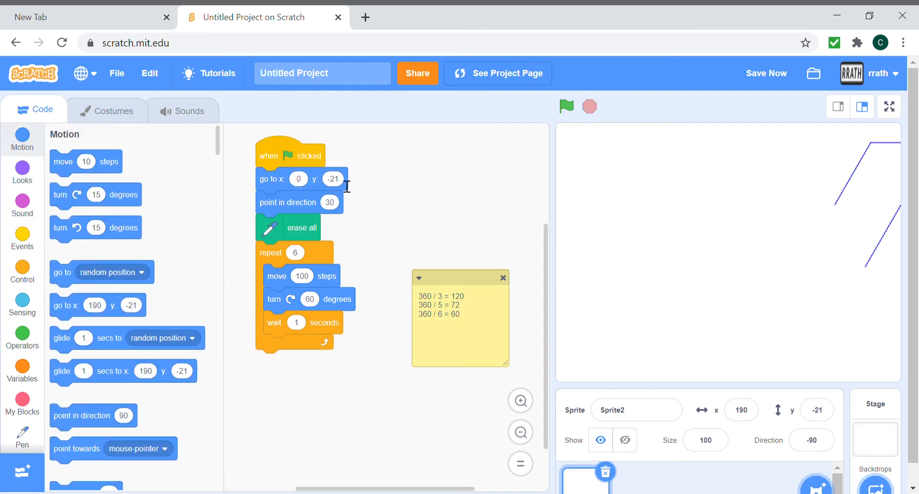
left_click(566, 106)
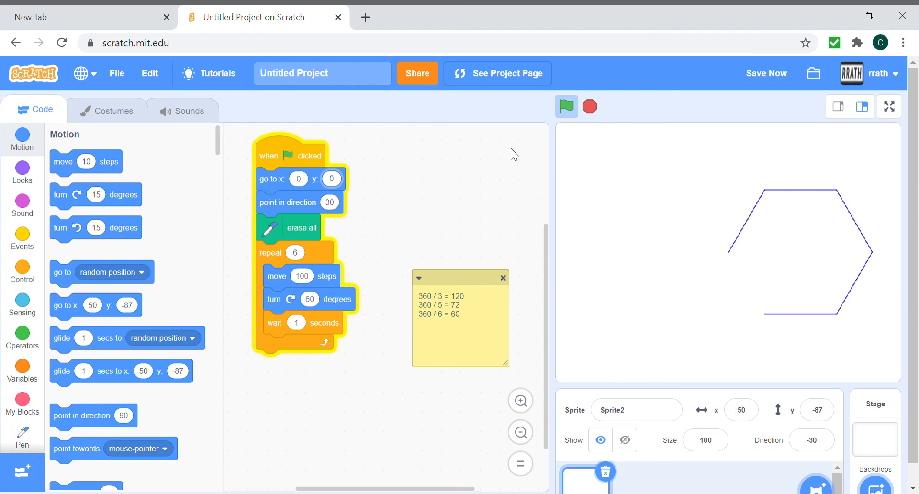
Finish the hexagon run and save the project
left_click(566, 106)
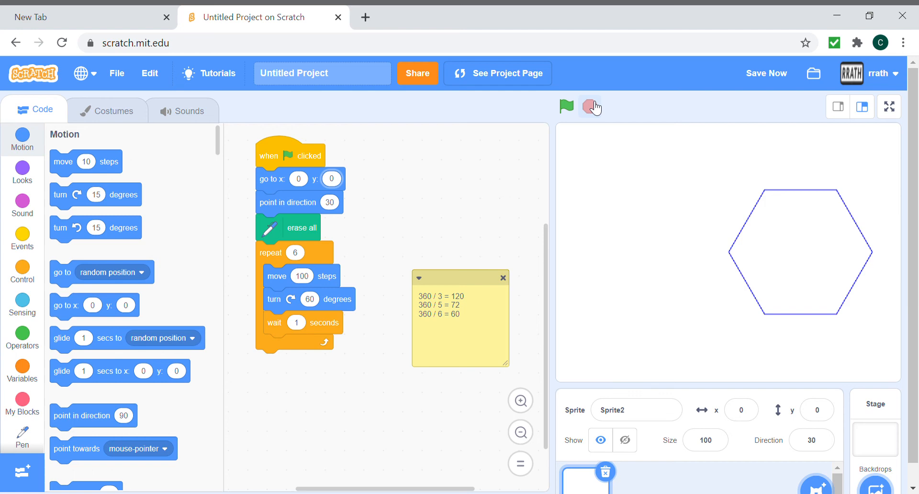
left_click(767, 73)
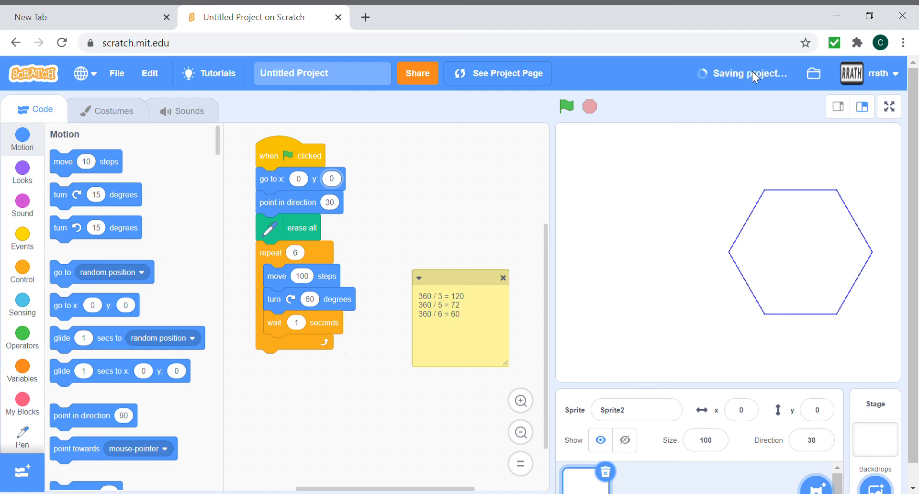
mouse_move(284, 194)
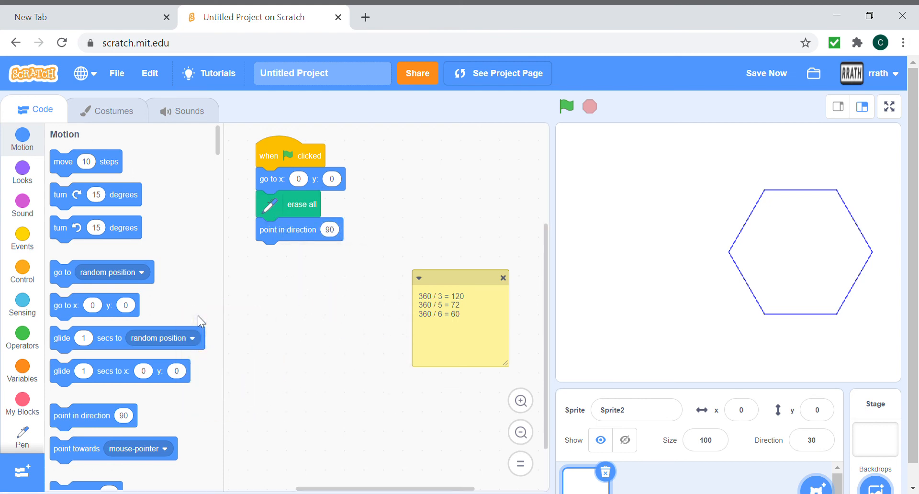
mouse_move(11, 251)
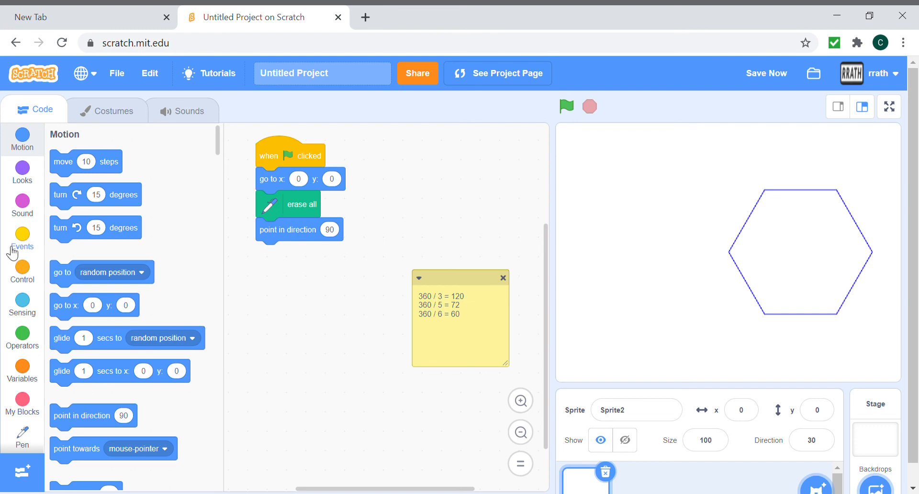
Add a repeat-12 loop with a repeat-6 loop nested inside it
left_click(22, 240)
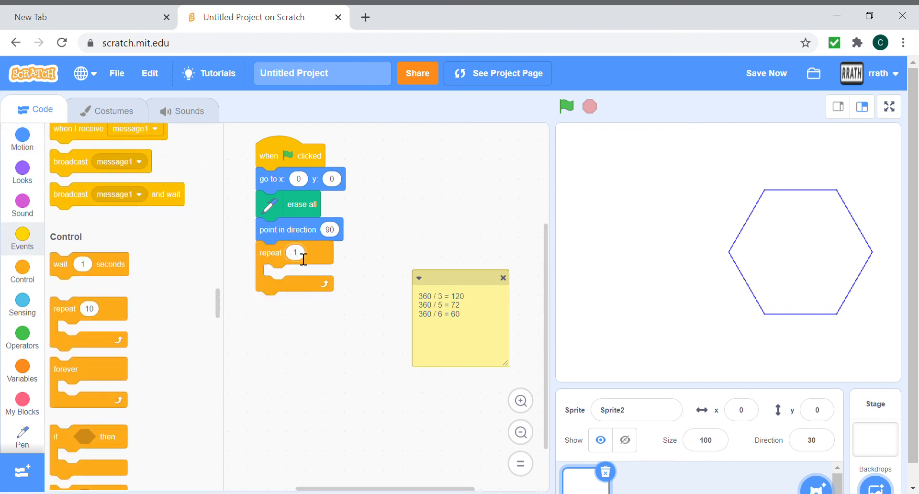
type("12")
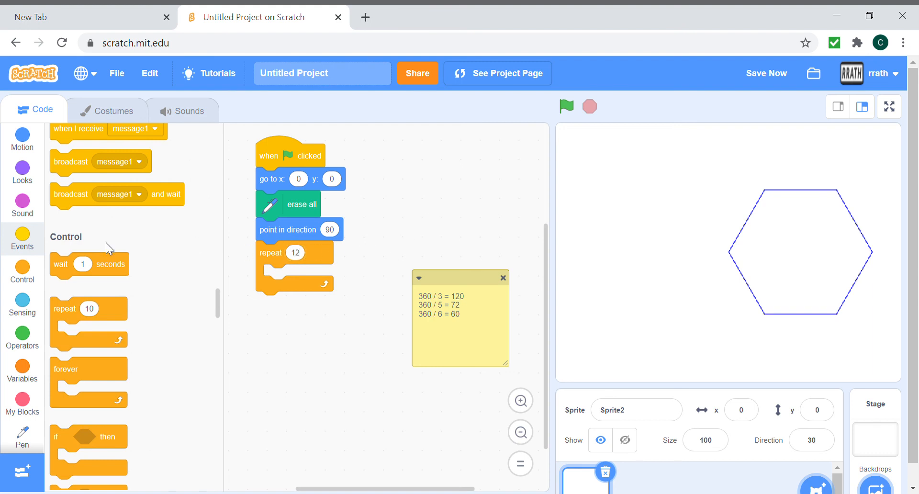
left_click_drag(88, 309, 299, 276)
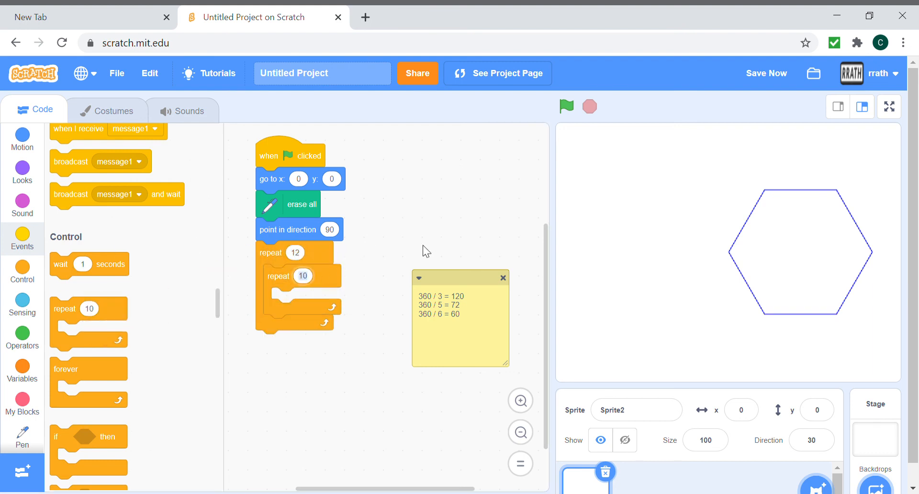
type("6")
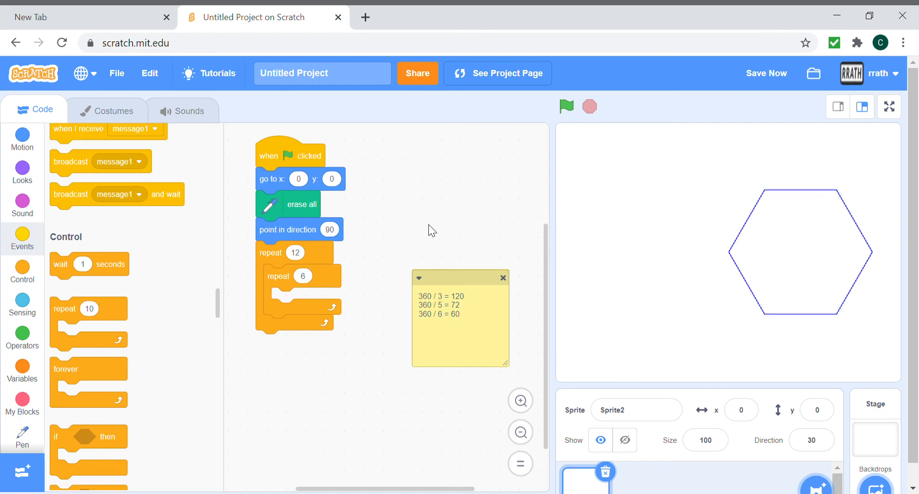
Fill the inner loop with move 85 steps and turn 60 degrees, ready for the wait
left_click(22, 139)
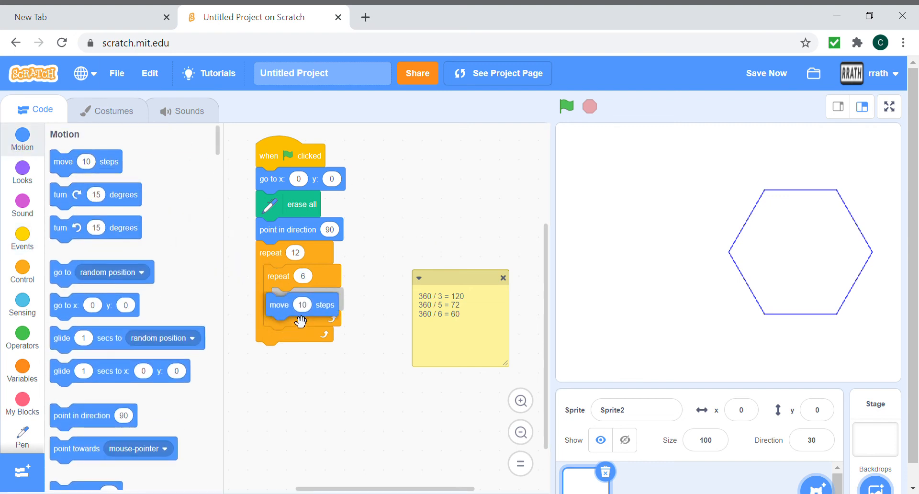
left_click_drag(300, 305, 285, 300)
type("85")
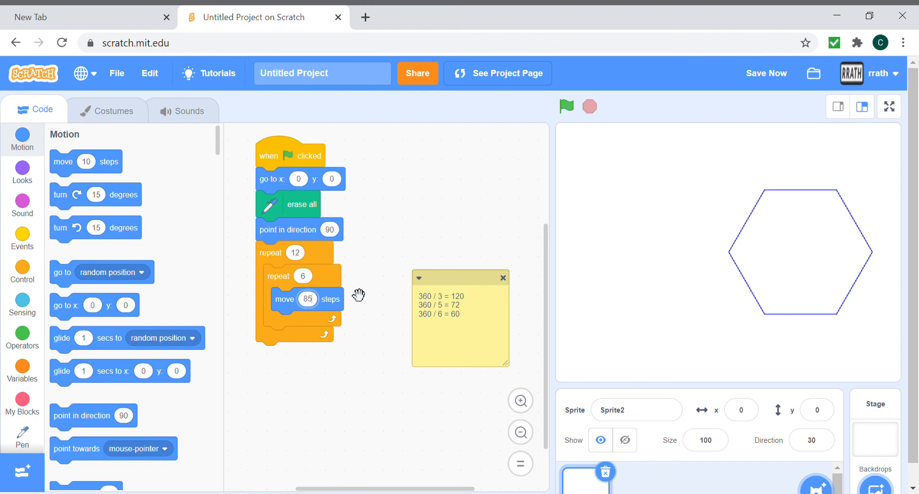
mouse_move(406, 252)
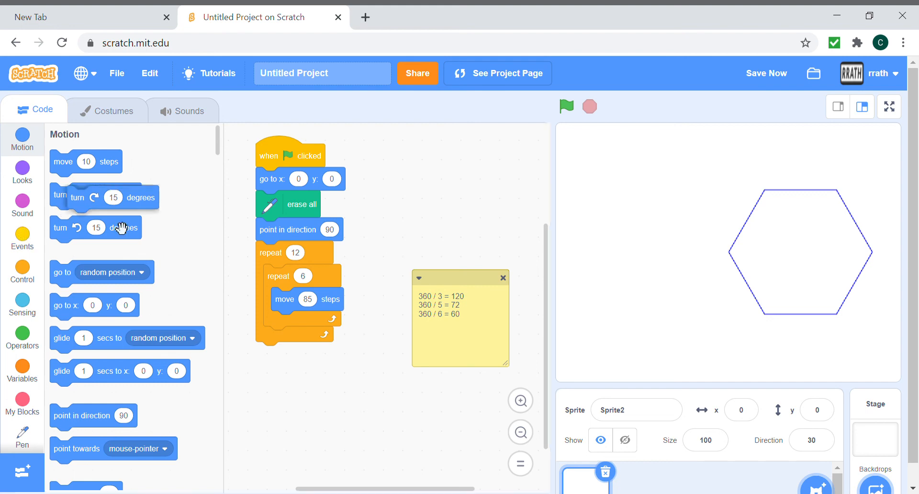
left_click_drag(86, 196, 317, 323)
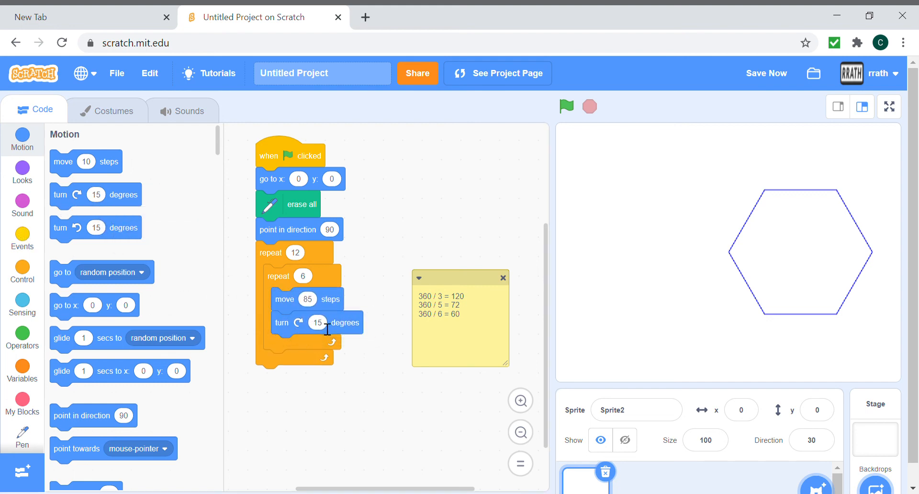
type("60")
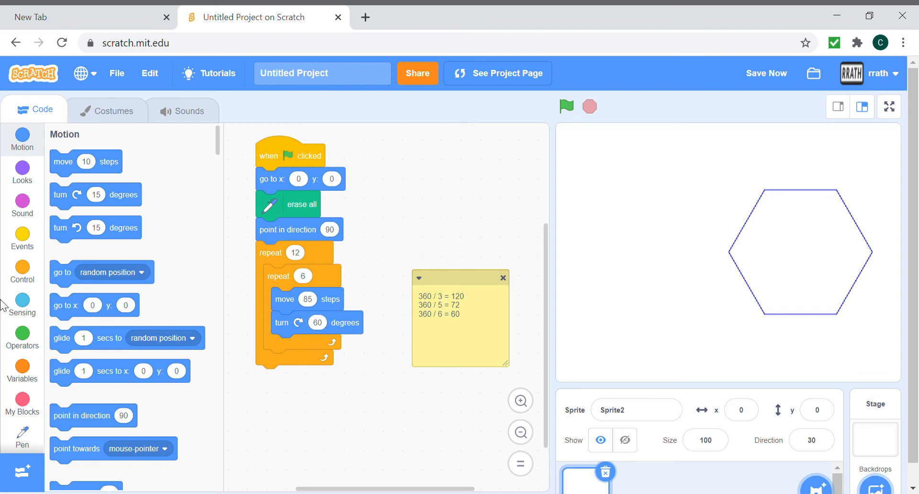
left_click(22, 238)
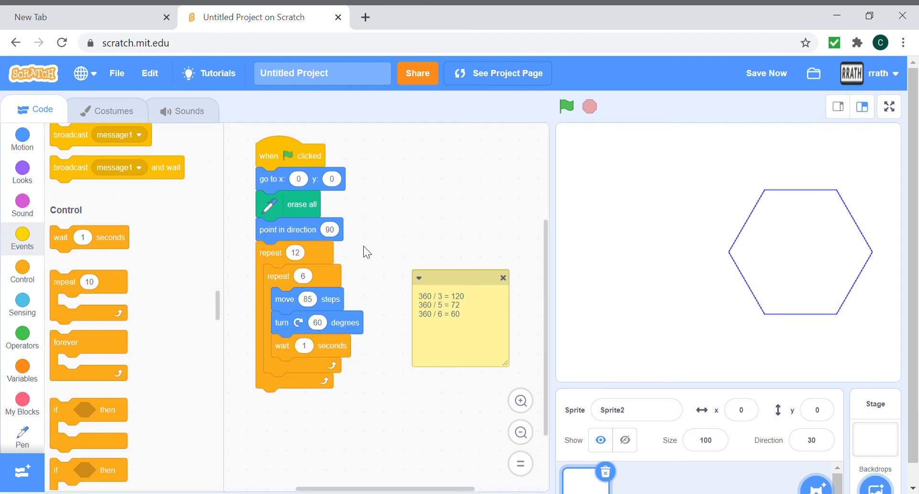
mouse_move(122, 346)
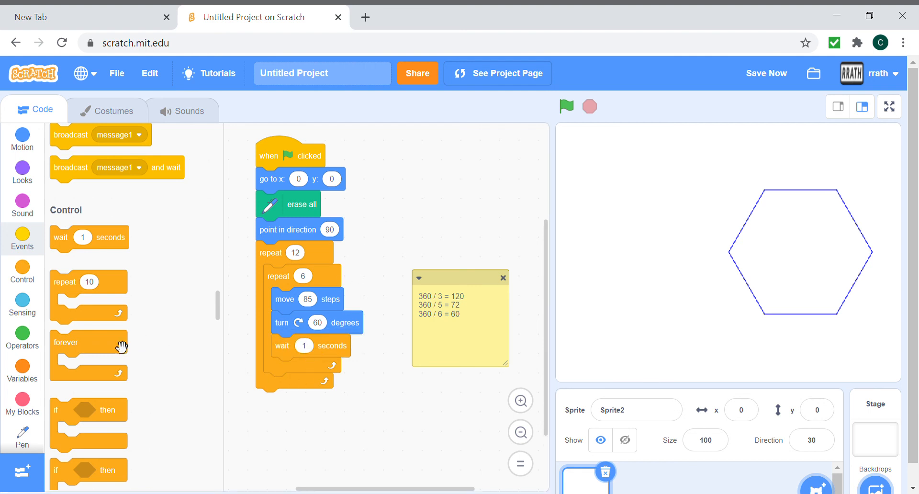
mouse_move(219, 313)
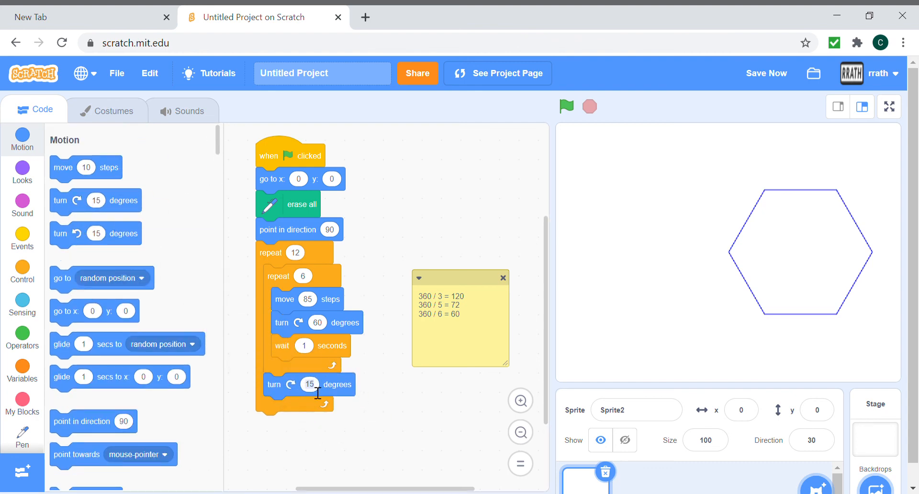
Add a 30-degree turn after the inner loop and test-run the nested script
type("30")
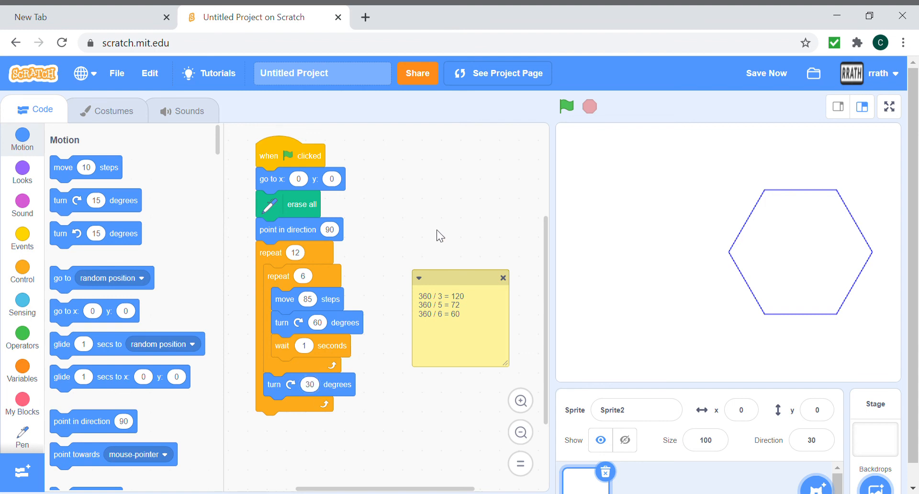
left_click(566, 107)
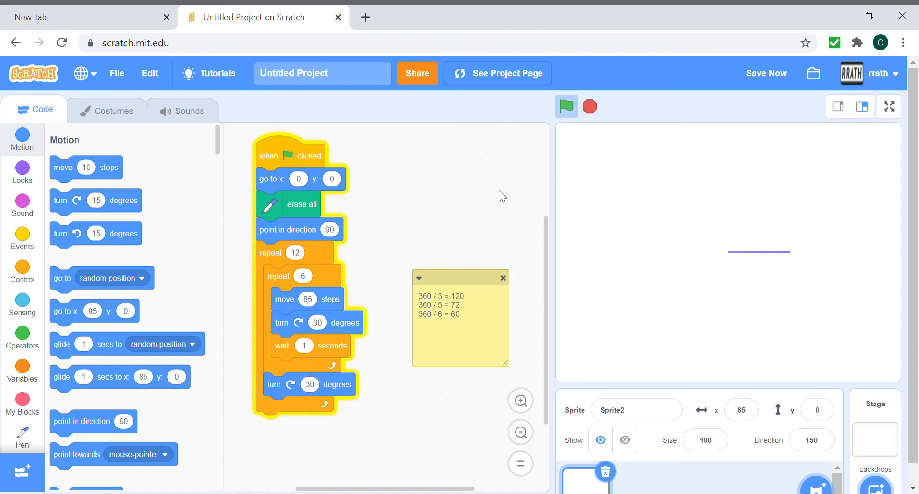
left_click(566, 106)
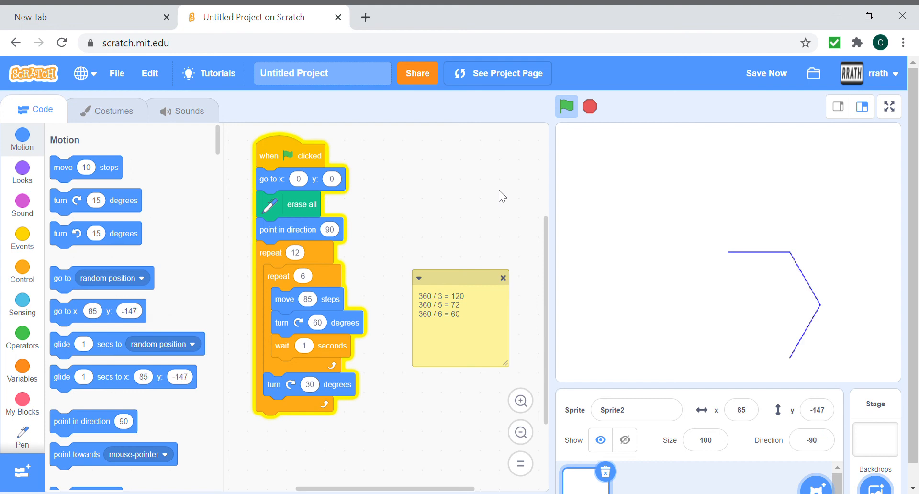
left_click(566, 106)
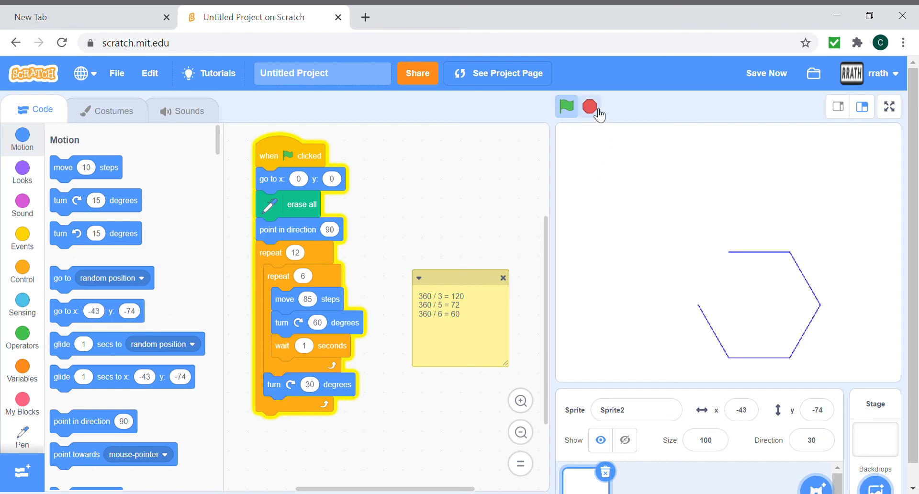
Cut the wait to 0.1 seconds and run to draw the full 12-hexagon rosette
left_click(590, 108)
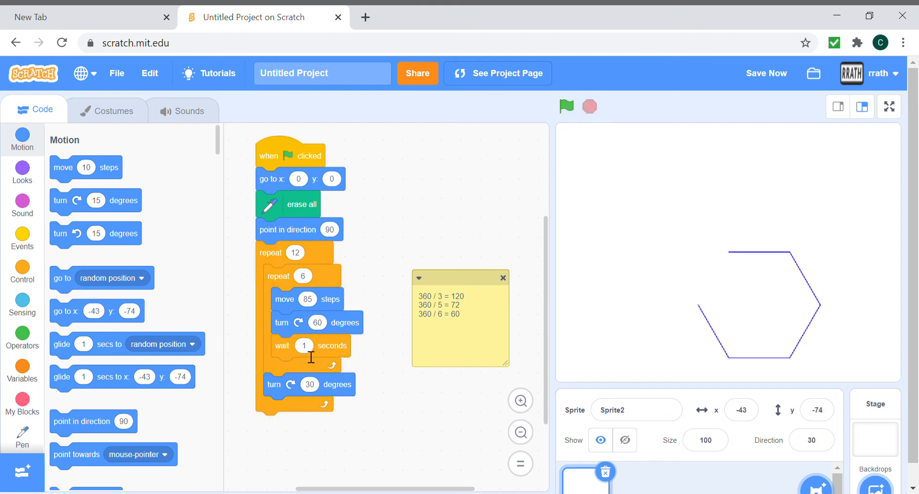
type("0.1")
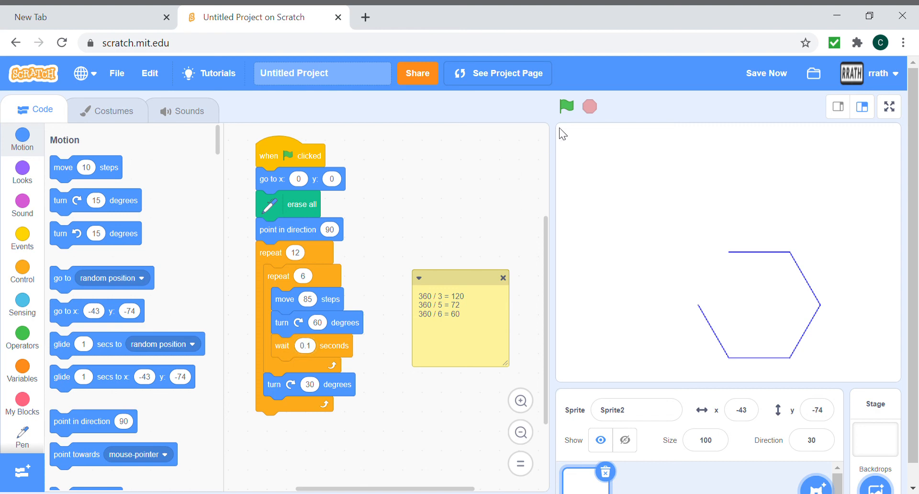
left_click(566, 106)
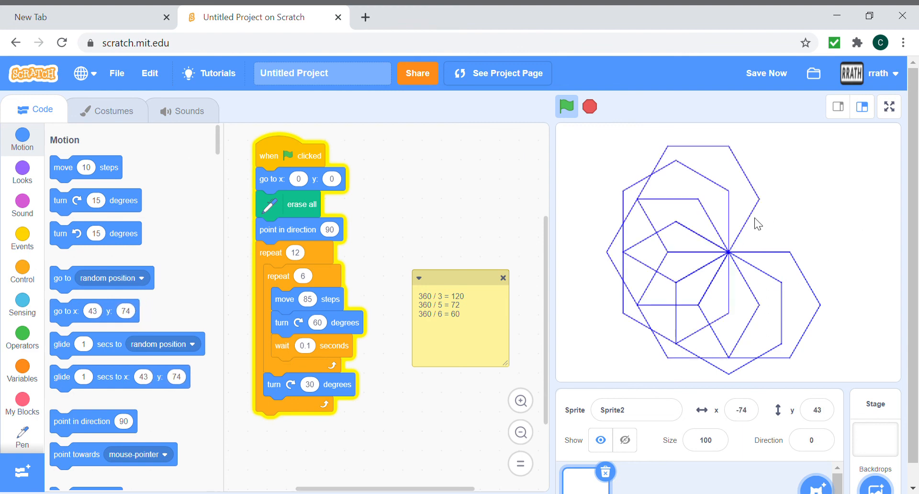
left_click(566, 106)
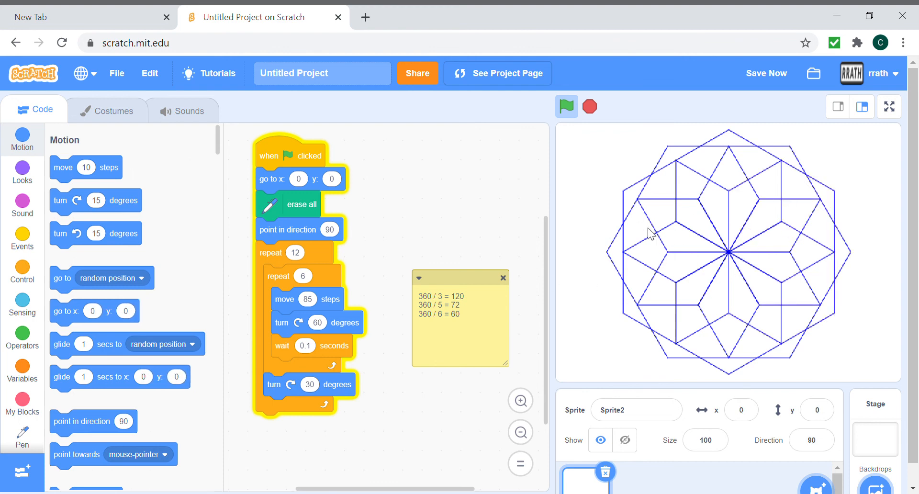
left_click(566, 106)
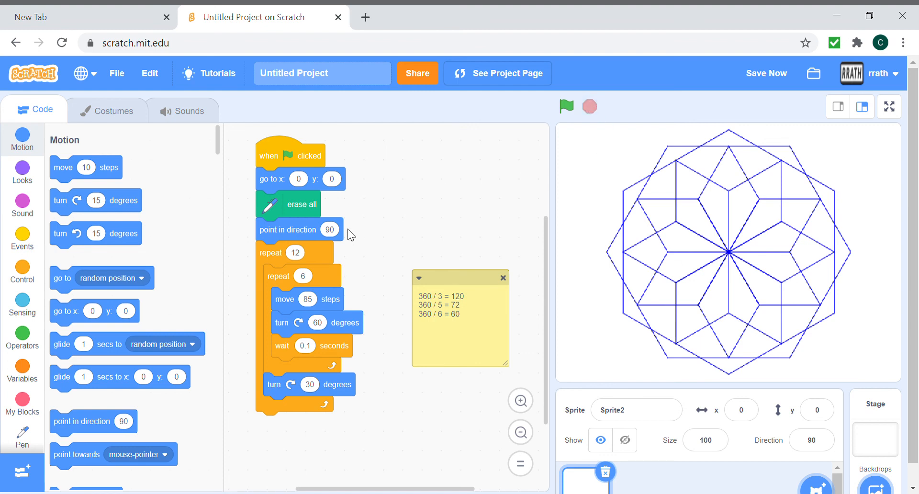
mouse_move(298, 276)
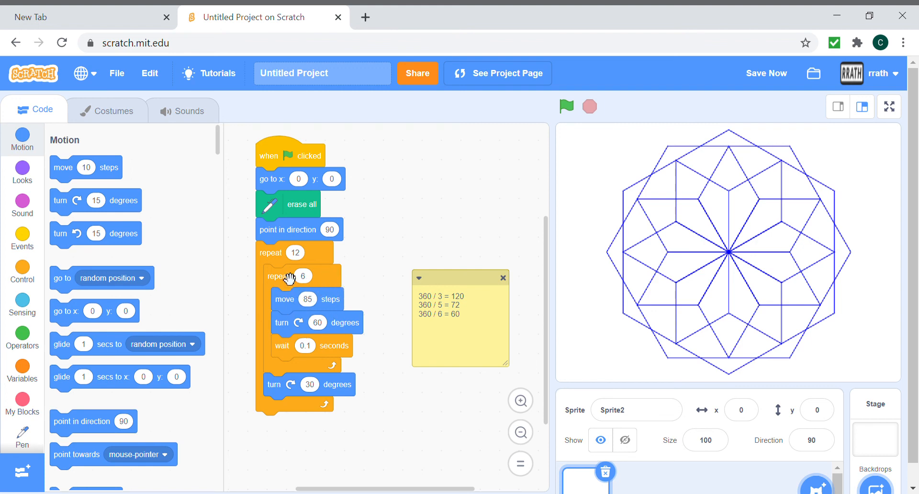
mouse_move(298, 389)
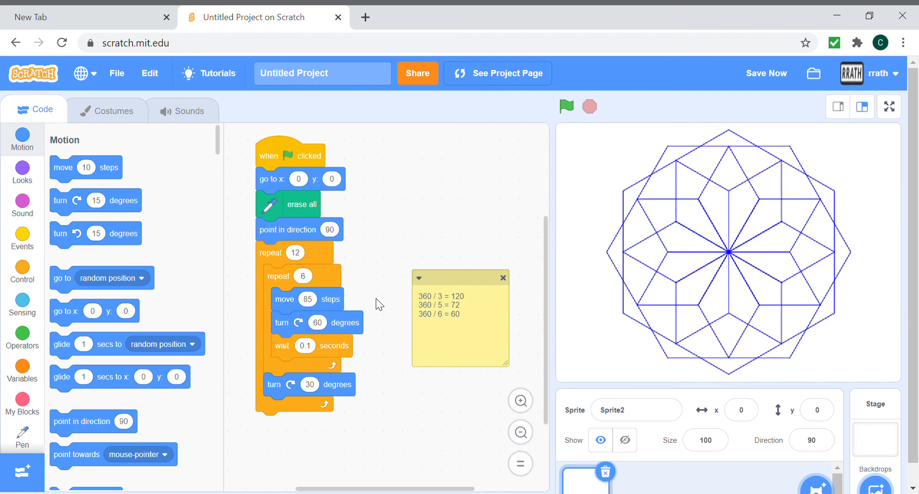
mouse_move(649, 185)
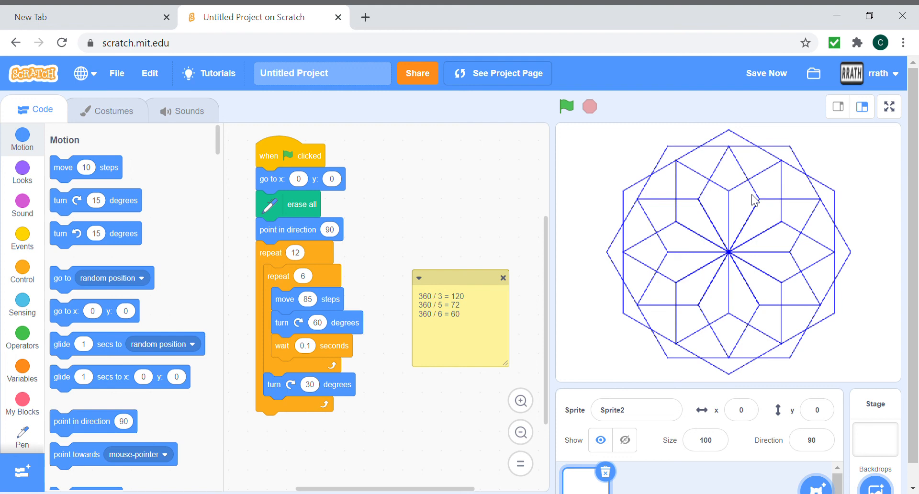
left_click(766, 73)
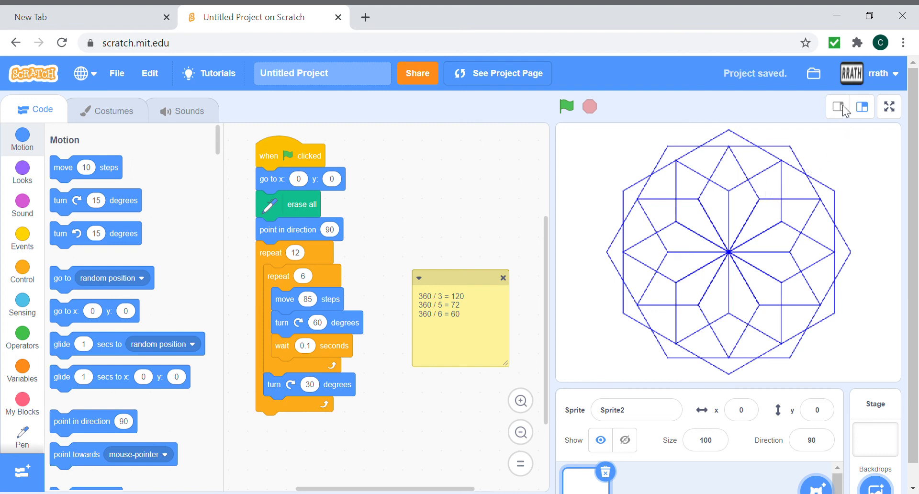
mouse_move(852, 101)
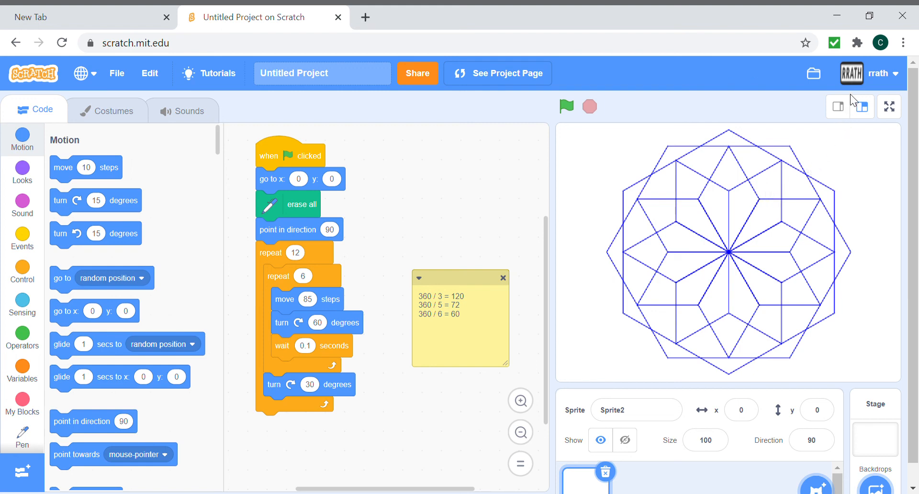